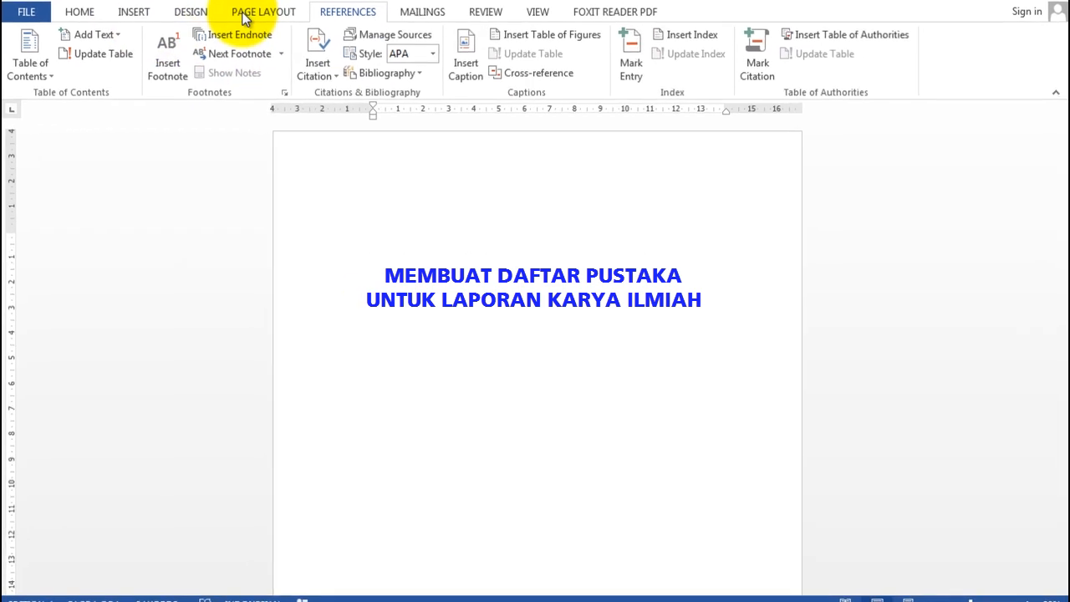
# Set A4 paper with 4 cm top and left and 3 cm bottom and right margins
pyautogui.click(261, 12)
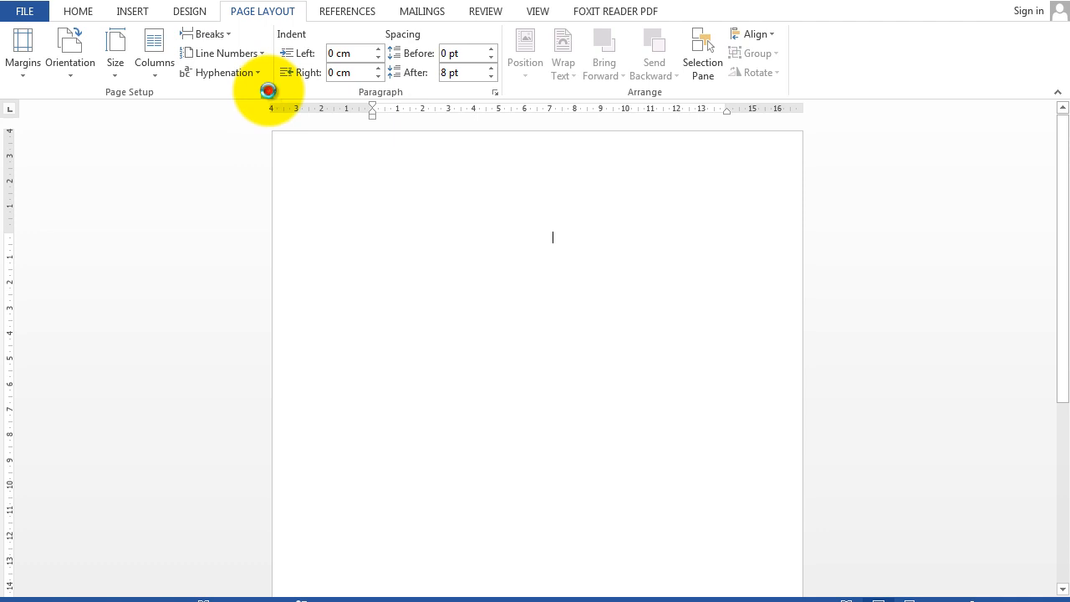
pyautogui.click(266, 92)
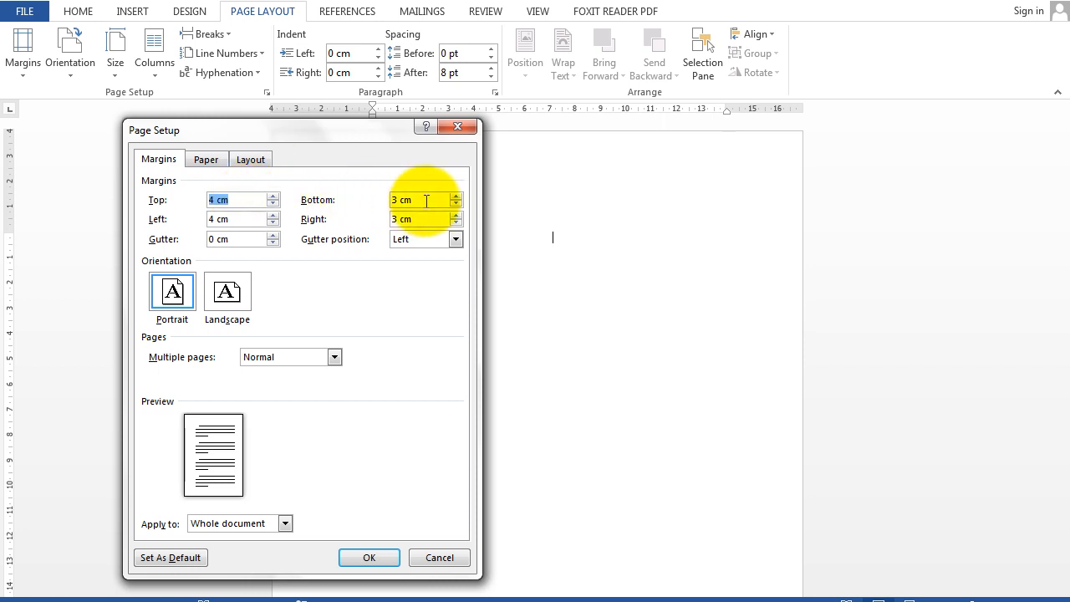
pyautogui.click(418, 219)
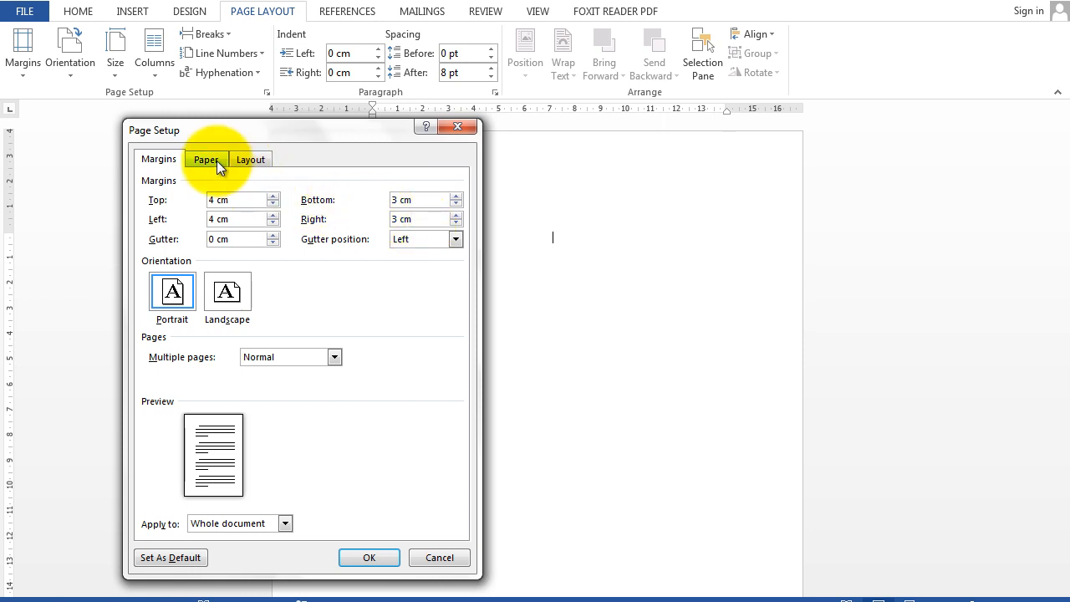
pyautogui.click(206, 159)
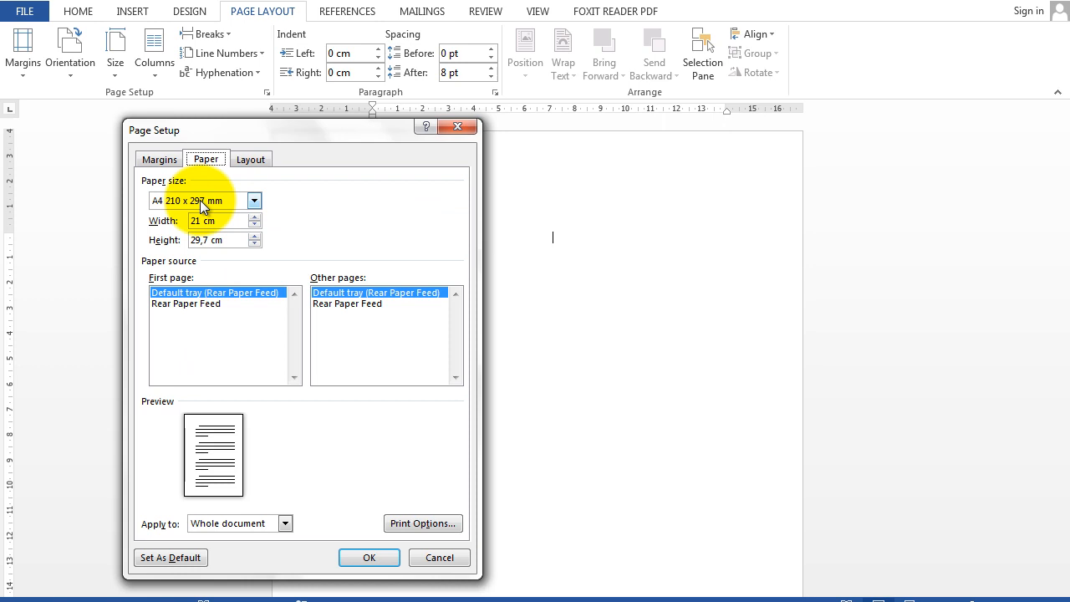
pyautogui.moveTo(307, 438)
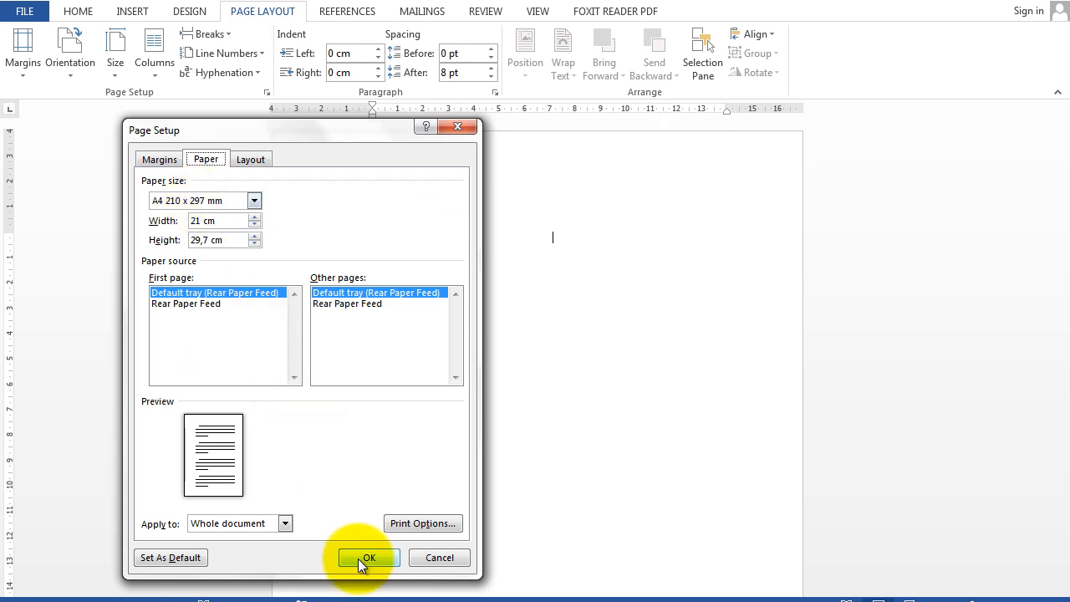
pyautogui.click(368, 558)
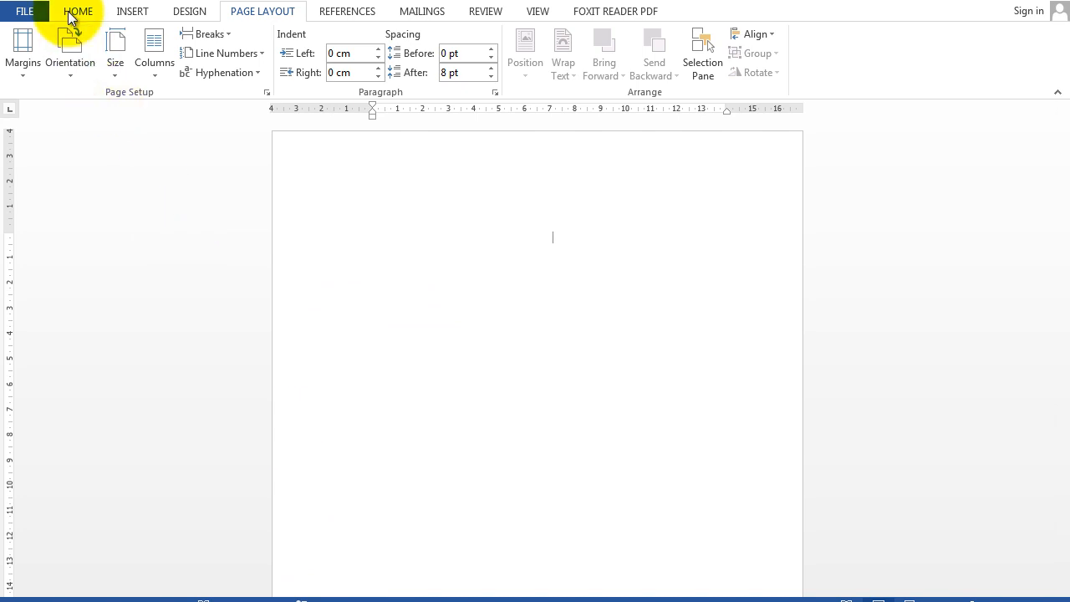
# Type the centred Times New Roman 12 title 'DAFTAR PUSTAKA' and start a new line
pyautogui.click(77, 11)
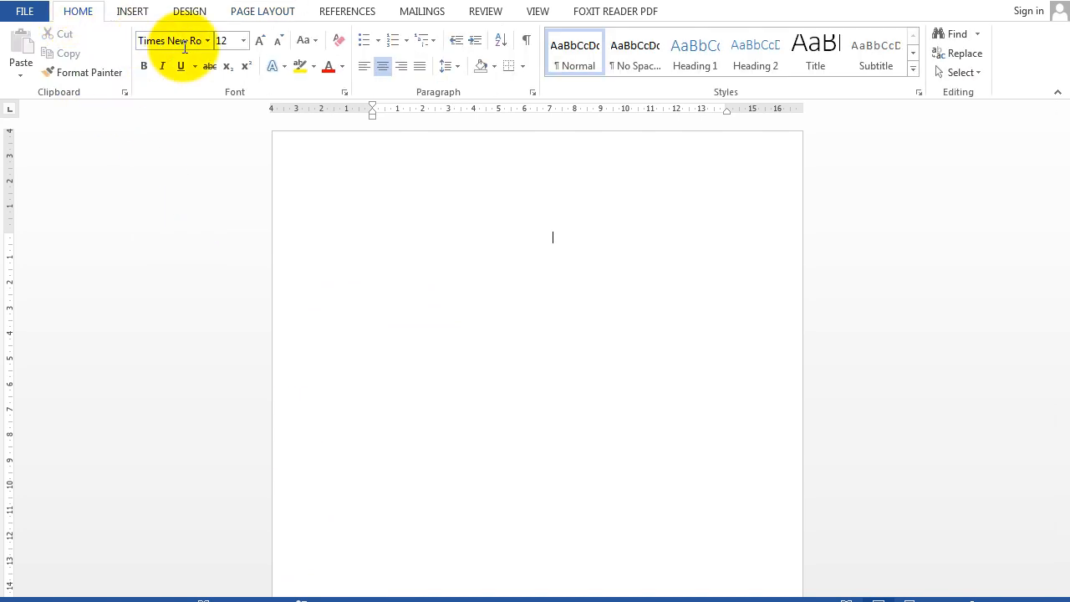
pyautogui.moveTo(244, 40)
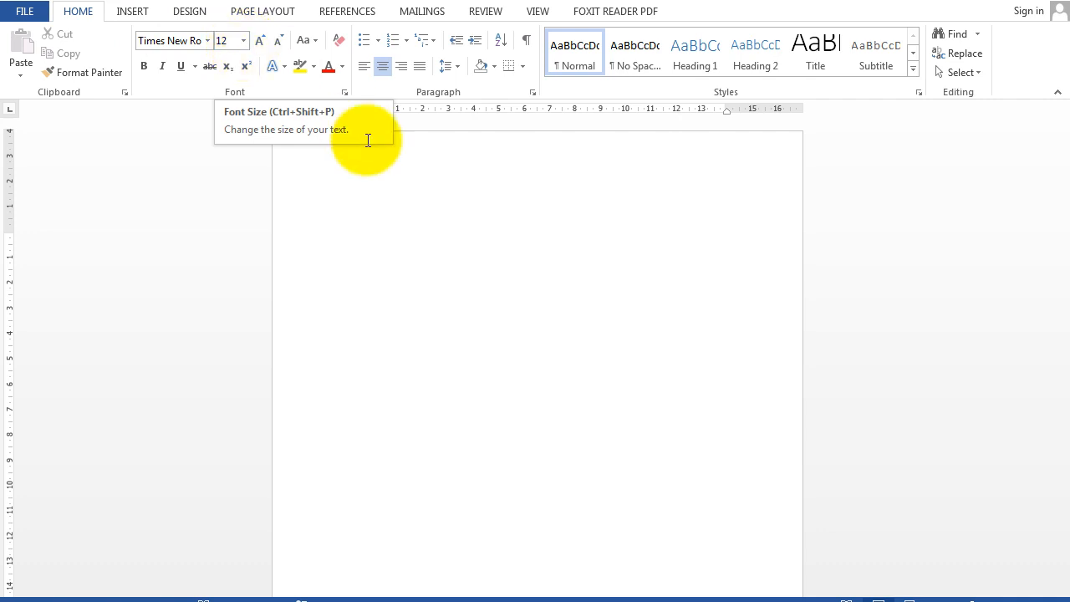
pyautogui.moveTo(562, 232)
pyautogui.write('DAFTAR PUSTA')
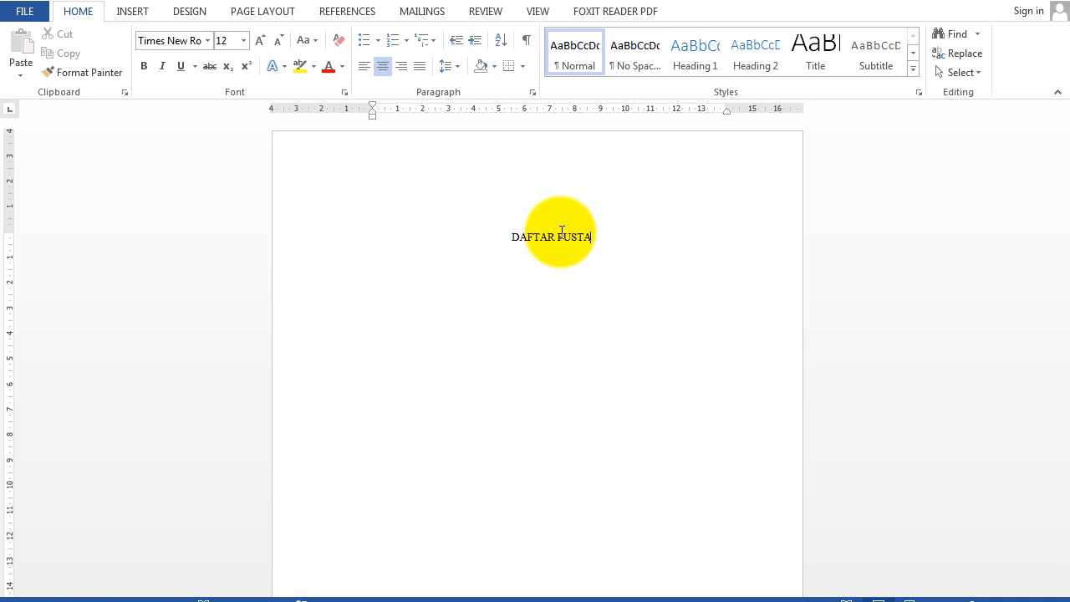
pyautogui.write('KA')
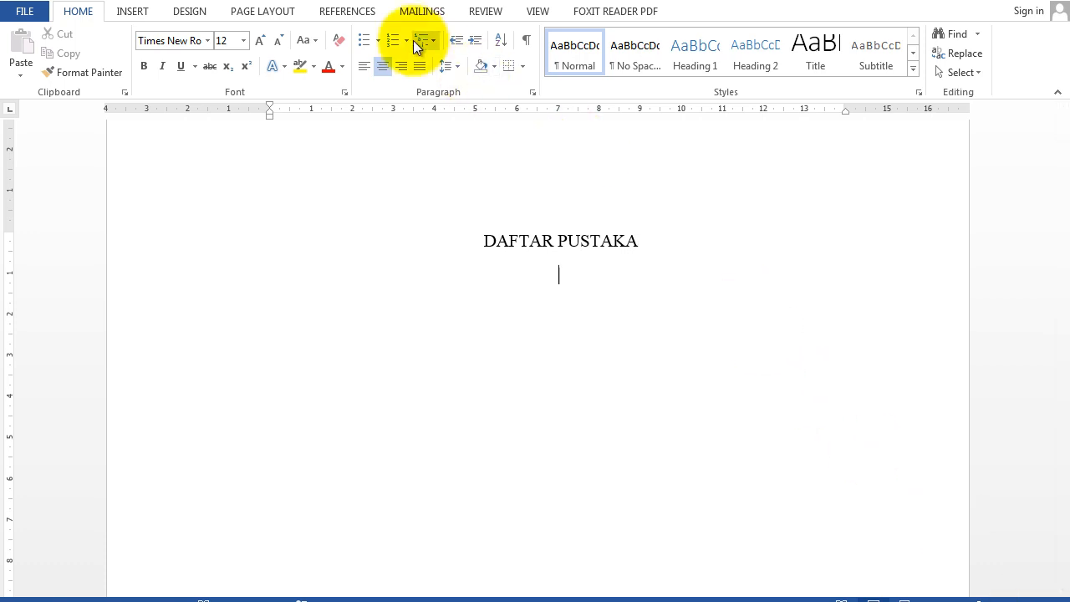
pyautogui.moveTo(347, 11)
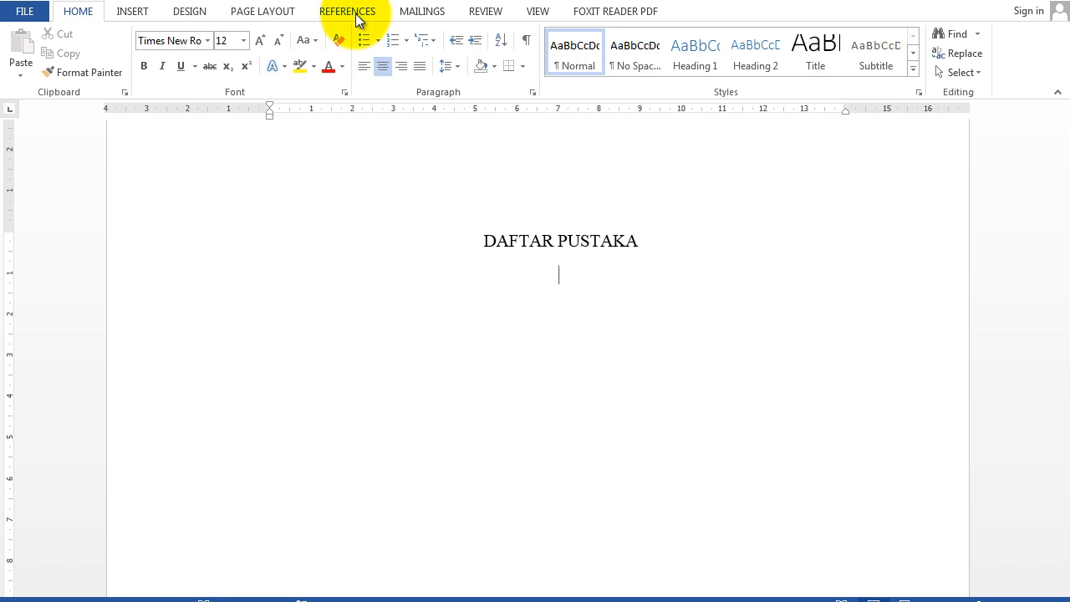
# Open Manage Sources from References, showing empty master and current source lists
pyautogui.click(348, 10)
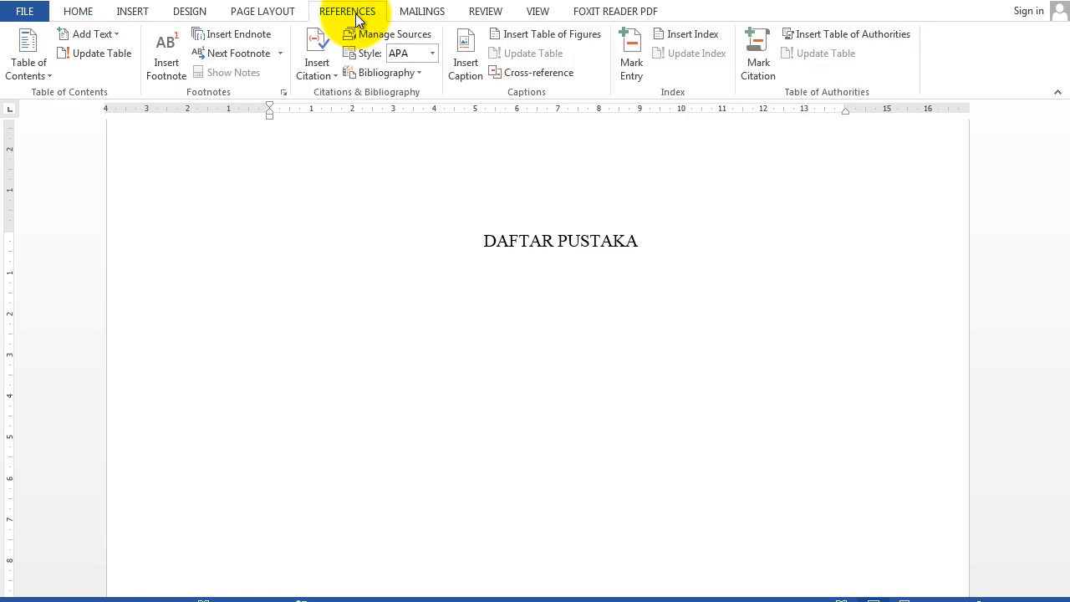
pyautogui.moveTo(390, 34)
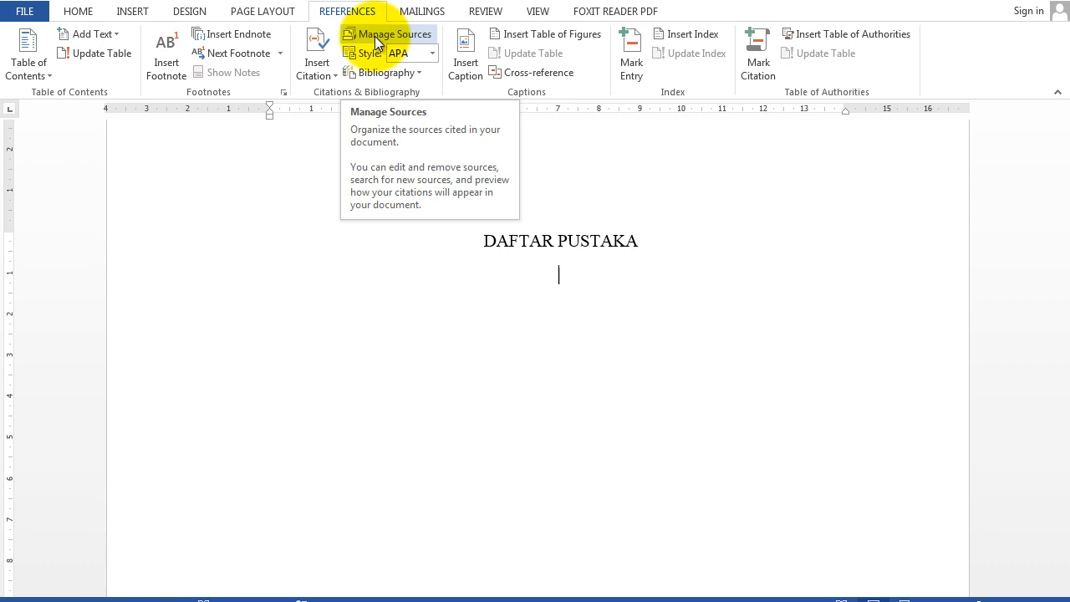
pyautogui.click(389, 33)
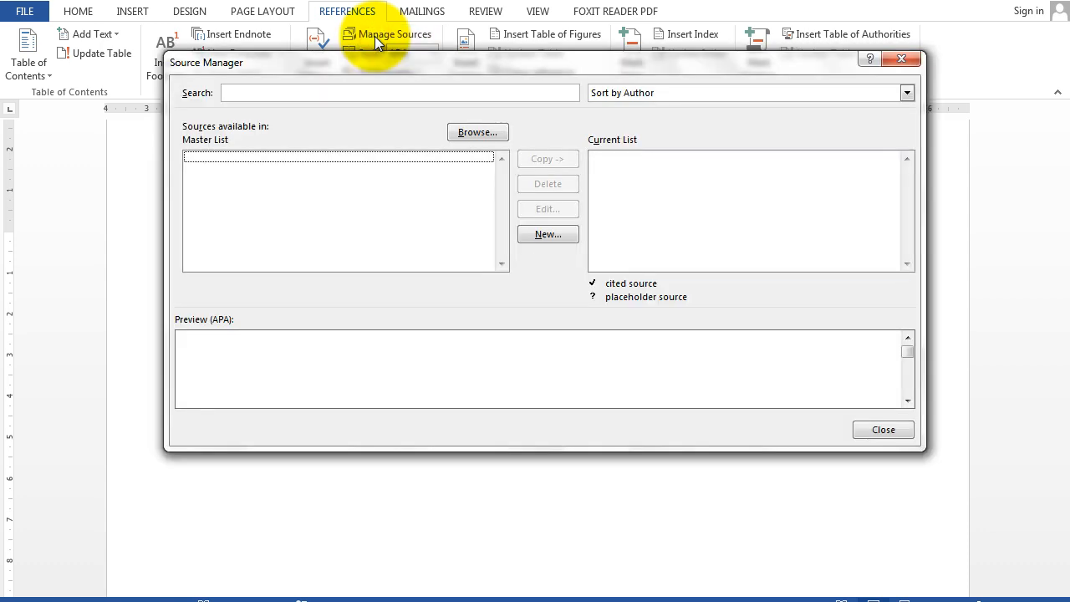
pyautogui.moveTo(434, 194)
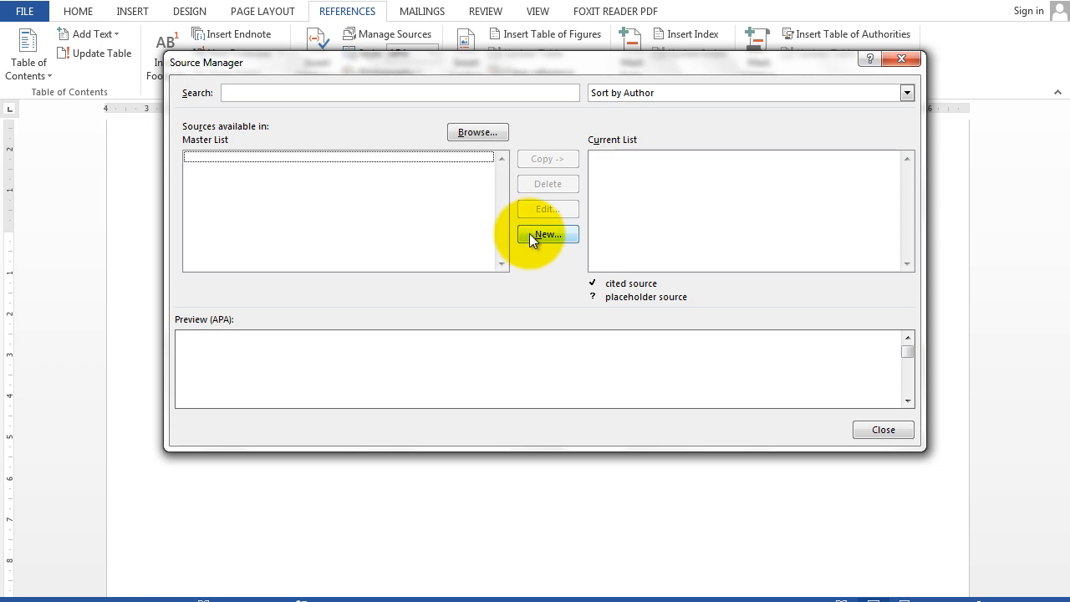
pyautogui.click(548, 234)
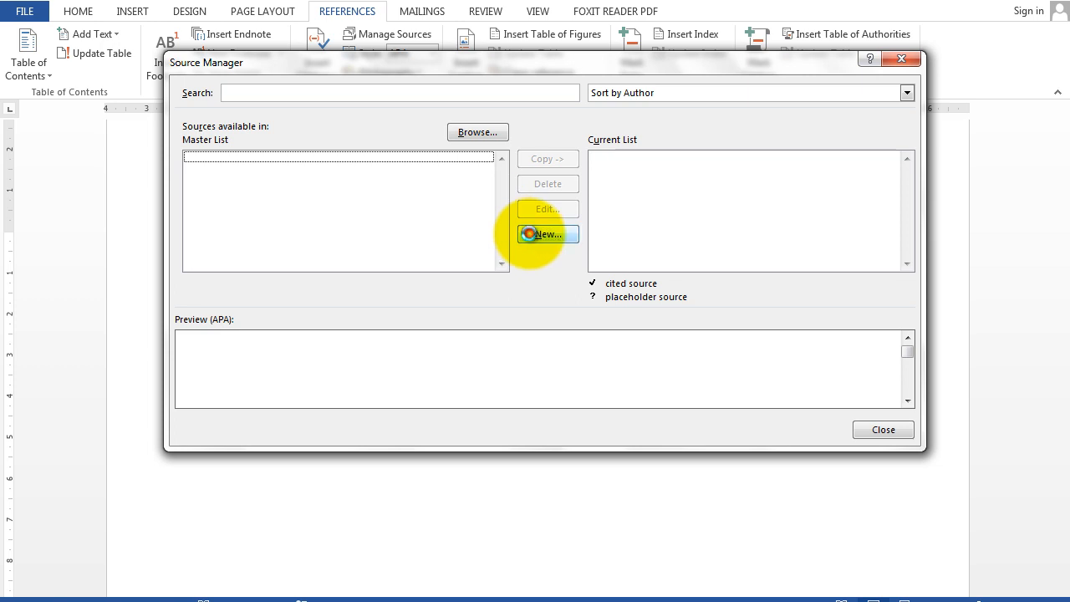
# Create a new Book source with author Valerie Grant
pyautogui.click(546, 234)
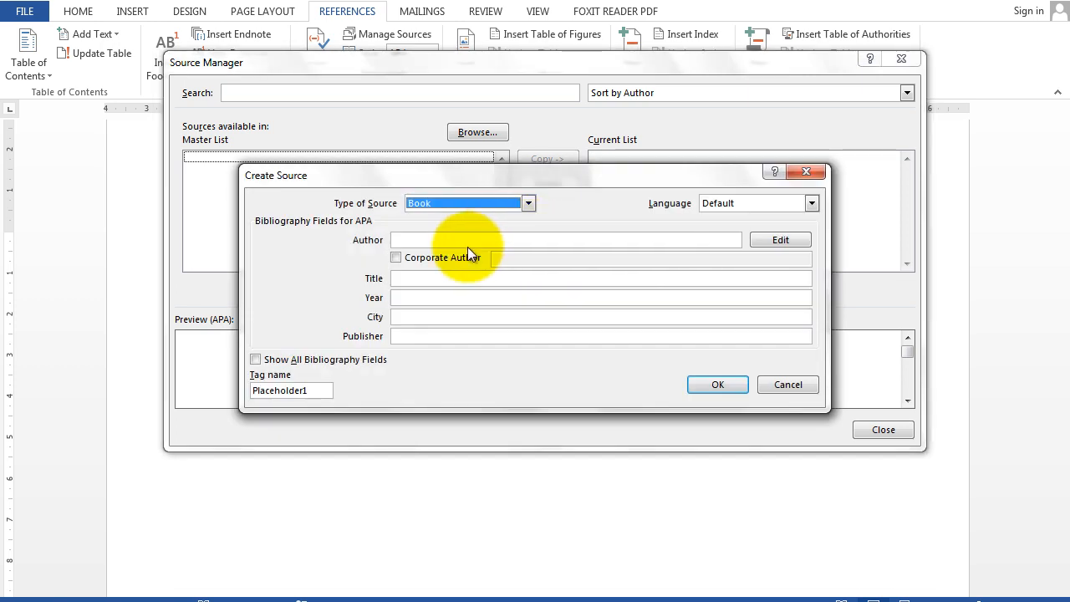
pyautogui.click(566, 240)
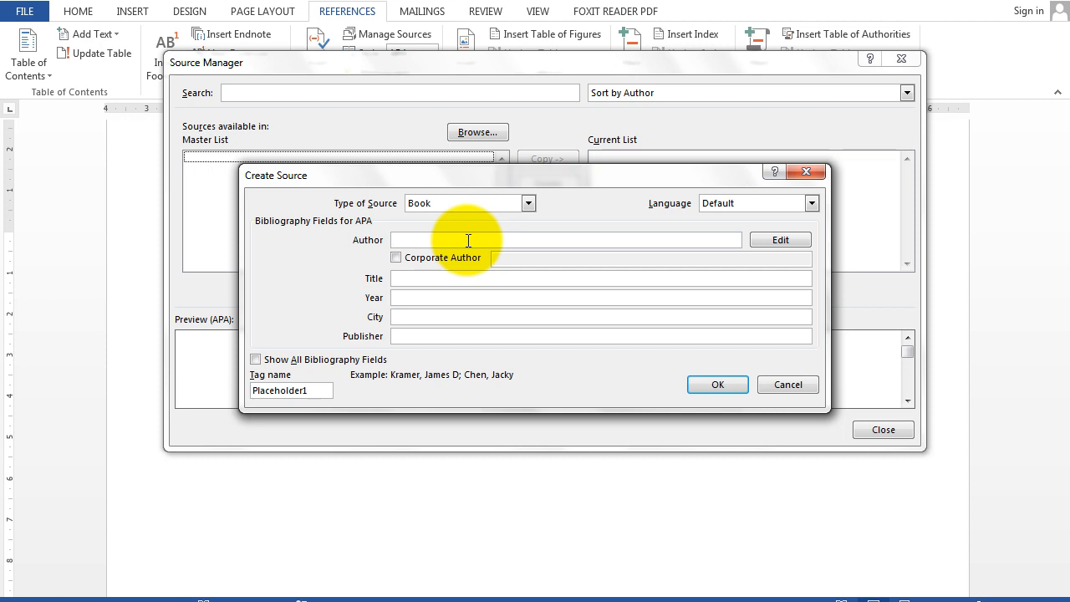
pyautogui.write('vALERIE')
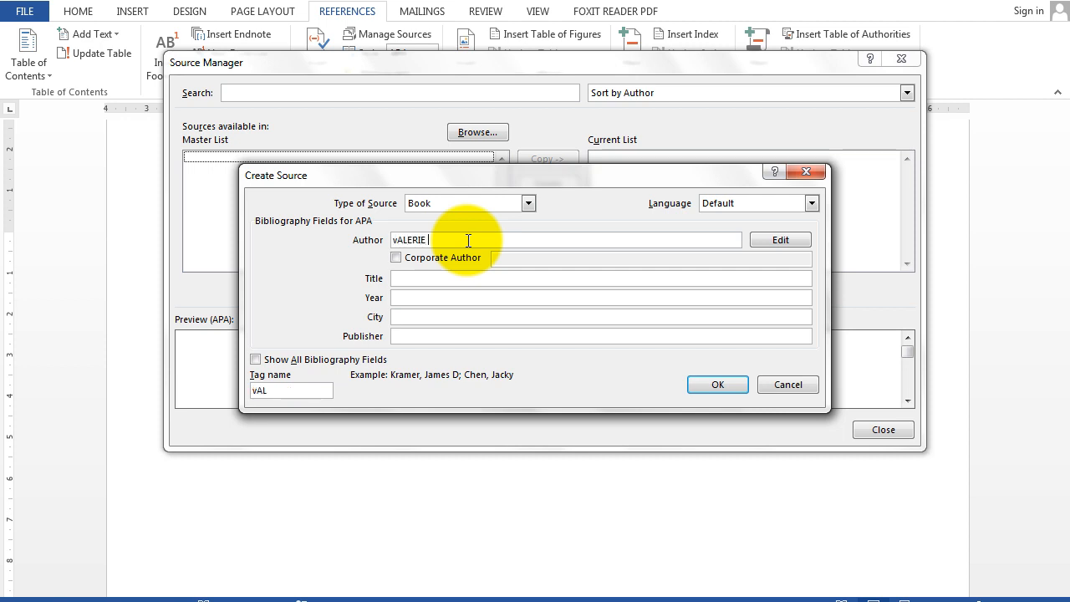
pyautogui.write('gRANT')
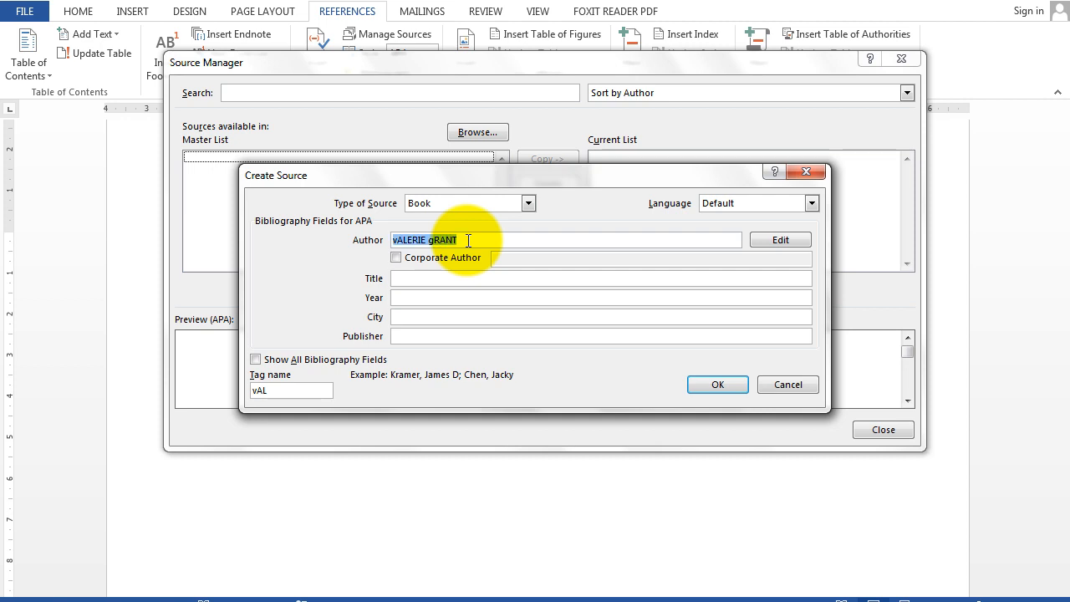
pyautogui.write('Valeris')
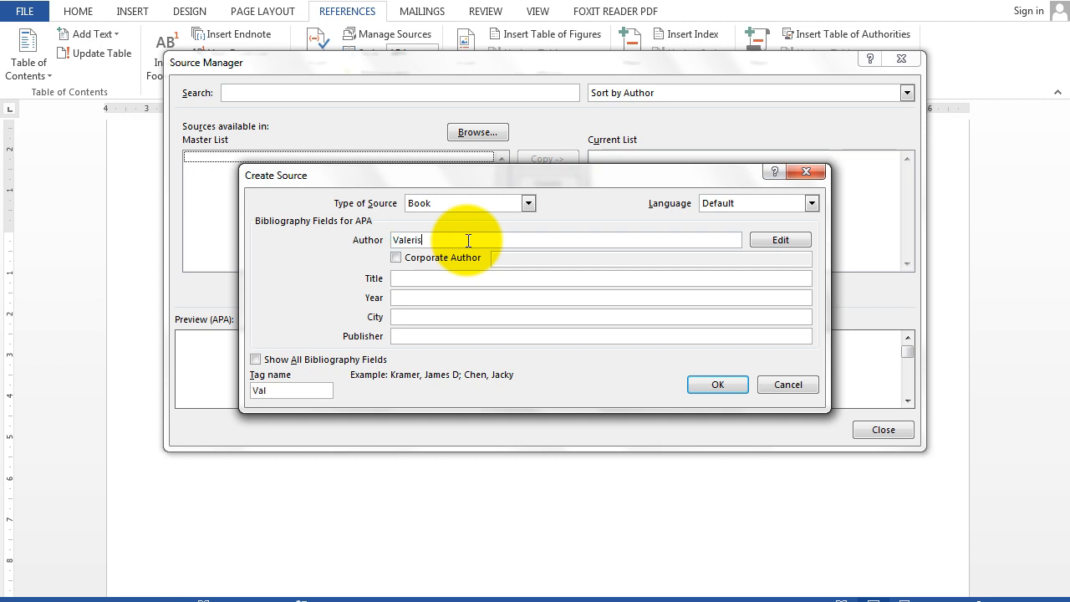
pyautogui.press('Backspace')
pyautogui.write('e Grant')
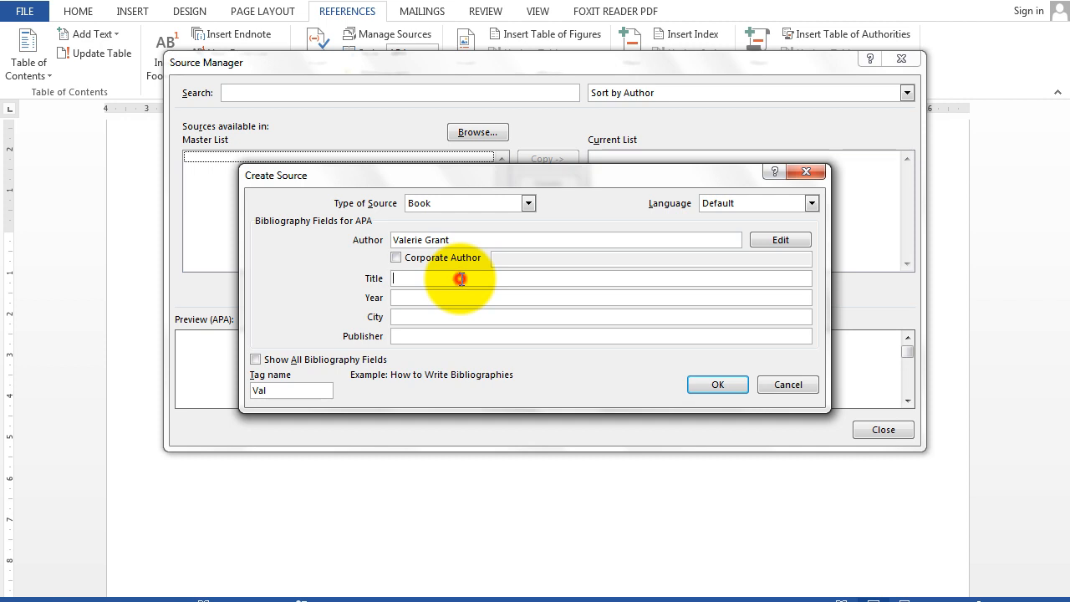
# Enter the title 'Protokol Perusahaan, Kumpulan Petunjuk Ringkas Etika Bisnis'
pyautogui.write('Protokol')
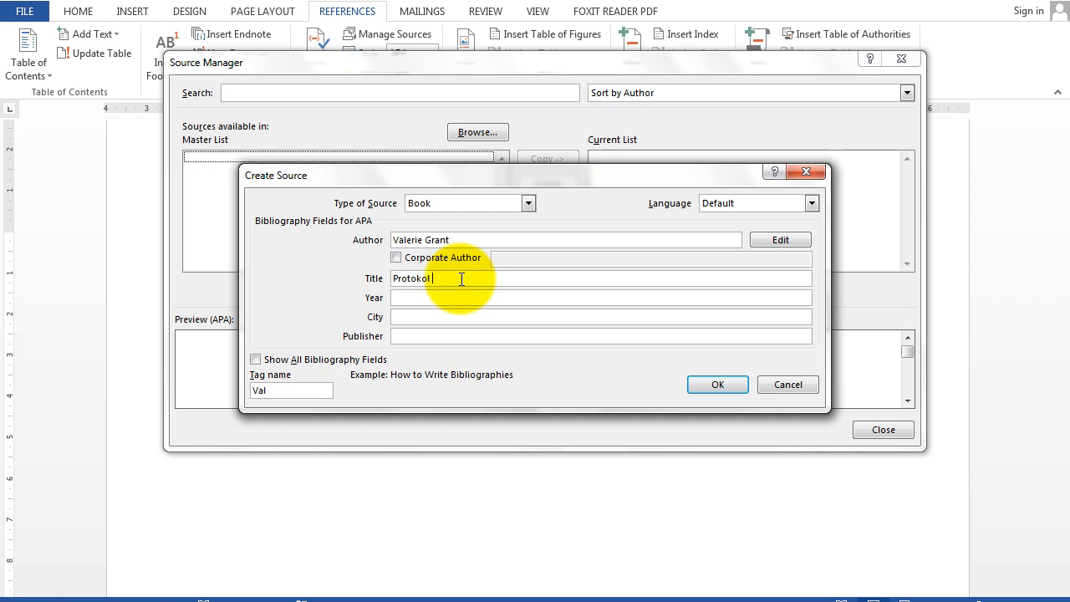
pyautogui.write('Perusaha')
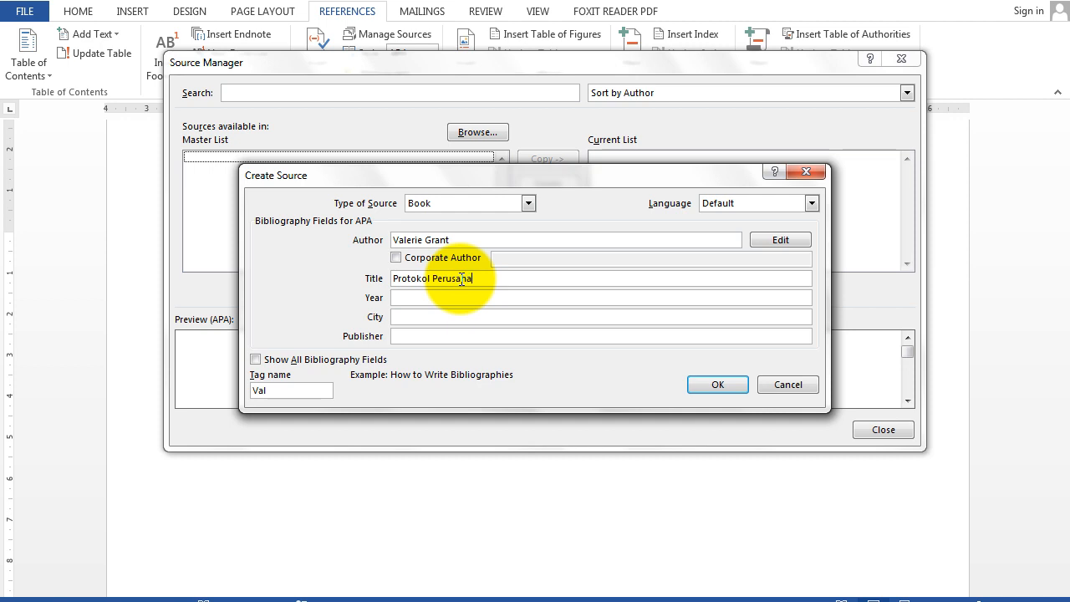
pyautogui.write('an')
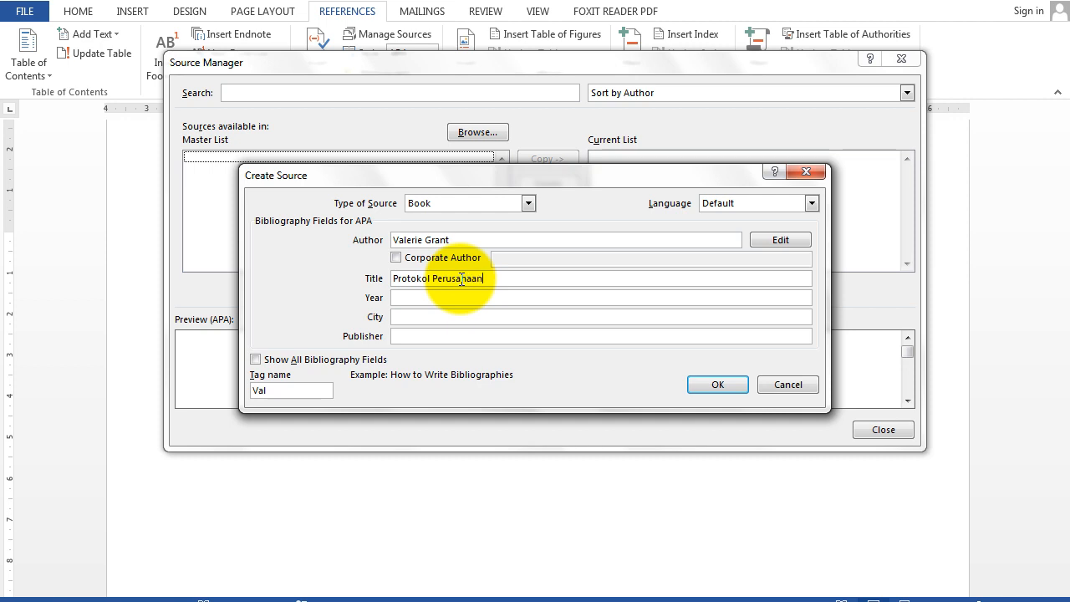
pyautogui.write(', Kumpulan Petunjuk Bis')
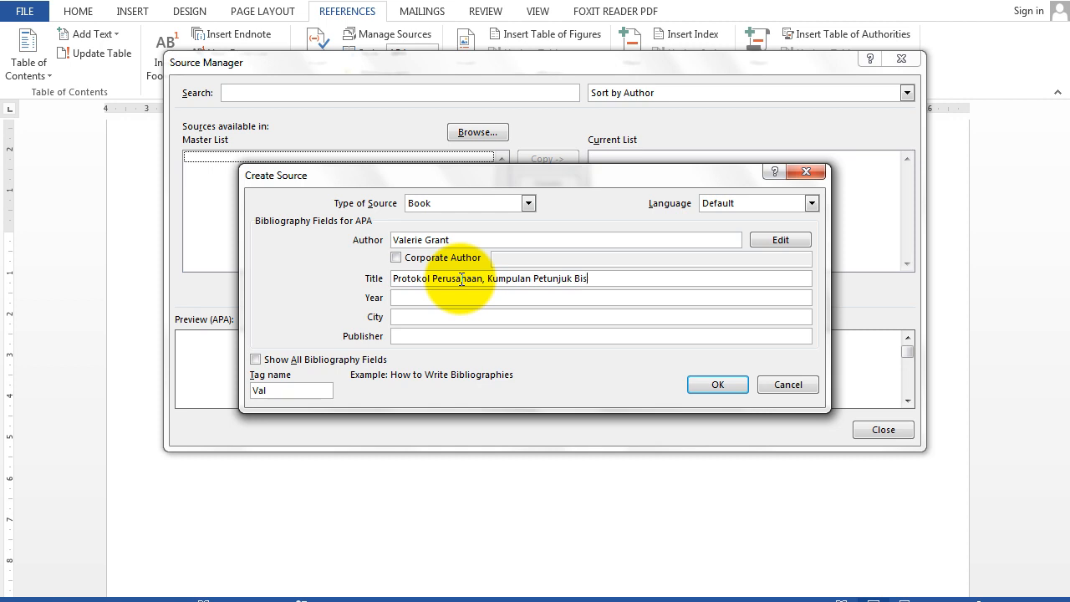
pyautogui.write('nis')
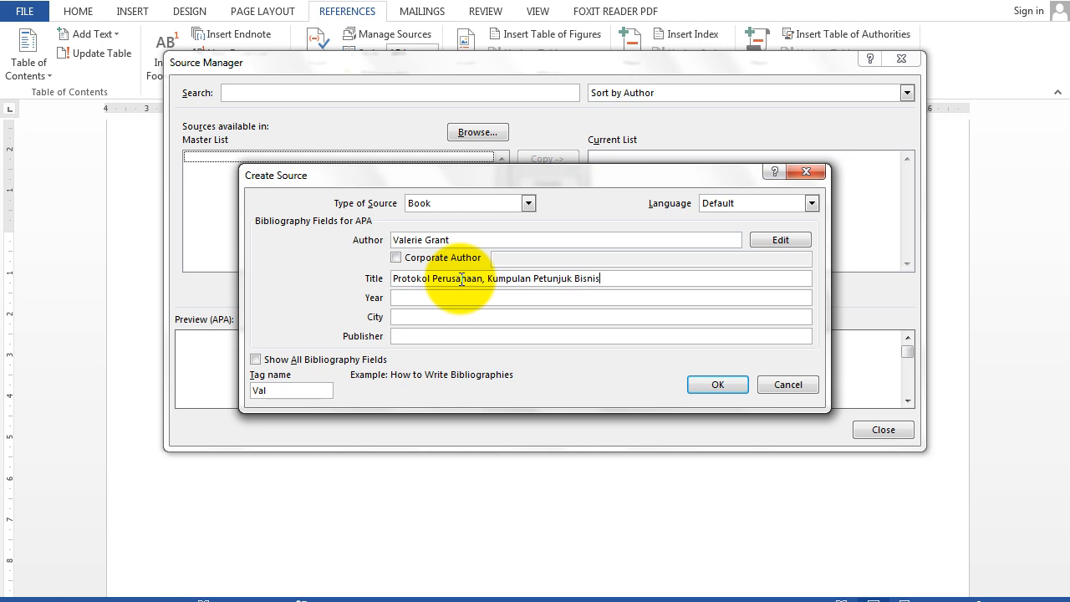
pyautogui.press('BackSpace')
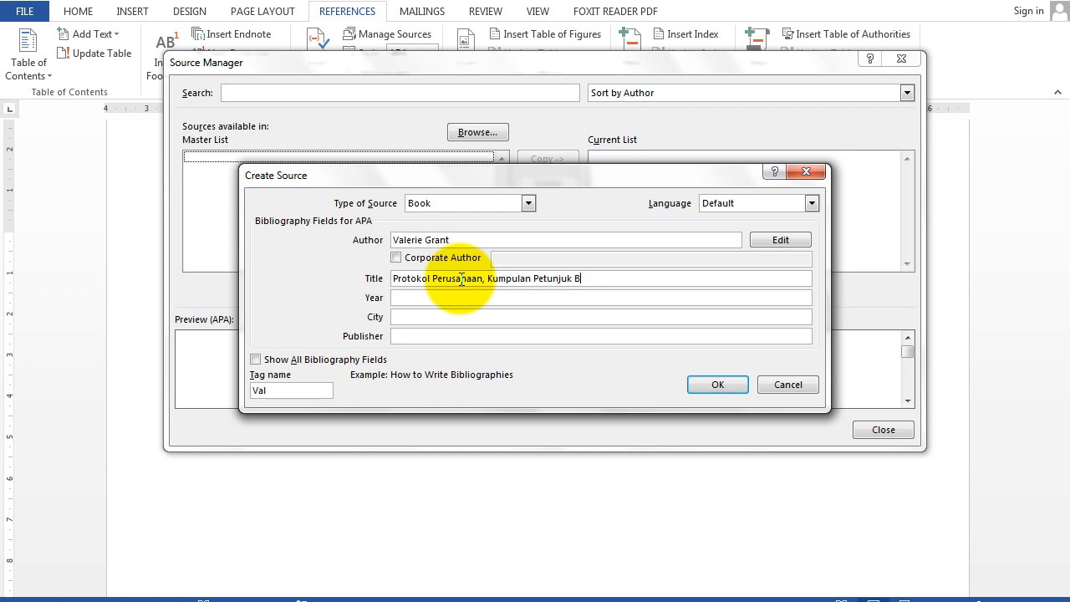
pyautogui.write('Ringk')
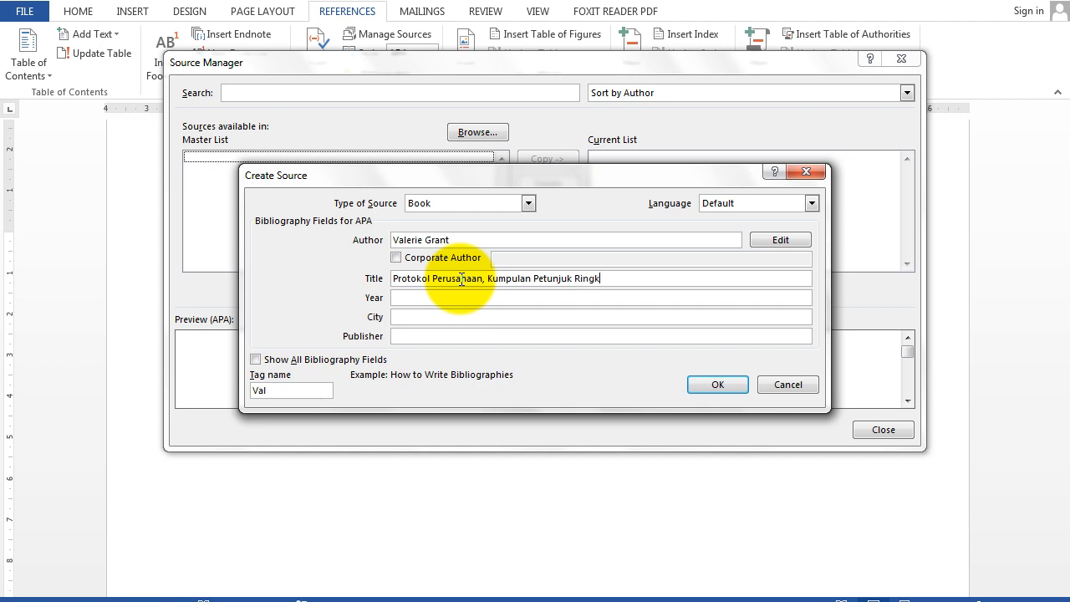
pyautogui.write('as Etika')
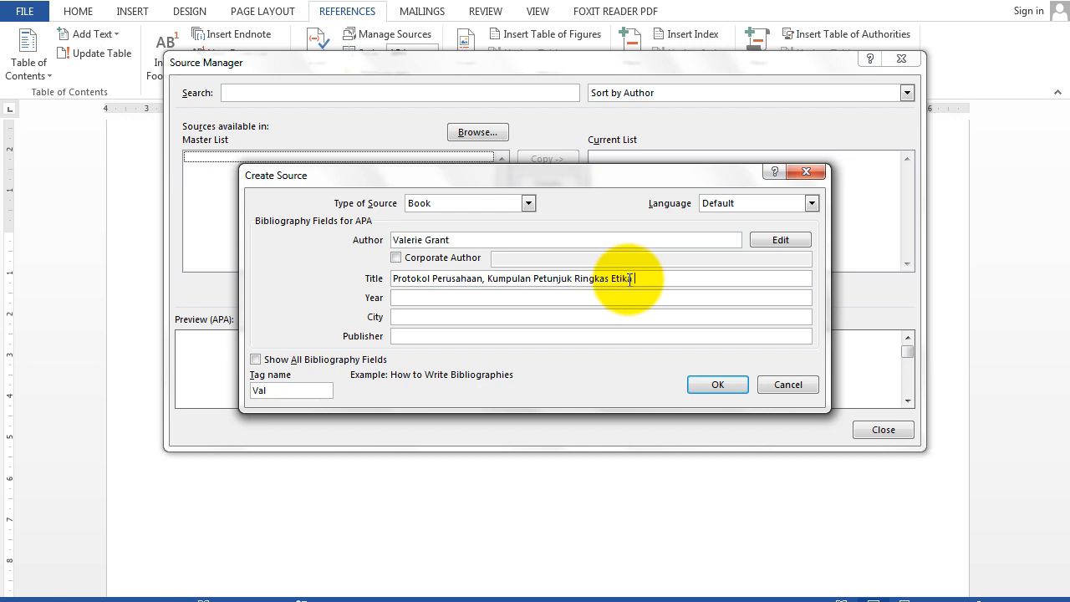
# Complete the Valerie Grant book with year 1997, Surakarta, Dabara Bengawan, and save it
pyautogui.write('Bisnis')
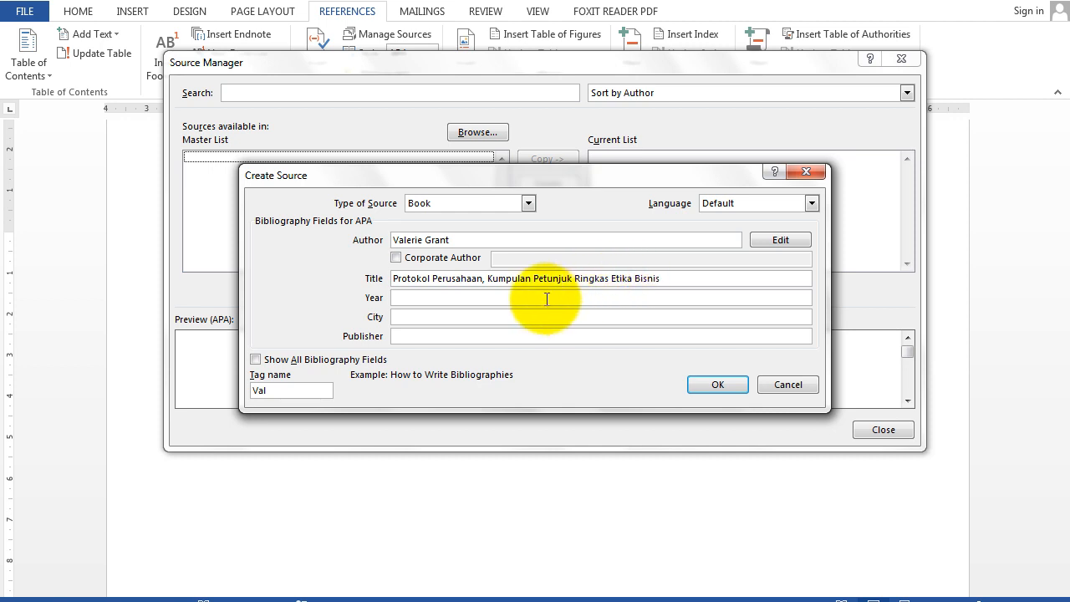
pyautogui.click(600, 296)
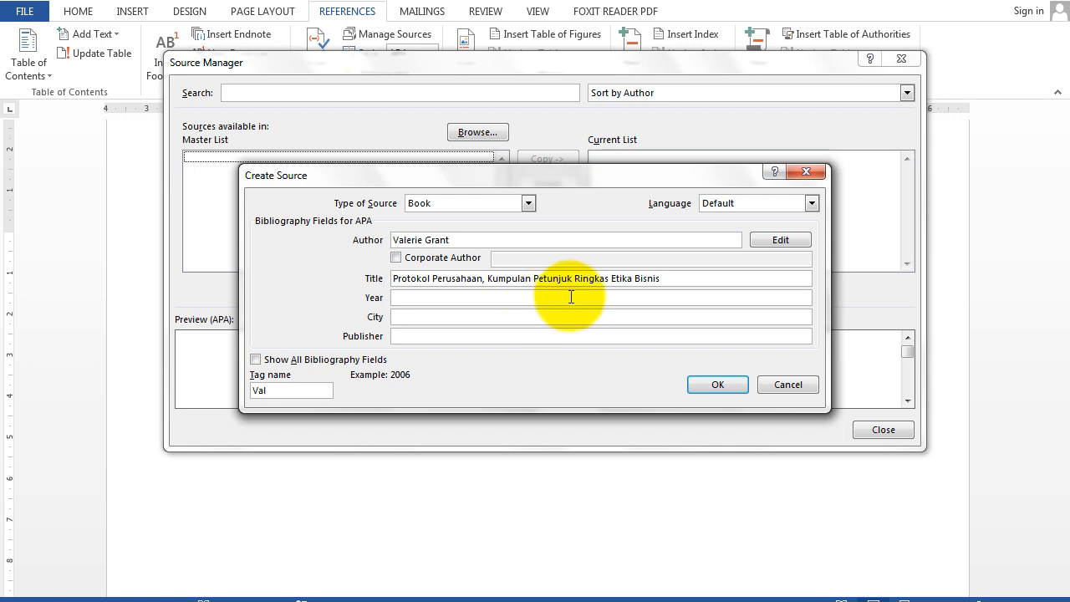
pyautogui.write('19')
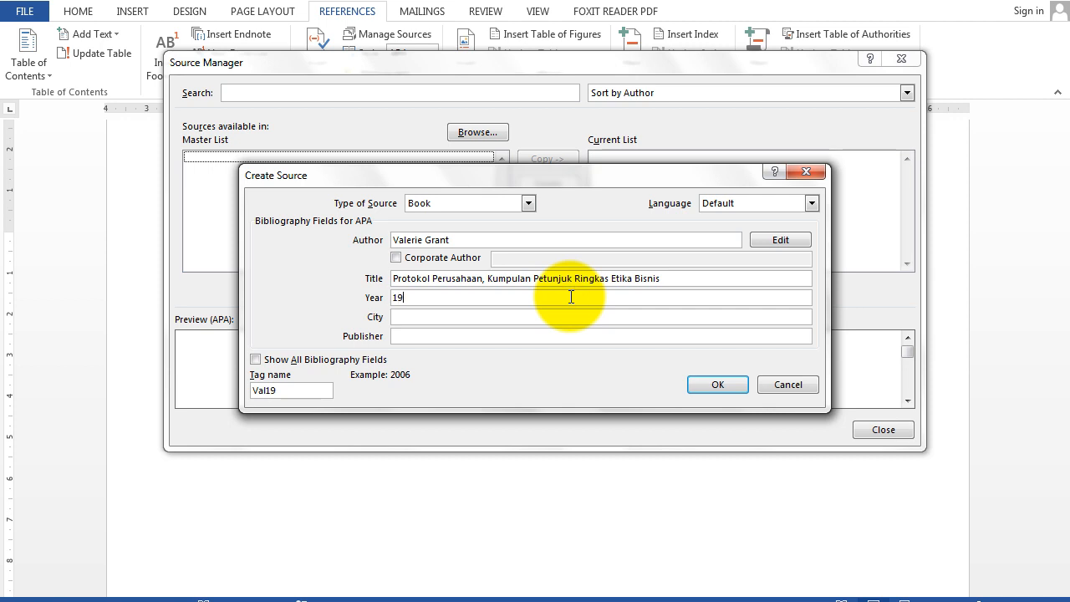
pyautogui.write('97')
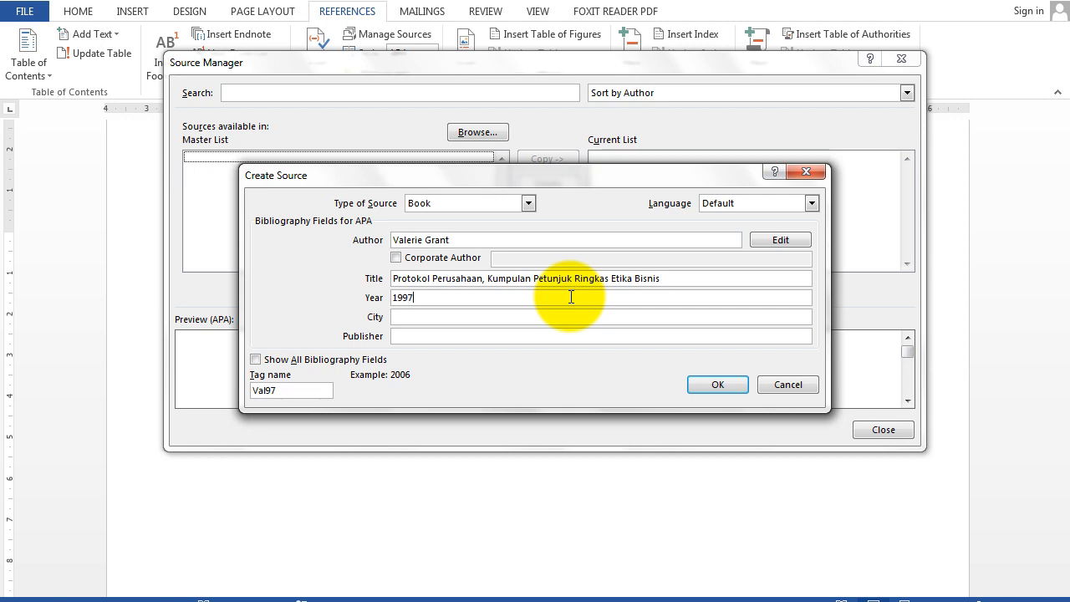
pyautogui.click(524, 317)
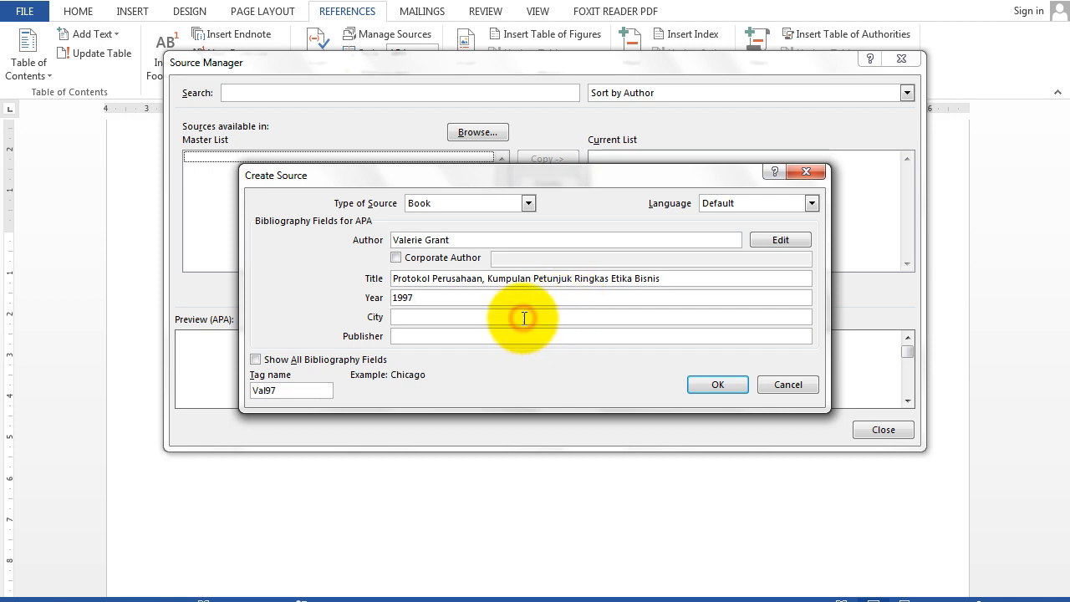
pyautogui.write('Surakarta')
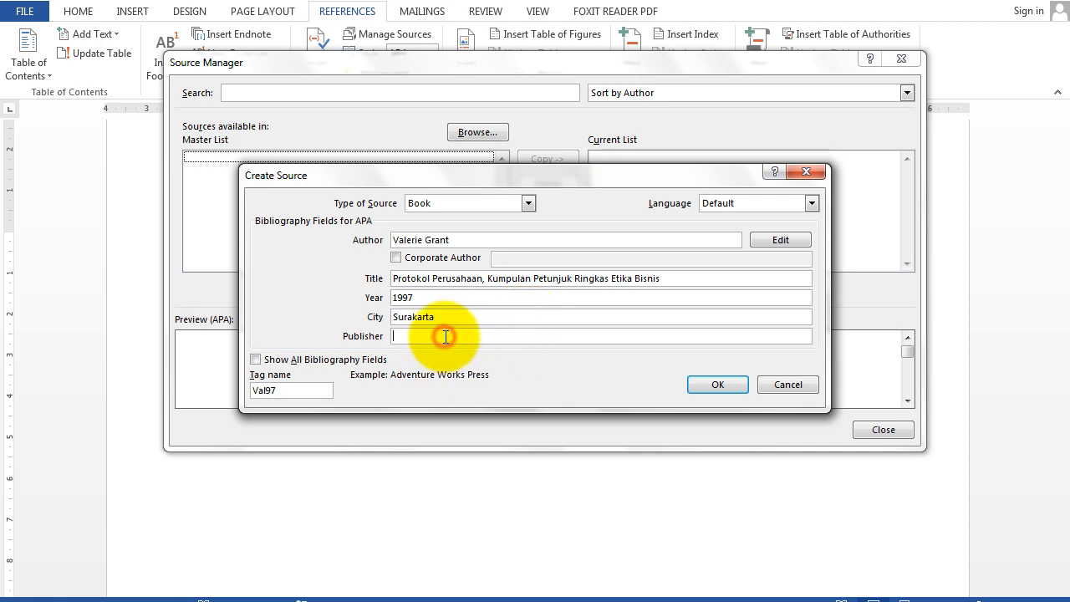
pyautogui.write('Dabr')
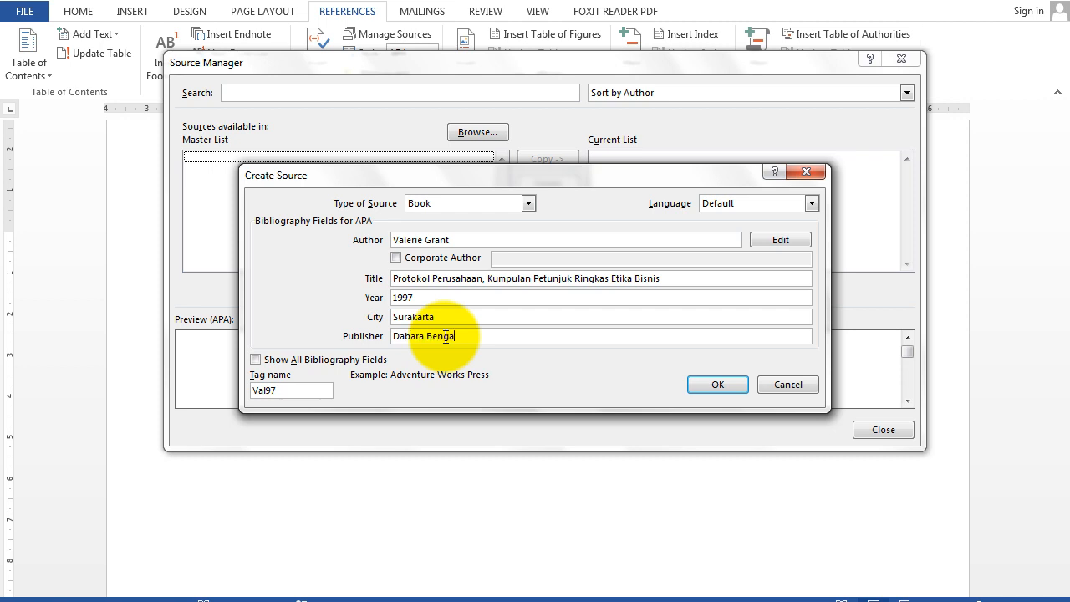
pyautogui.write('jawan')
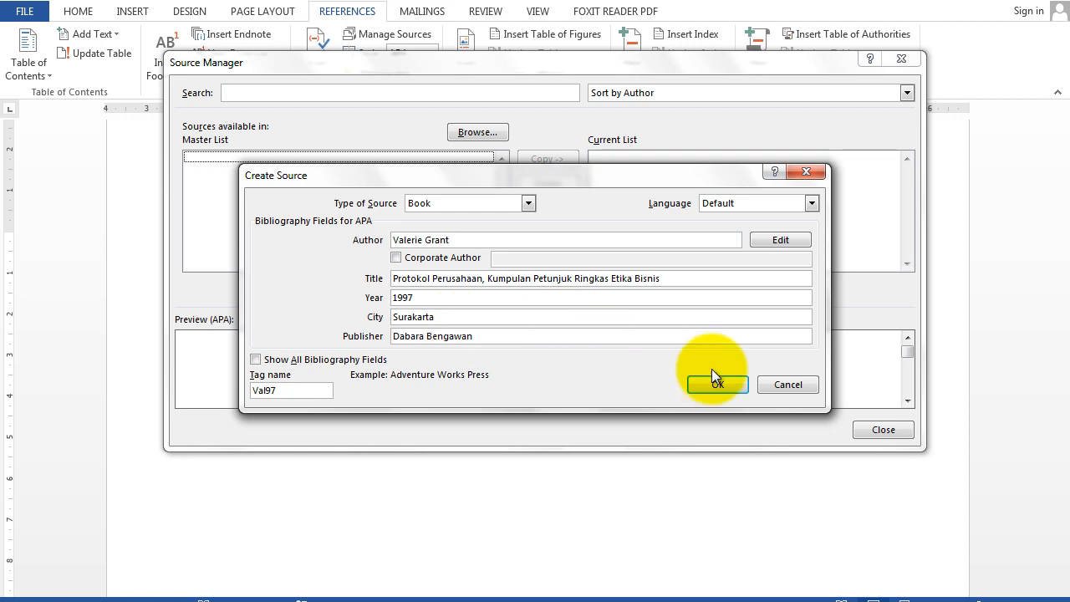
pyautogui.click(717, 385)
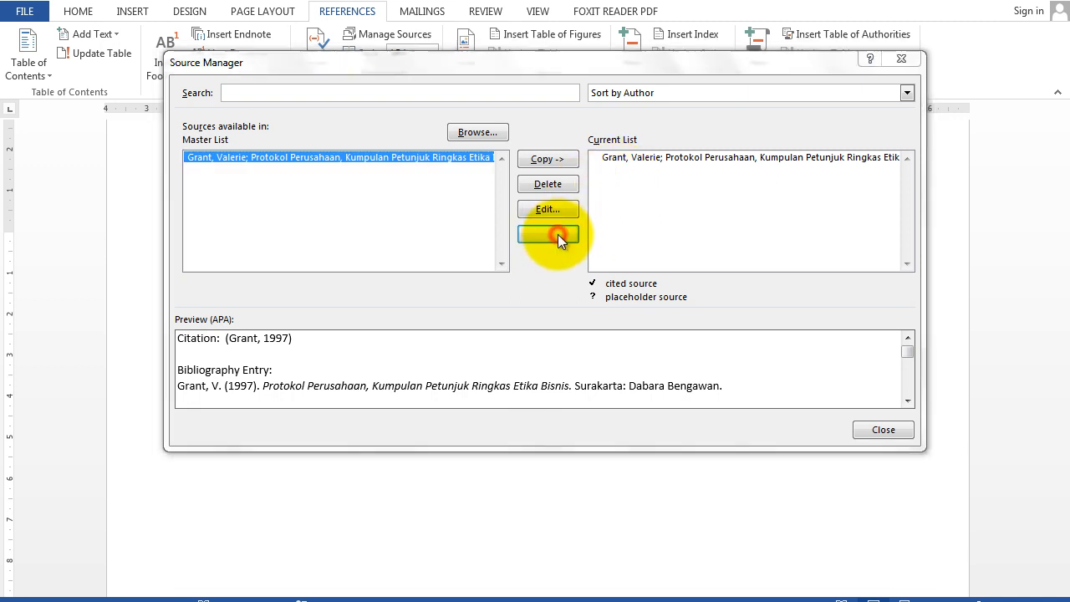
# Start a new source by Suhanda Panji titled 'Dasar-Dasar Korespondensi Niaga Bahasa Indonesia'
pyautogui.click(548, 234)
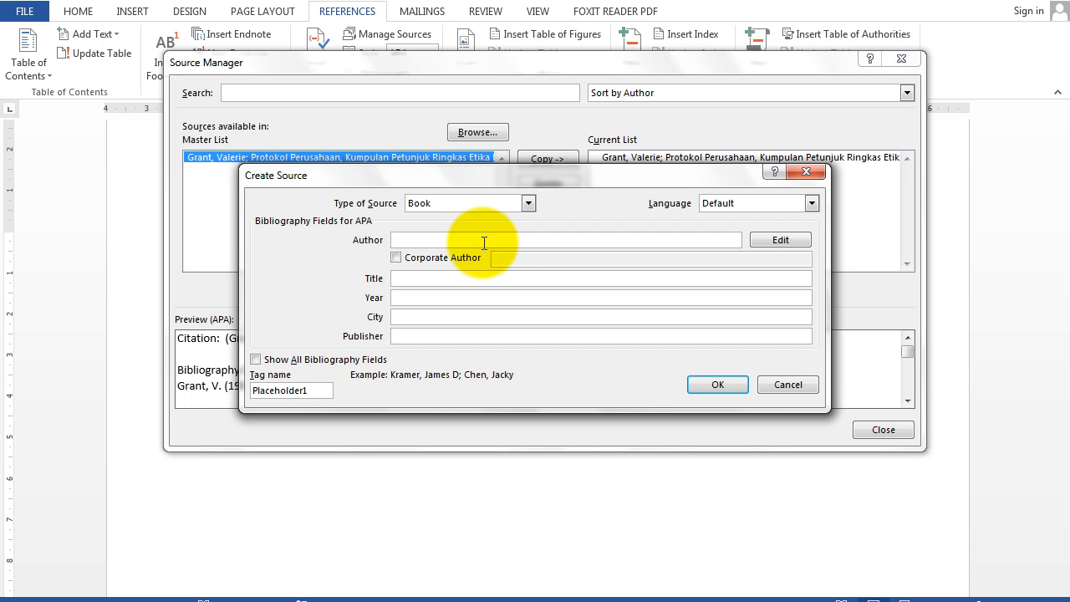
pyautogui.write('Suhanda')
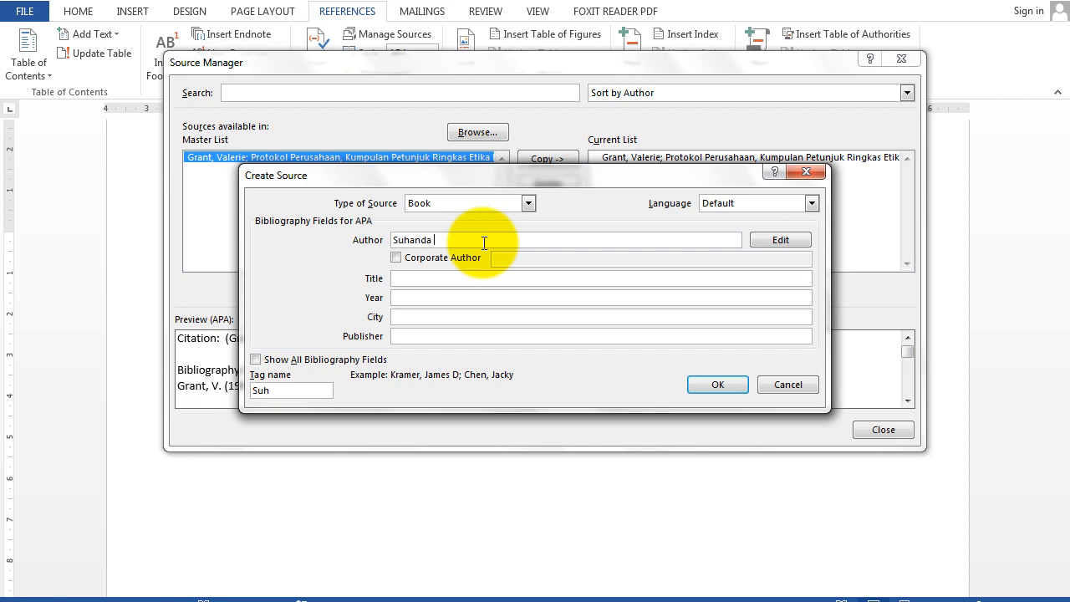
pyautogui.write('panji')
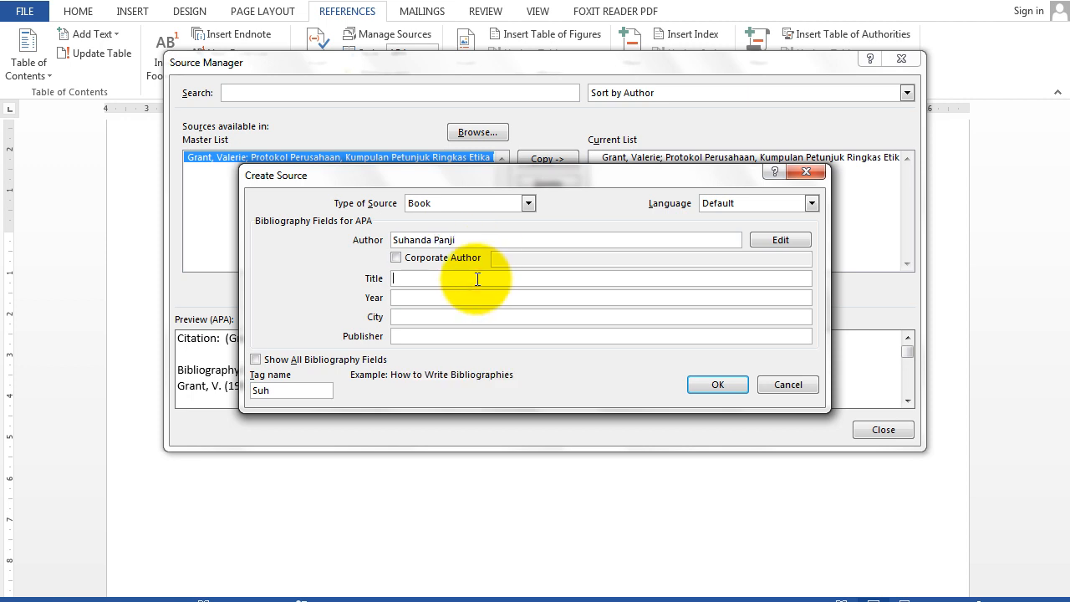
pyautogui.write('Dasar-')
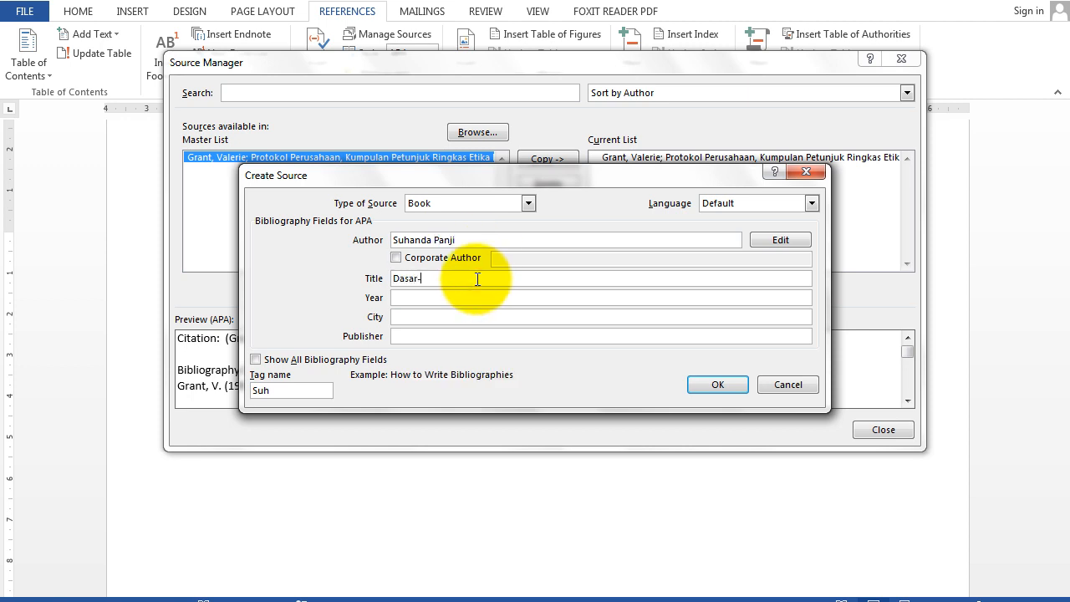
pyautogui.write('Dasar Korespond')
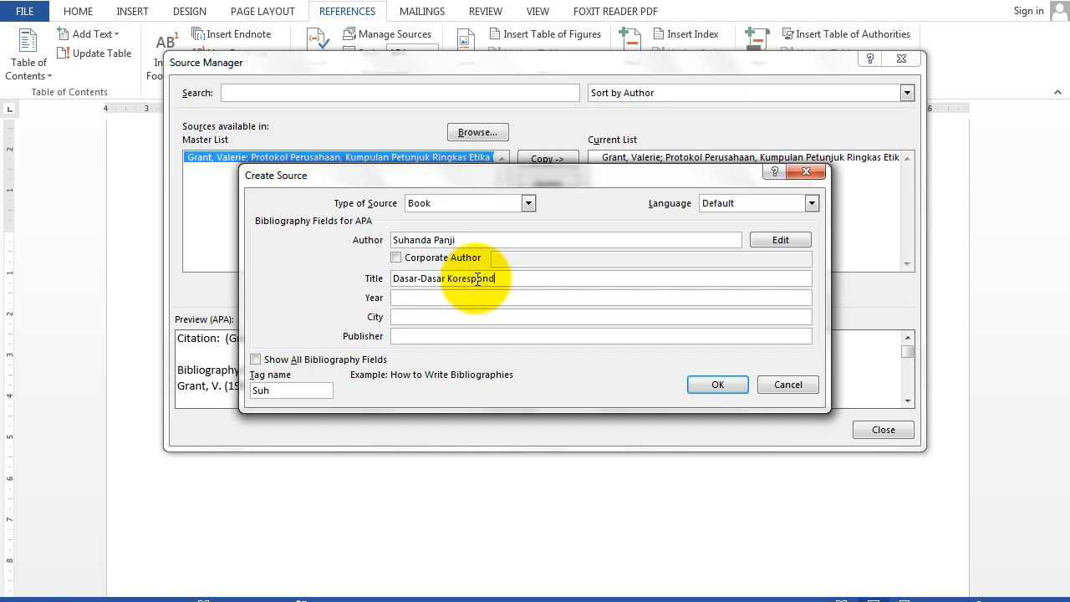
pyautogui.write('end')
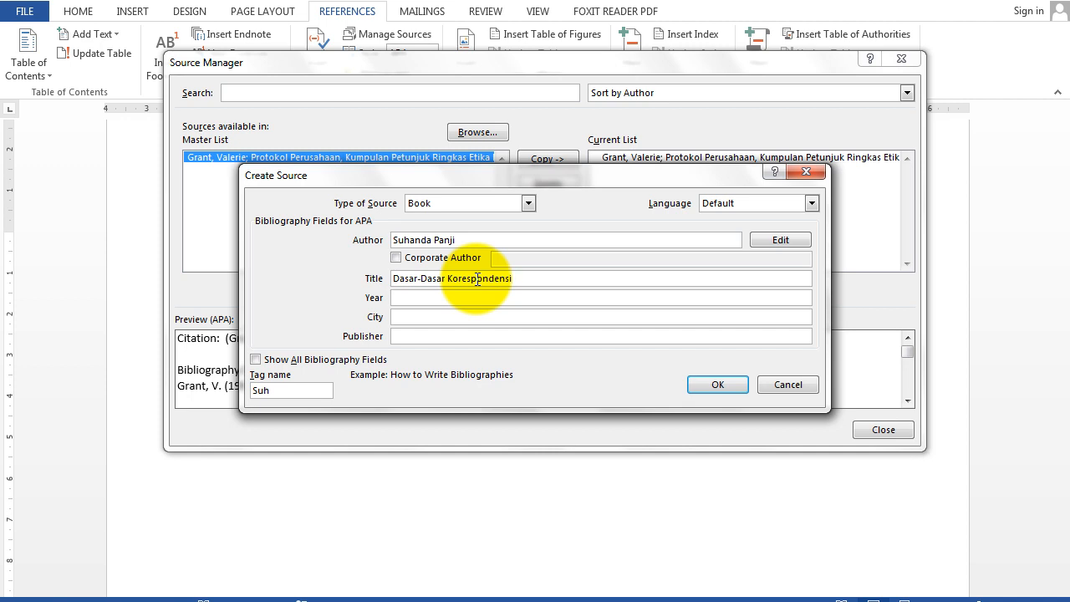
pyautogui.write('Niaga')
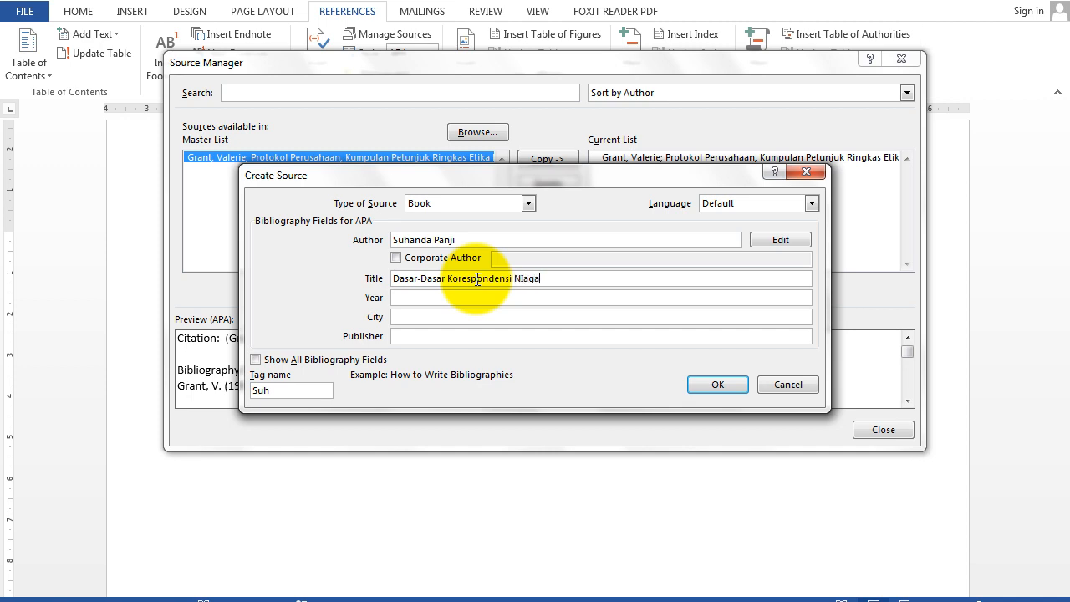
pyautogui.write('Bahasa Indonesia')
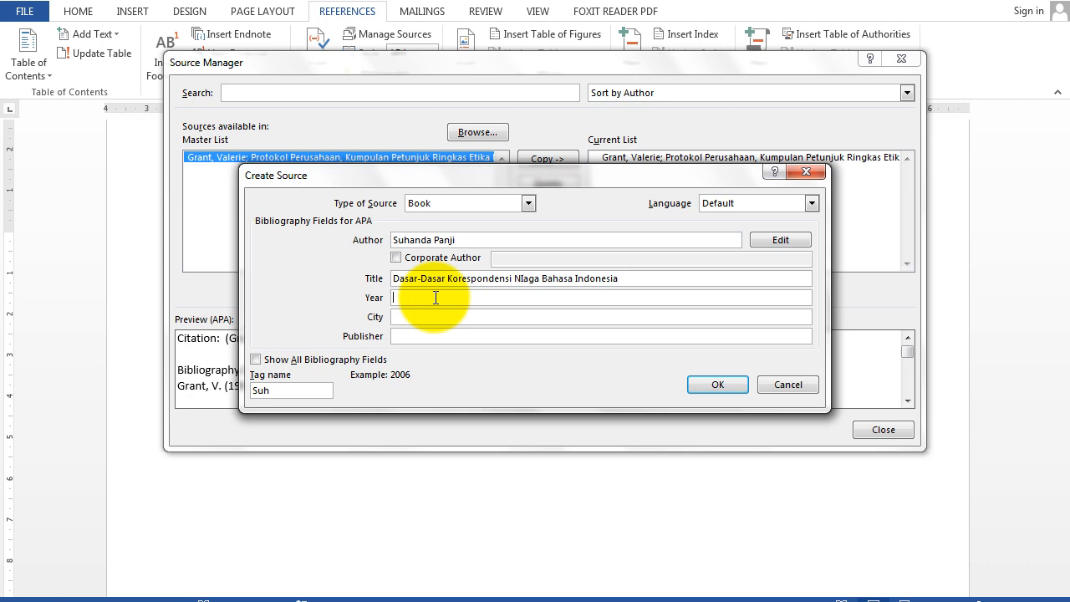
# Add year 1997, city Jakarta, publisher Karya Utama, and save the source
pyautogui.write('1997')
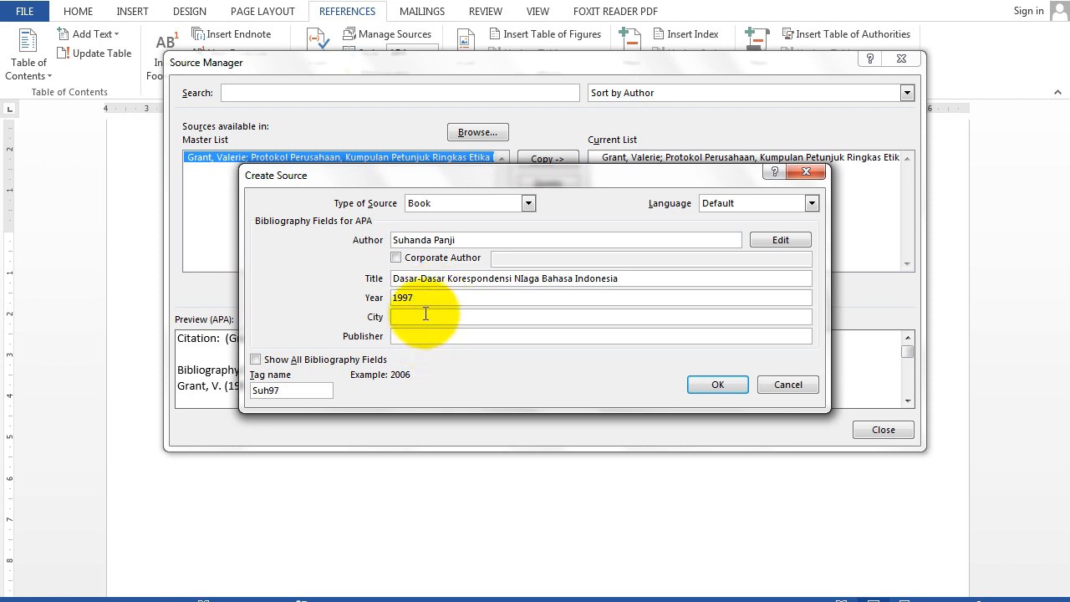
pyautogui.click(425, 316)
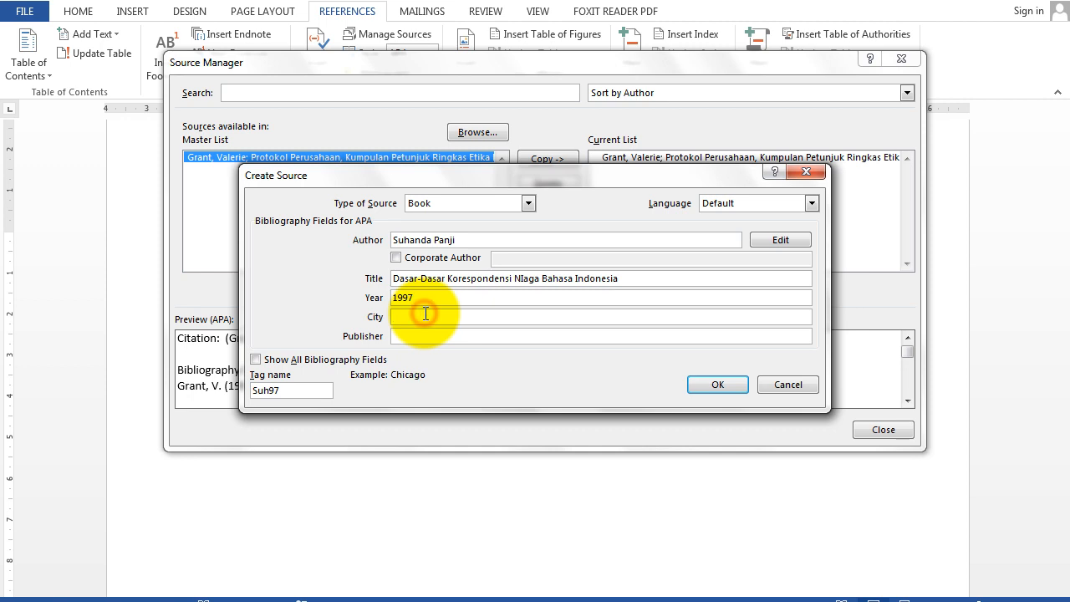
pyautogui.write('Jakart')
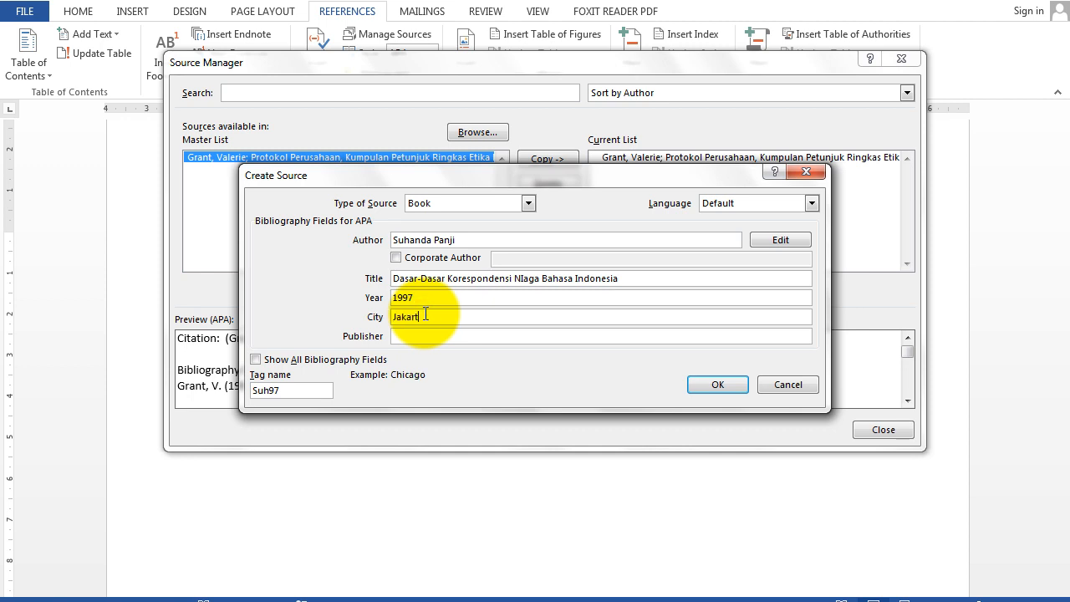
pyautogui.click(601, 336)
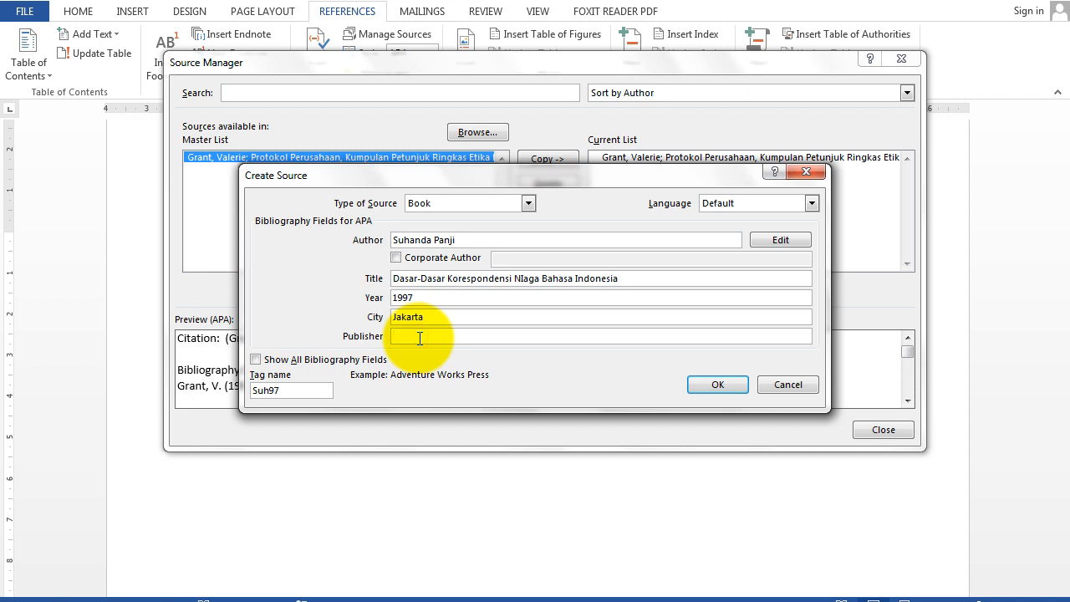
pyautogui.write('Karya U')
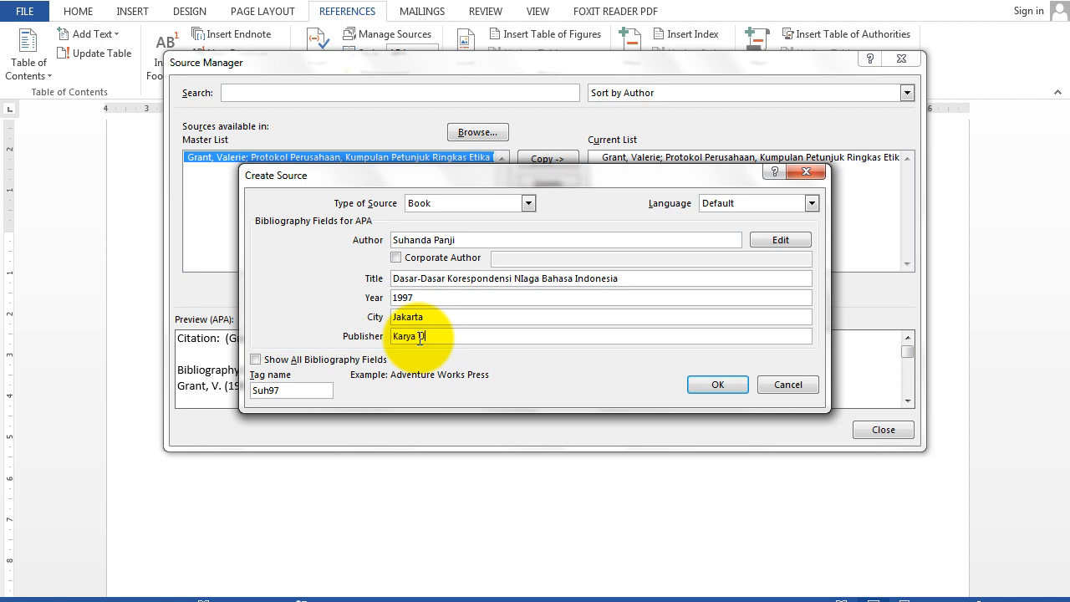
pyautogui.write('tama')
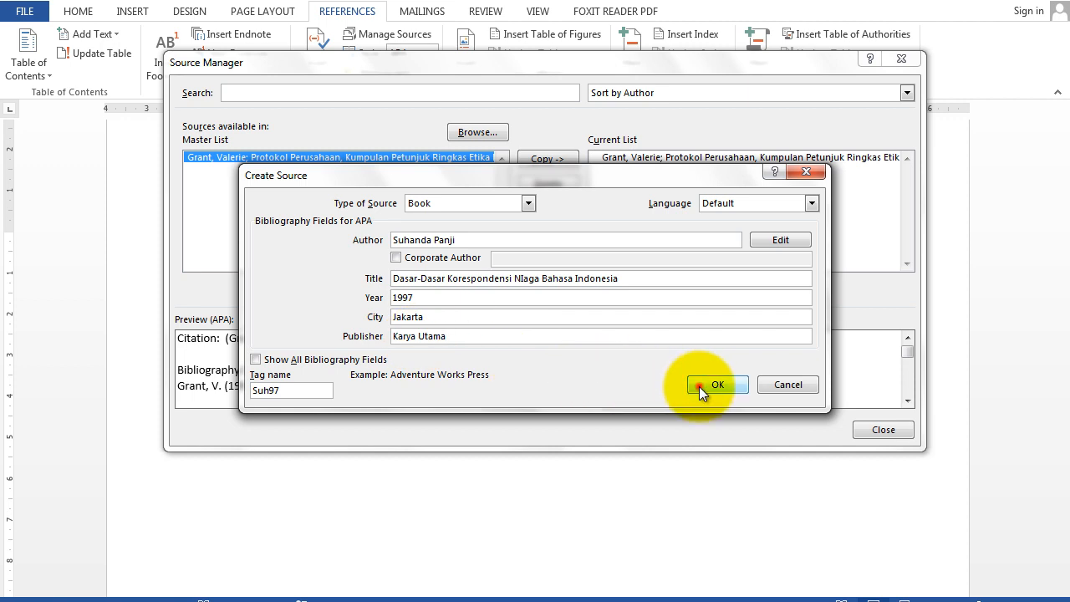
pyautogui.click(712, 385)
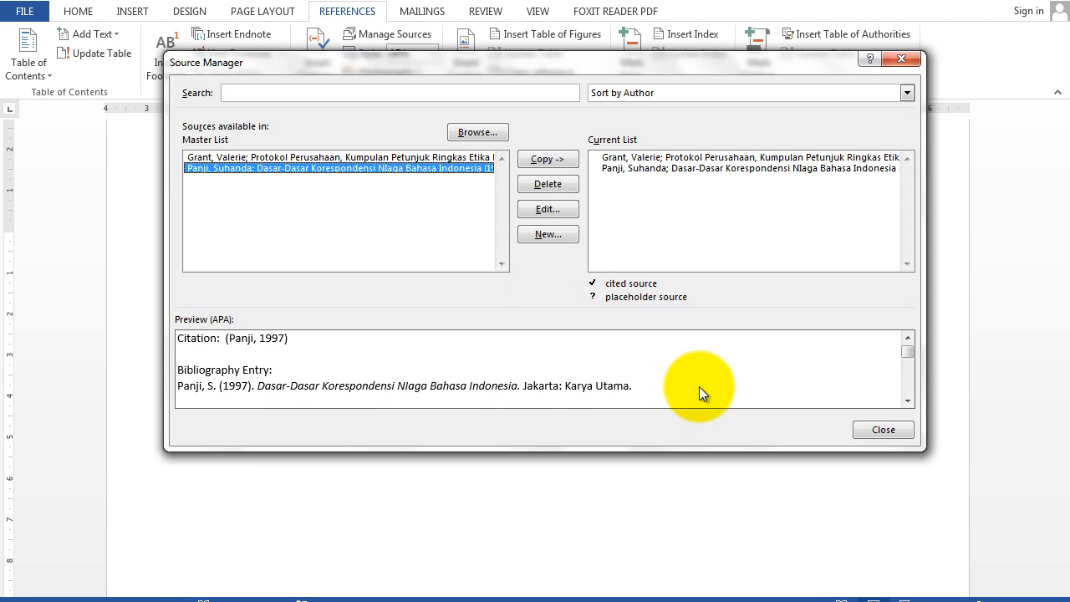
pyautogui.moveTo(571, 301)
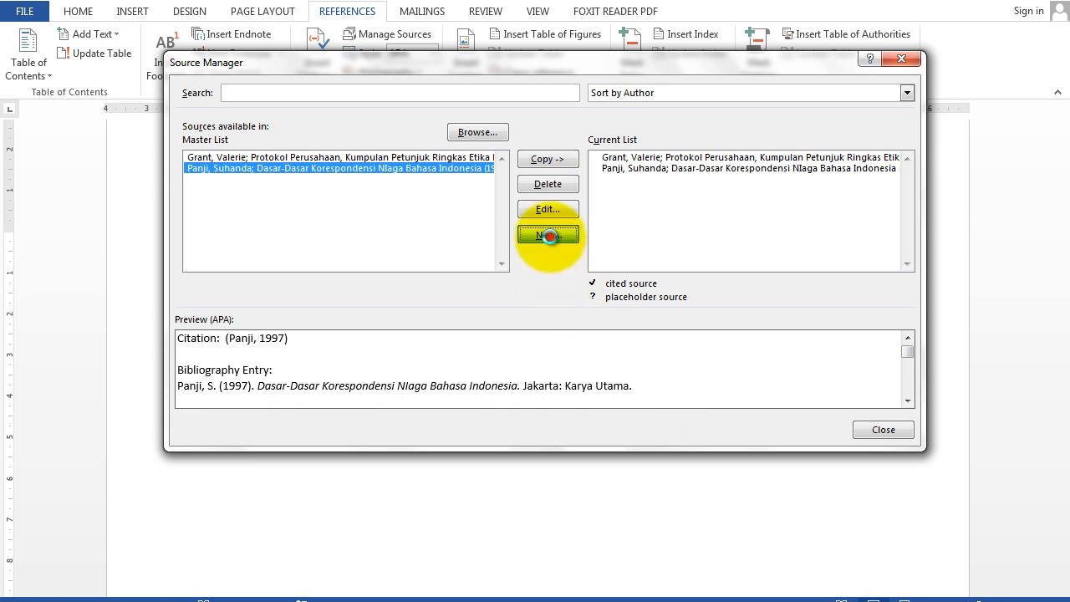
# Start a new source by Mohammad As'ad titled 'Seri Ilmu Sumber Daya Manusia'
pyautogui.click(548, 233)
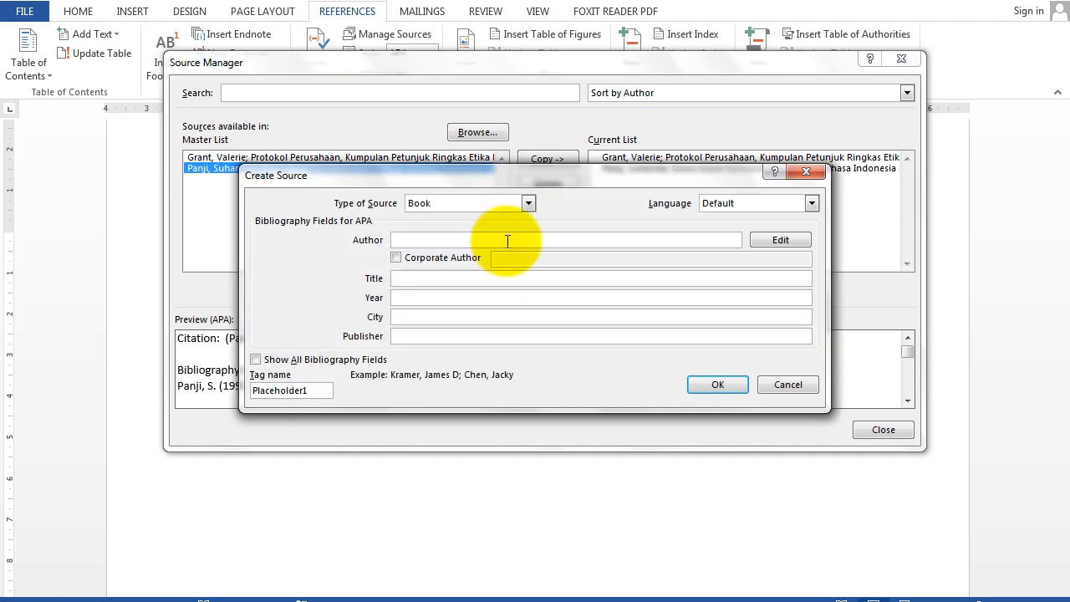
pyautogui.write('Mohammad')
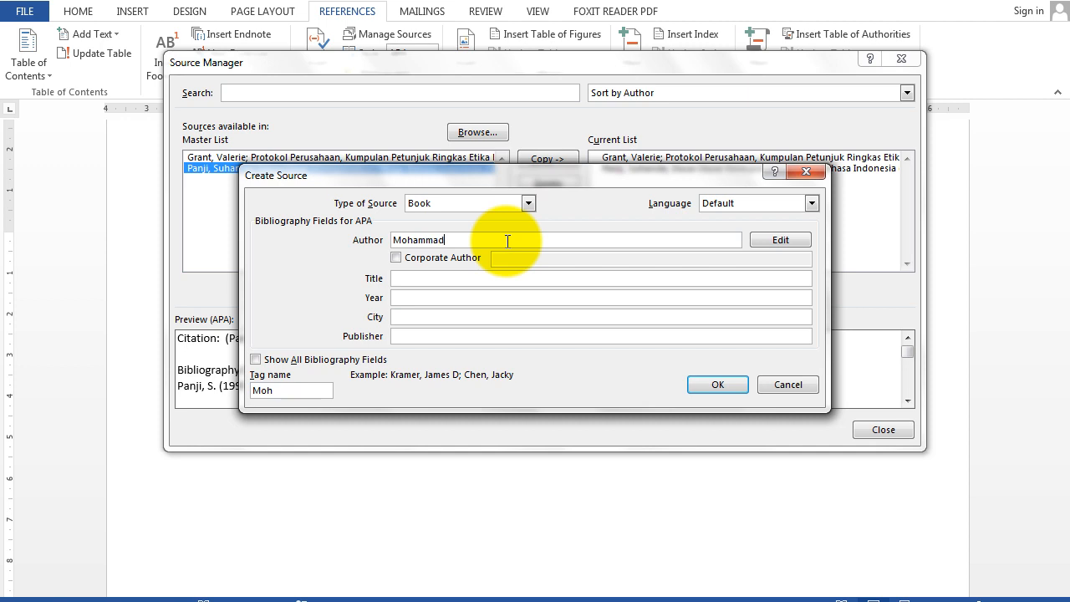
pyautogui.write("As'a")
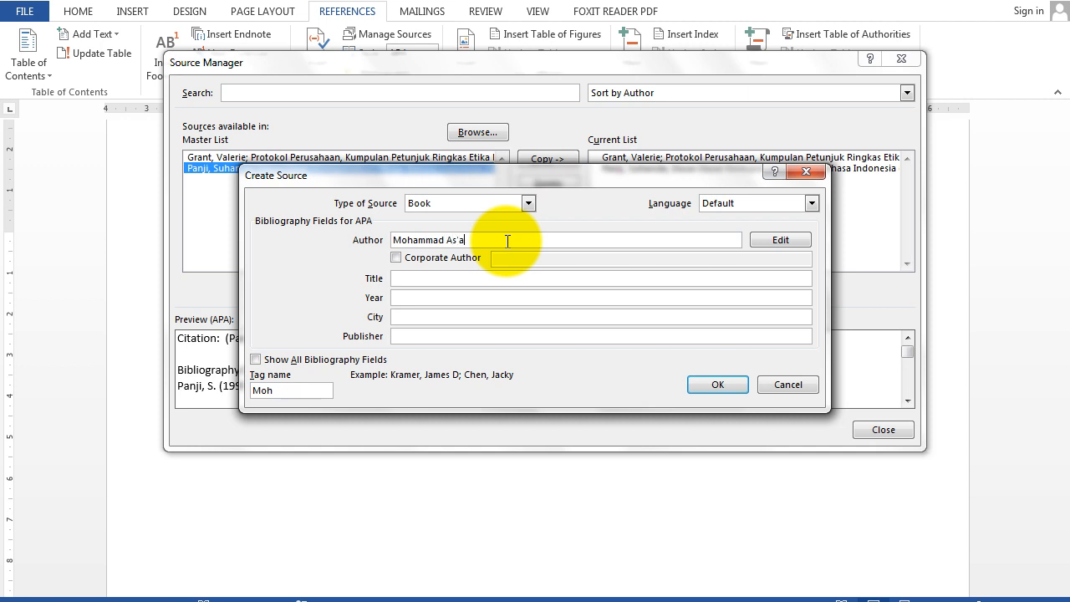
pyautogui.click(600, 277)
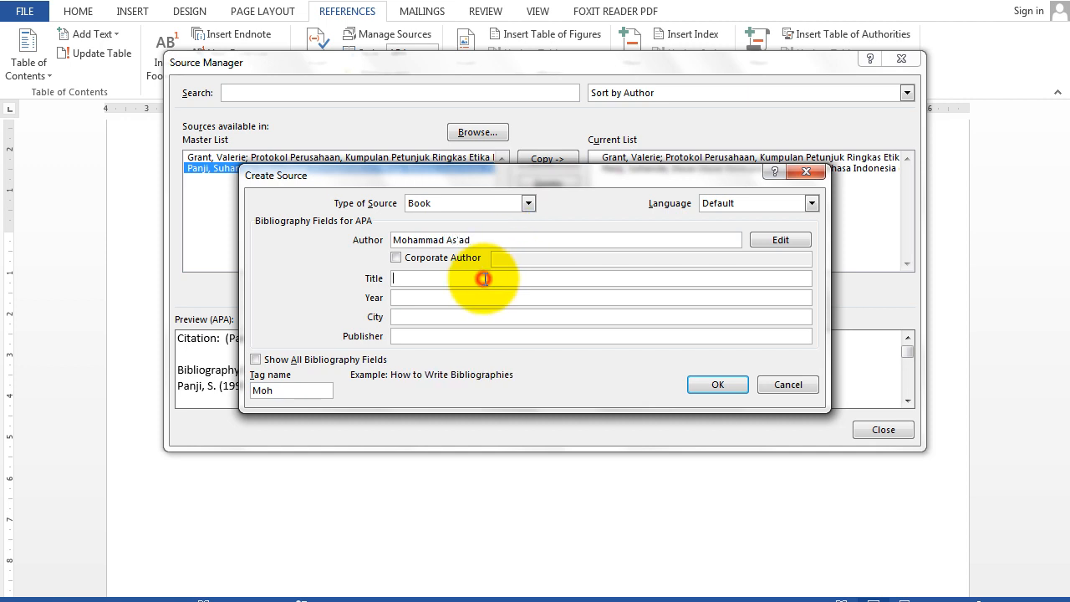
pyautogui.write('Seri I')
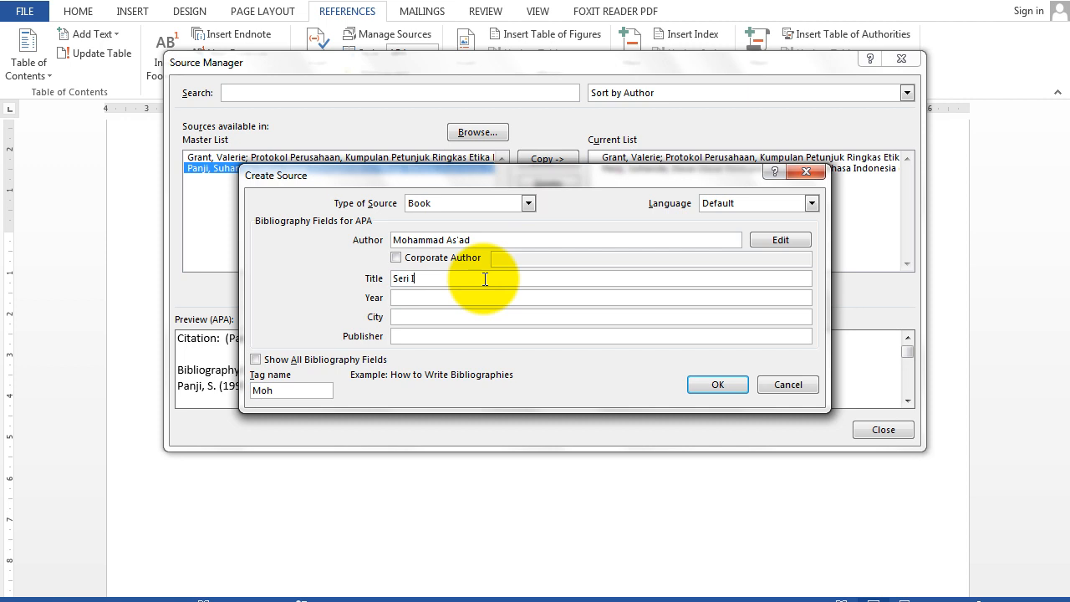
pyautogui.write('lmu')
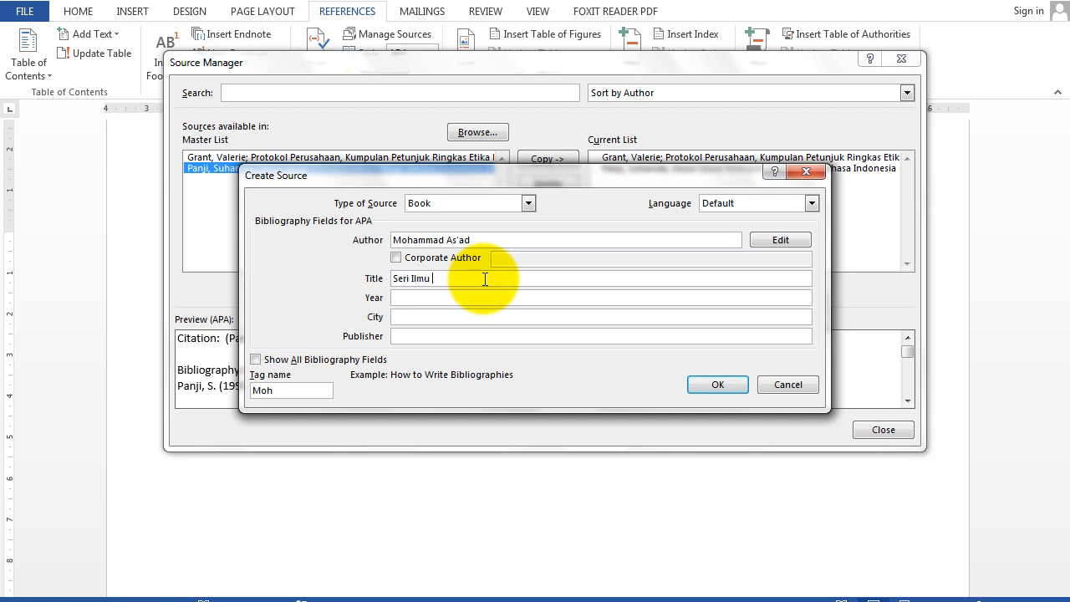
pyautogui.write('Sumber Daya Manusia')
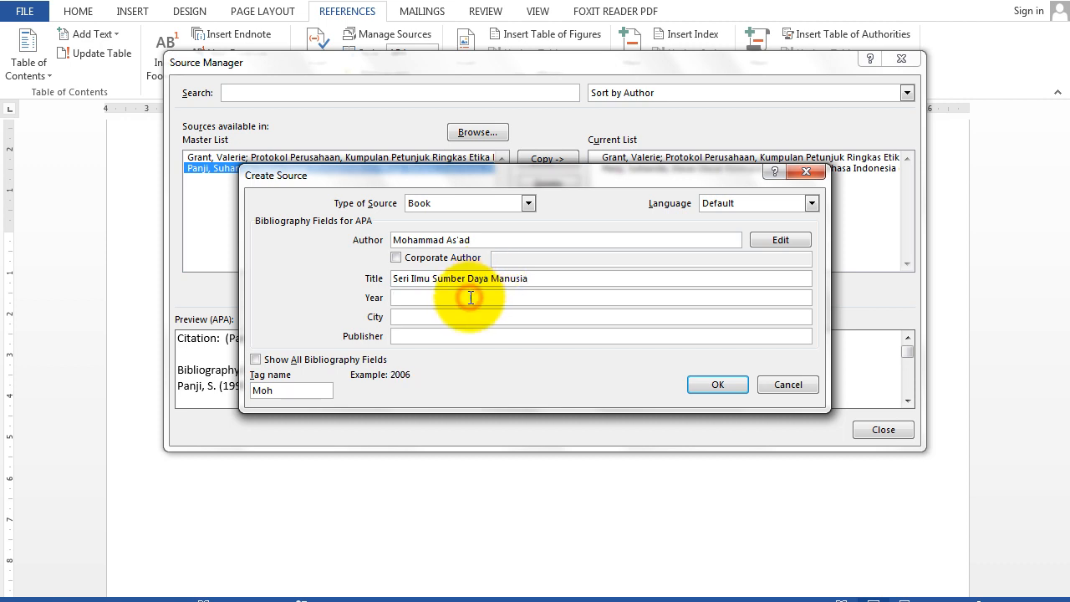
# Fill year 1987, city Yogyakarta, publisher Liberty, save, and select the new entry
pyautogui.click(600, 297)
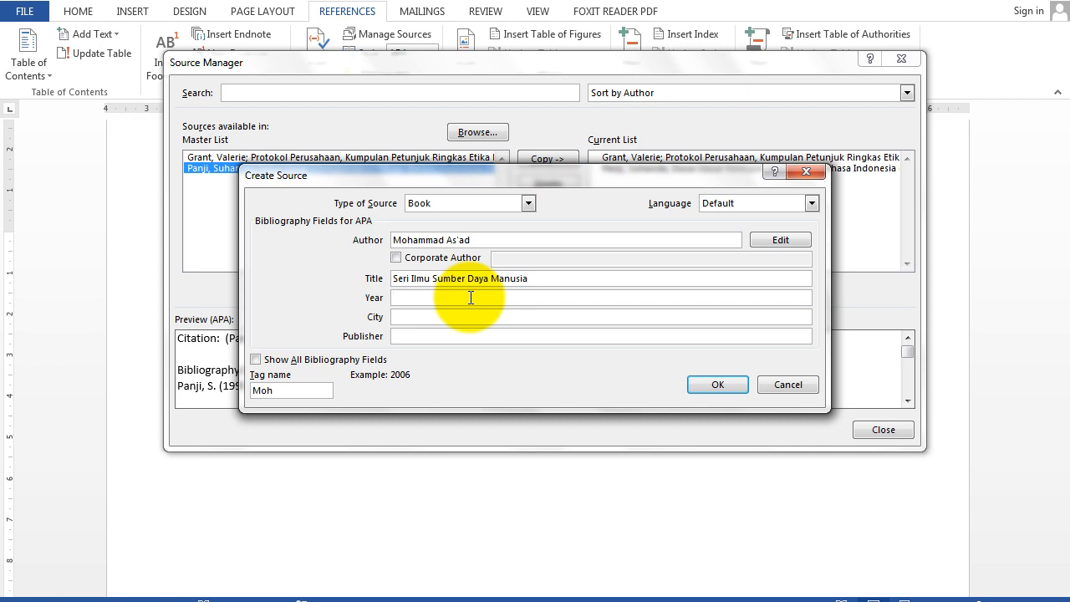
pyautogui.write('1987')
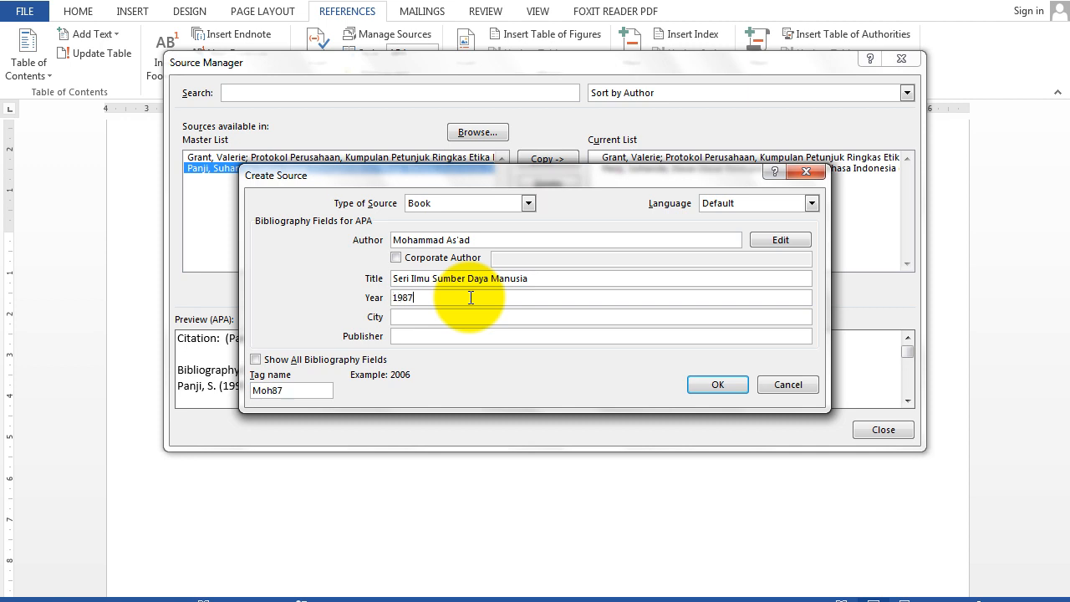
pyautogui.click(600, 317)
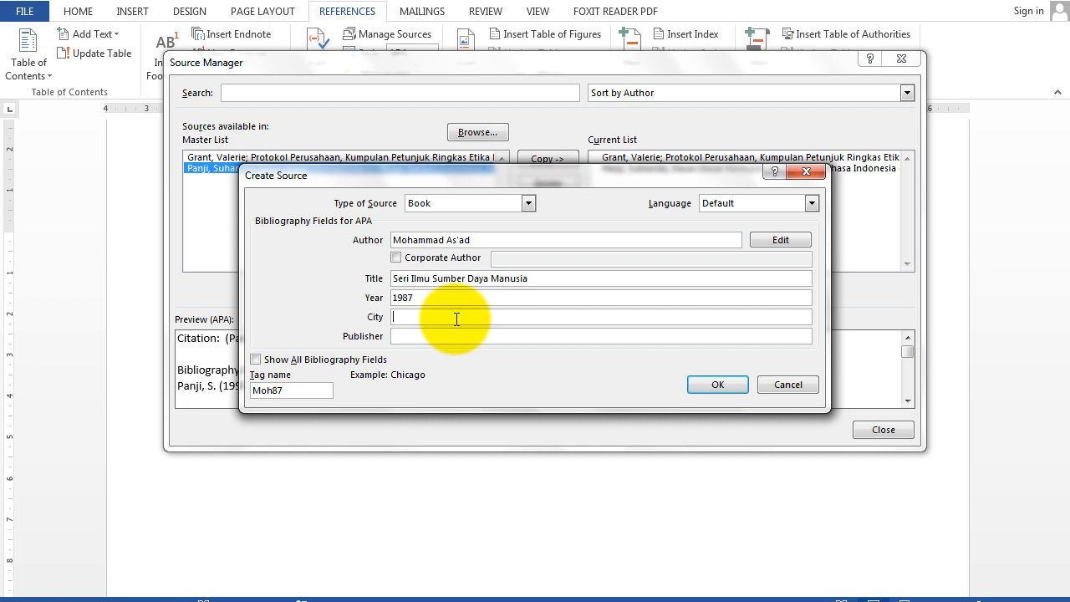
pyautogui.write('Yog')
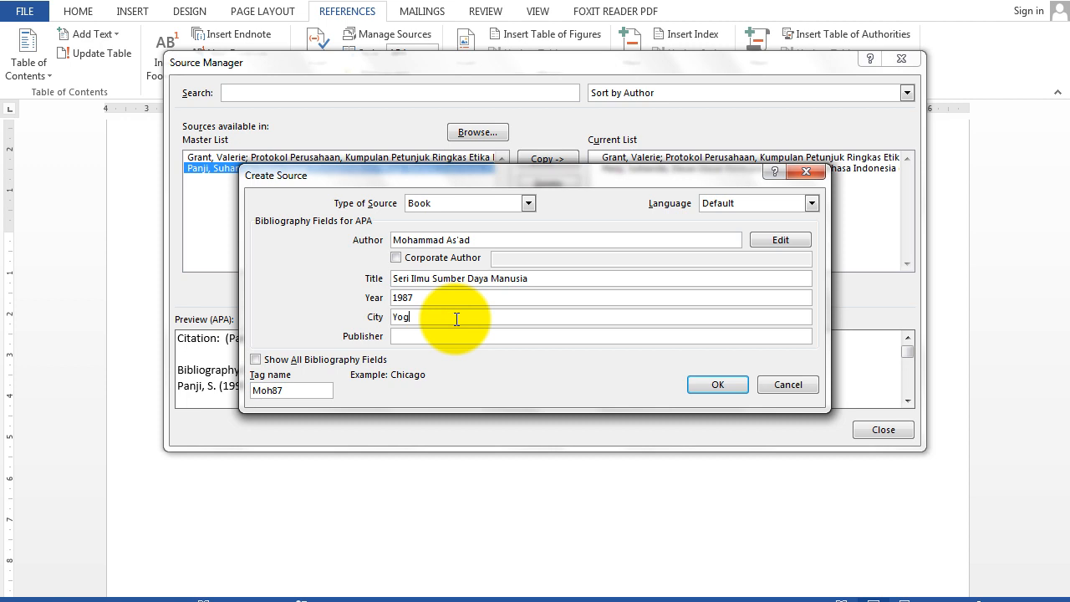
pyautogui.write('yakarta')
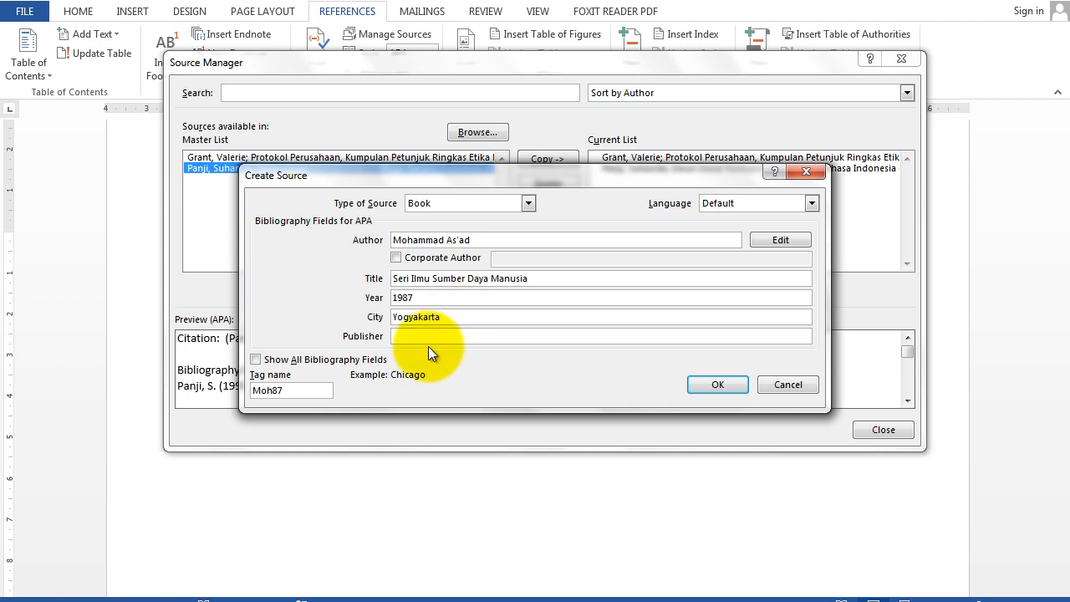
pyautogui.write('Li')
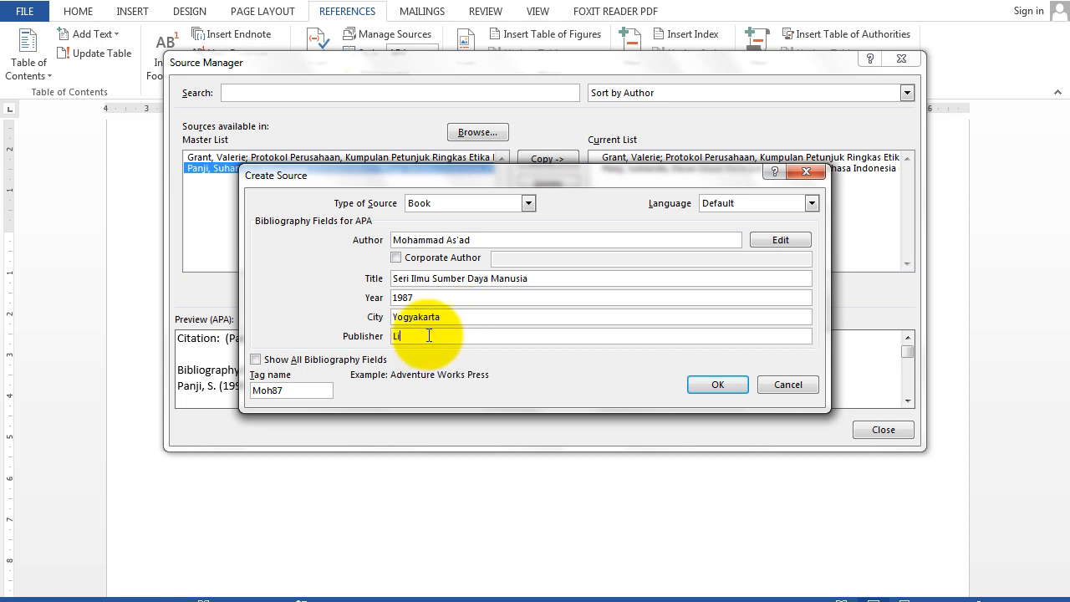
pyautogui.write('berty')
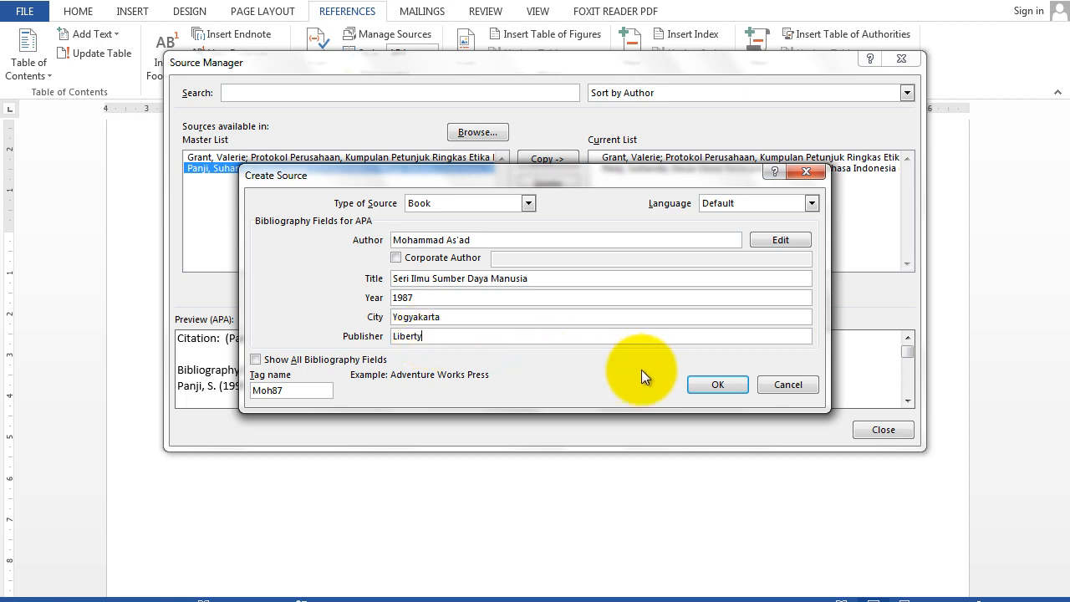
pyautogui.click(716, 384)
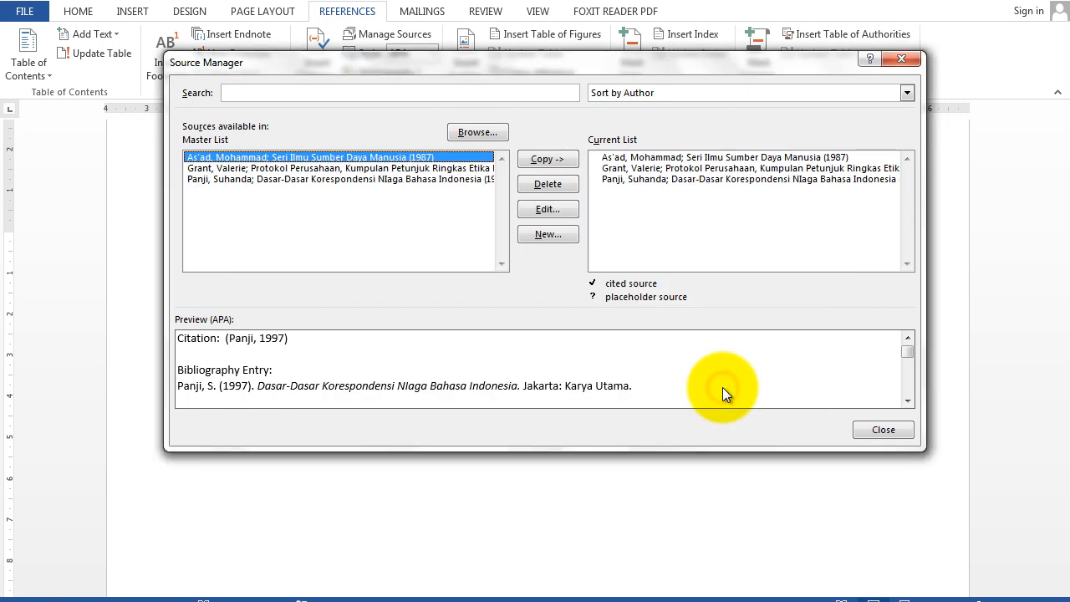
pyautogui.click(308, 157)
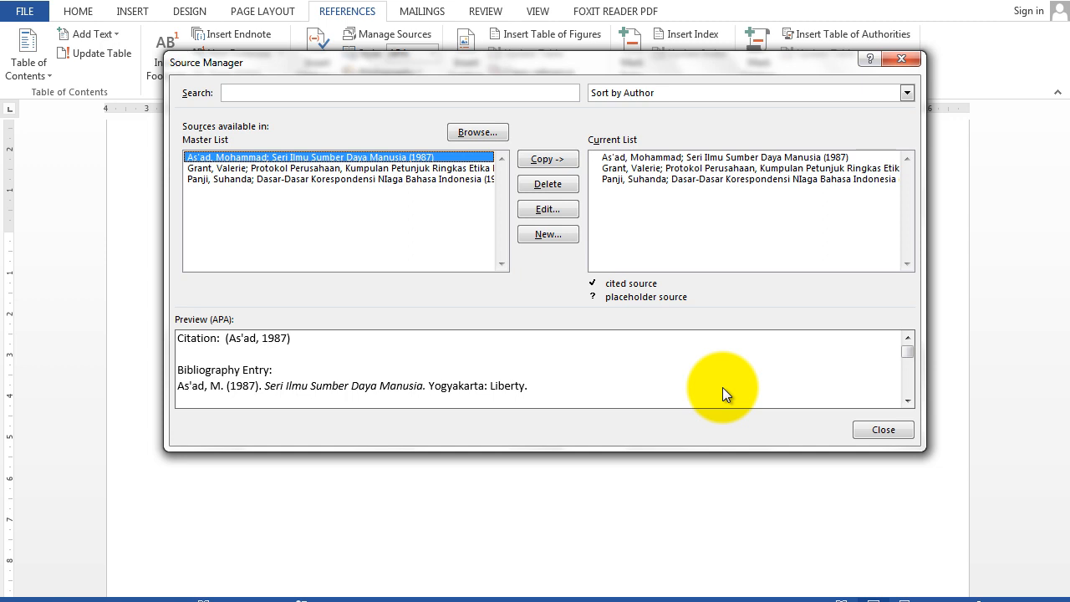
pyautogui.moveTo(581, 267)
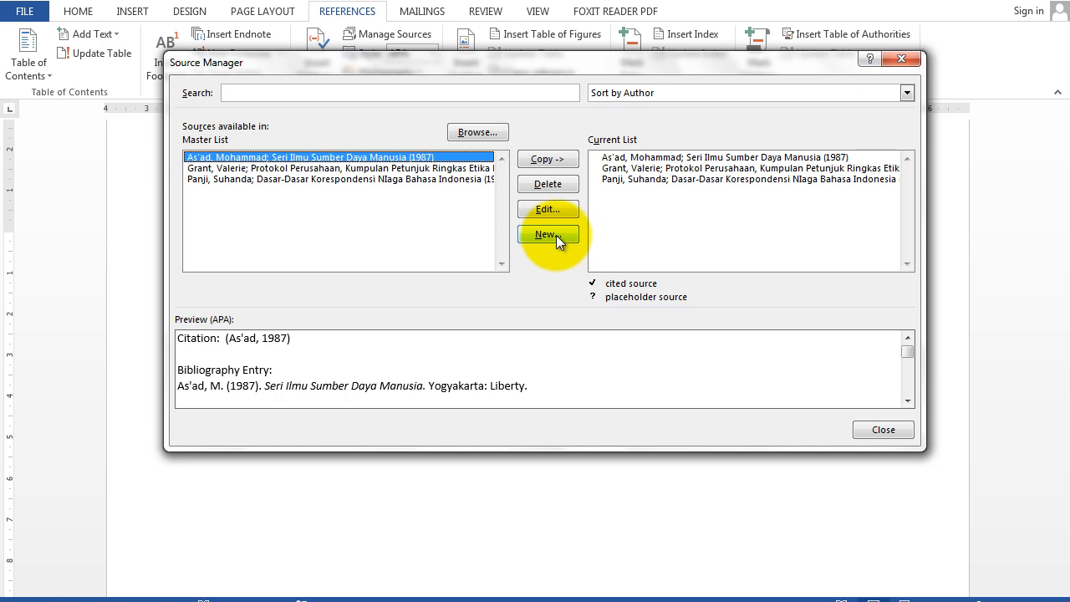
# Start a new book source by Zulkifli Amsyah titled 'Manajemen Kearsipan'
pyautogui.click(548, 233)
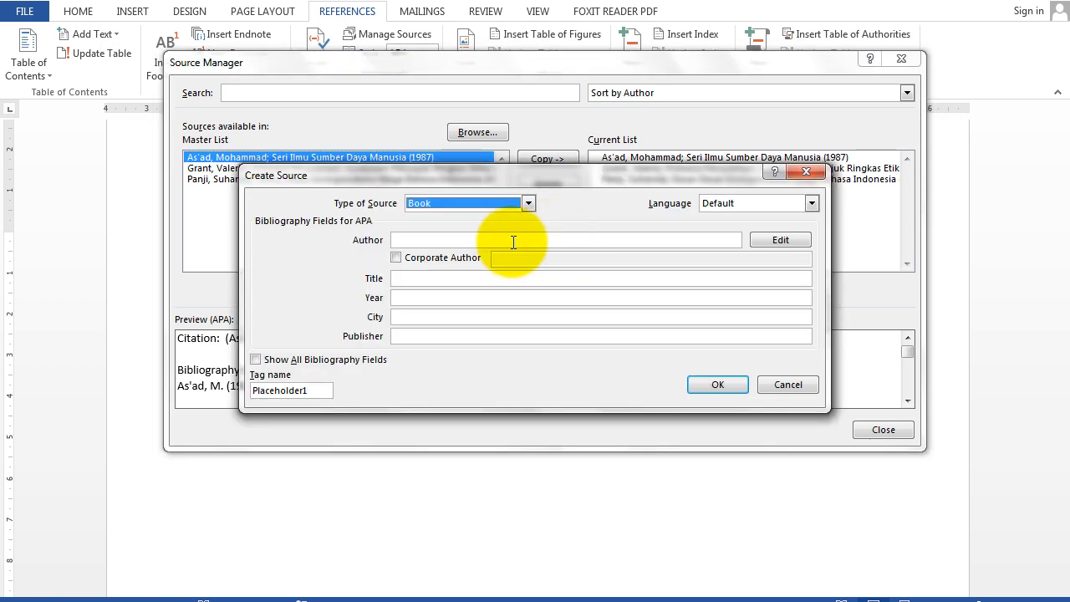
pyautogui.click(566, 240)
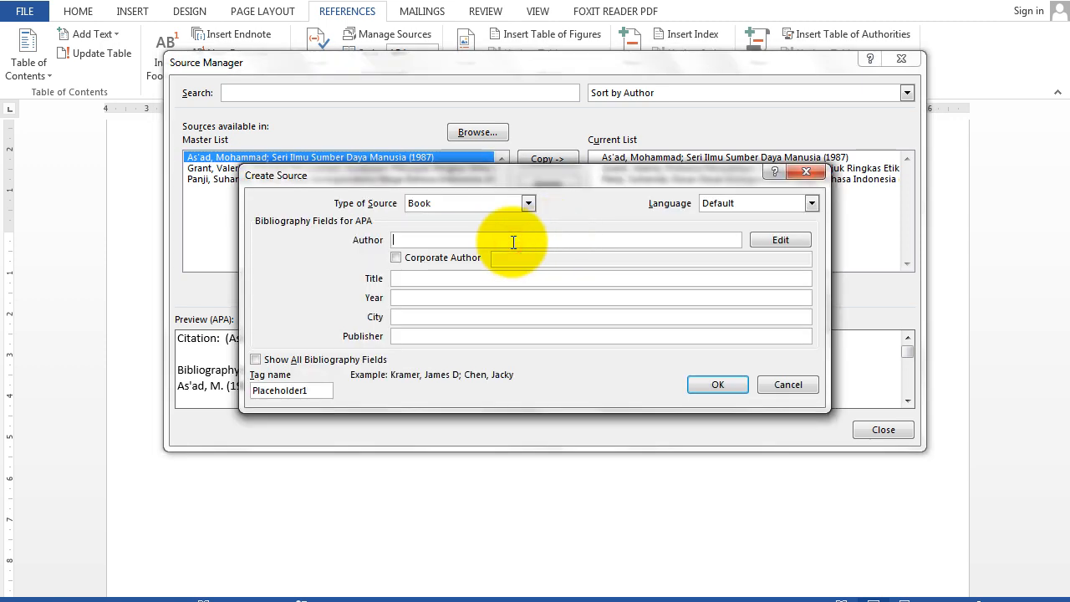
pyautogui.write('Zulkifli')
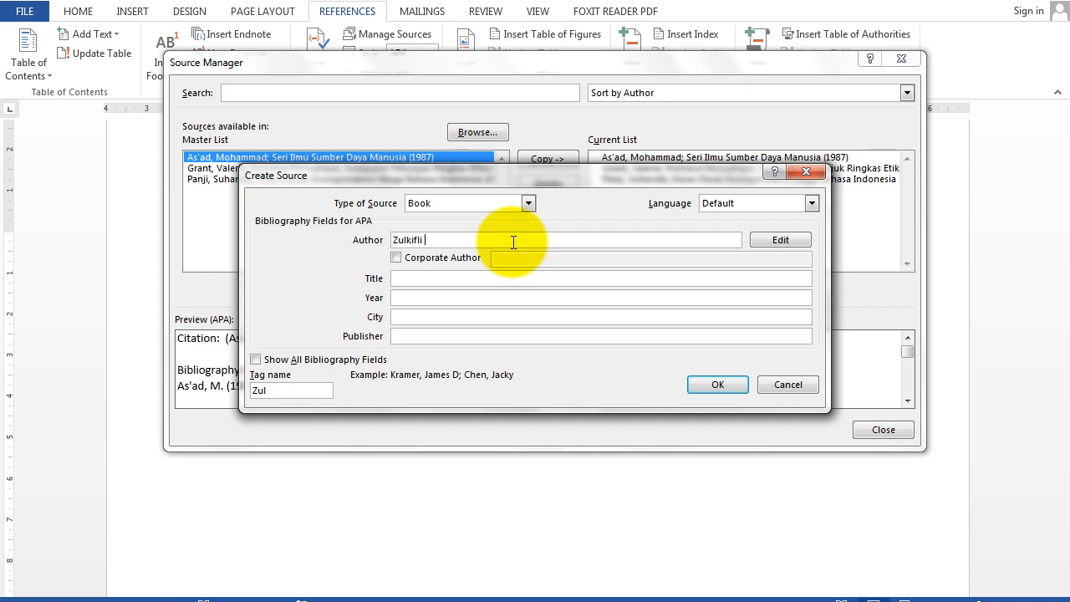
pyautogui.write('Amsyah')
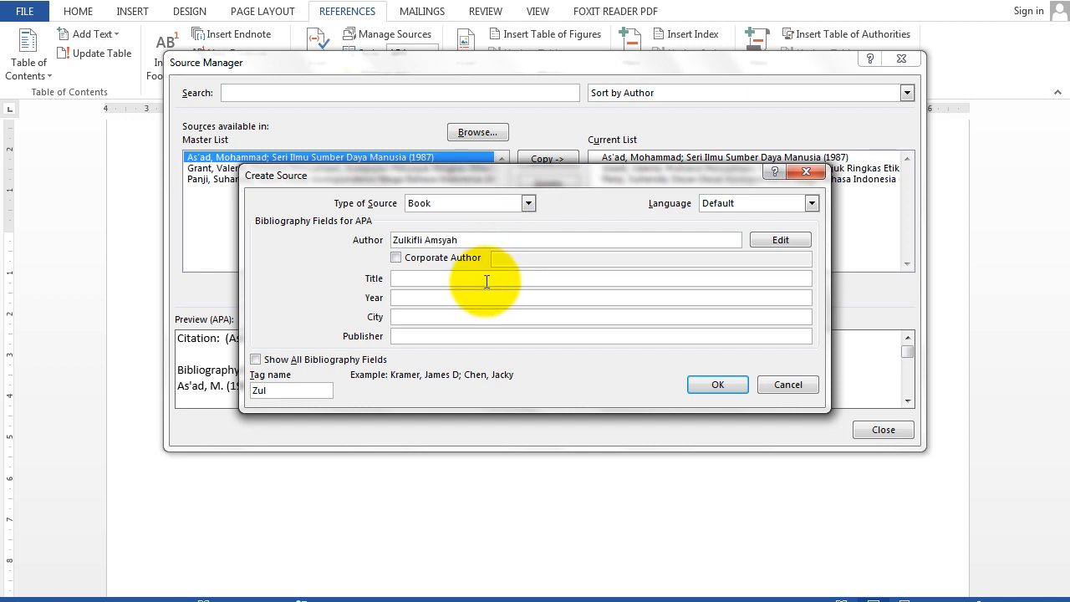
pyautogui.write('Manajemen K')
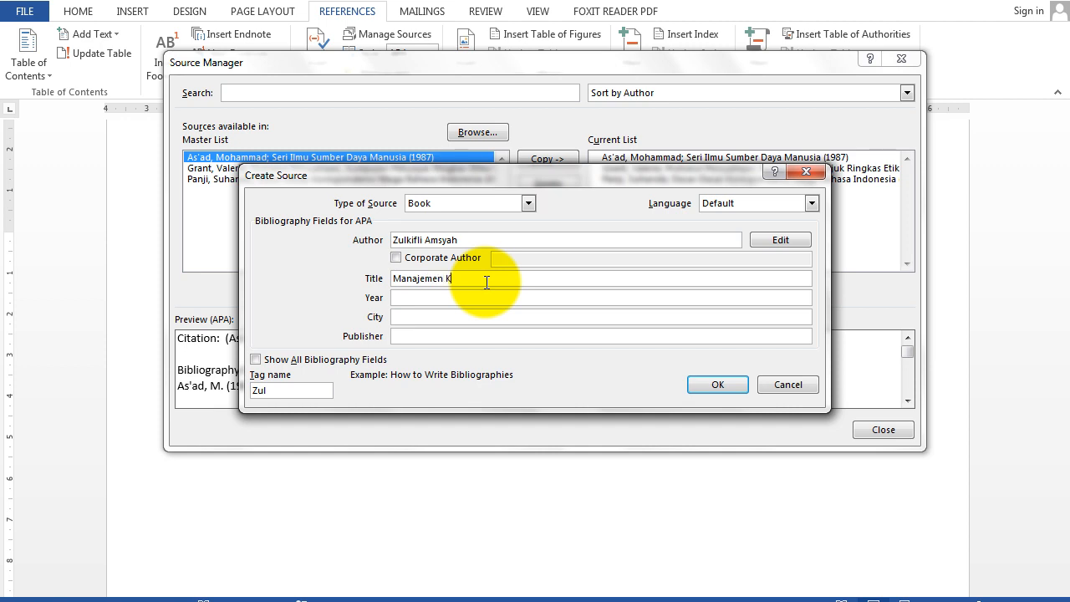
pyautogui.write('earsipan')
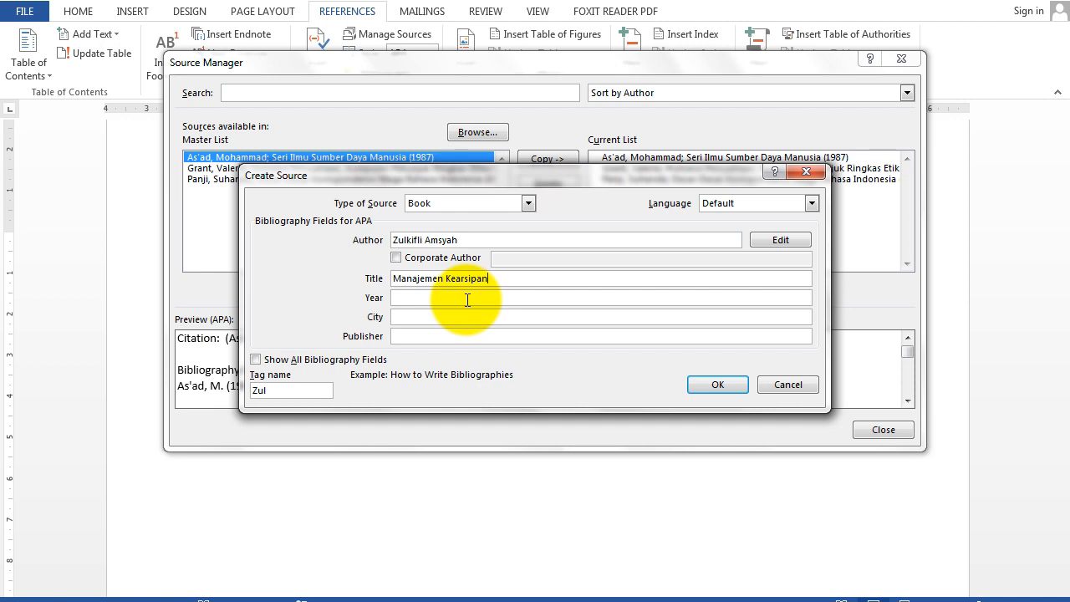
pyautogui.write('1')
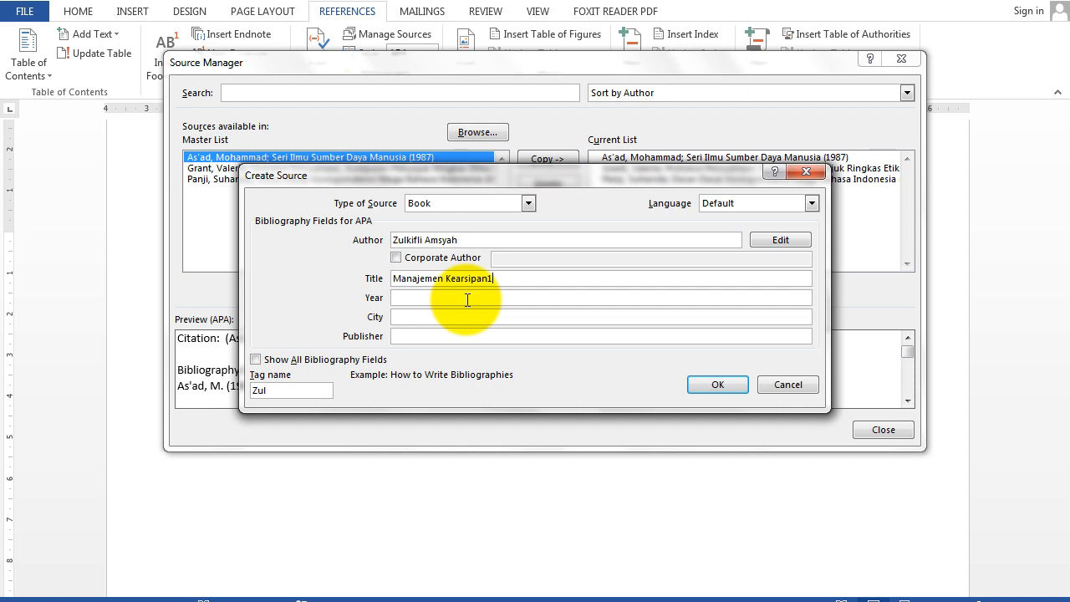
pyautogui.press('Backspace')
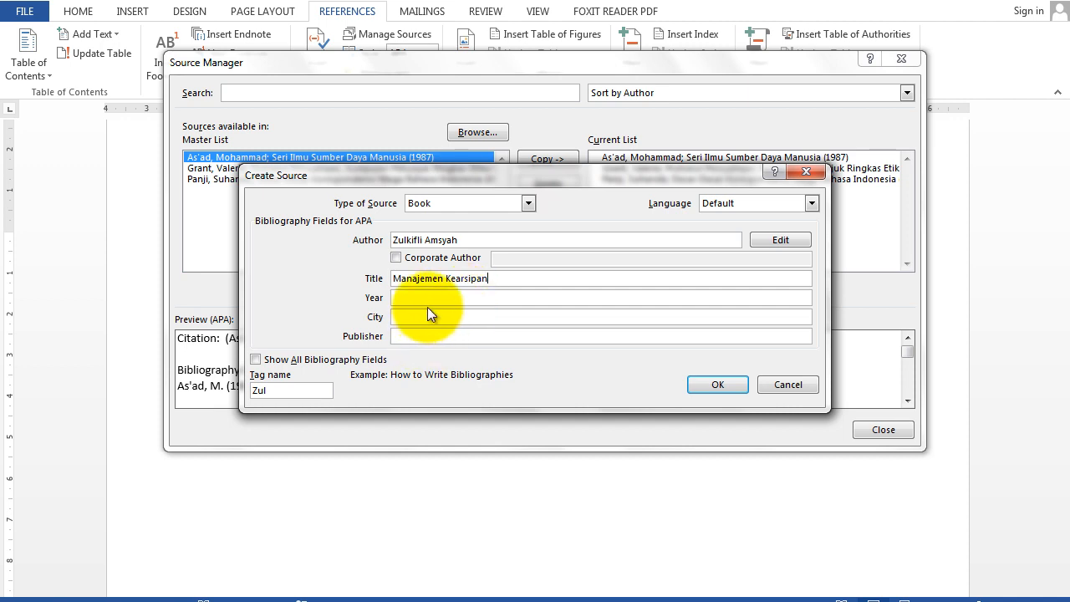
# Set year 1996, city Jakarta, publisher PT. Gramedia Pustaka Utama, and save the source
pyautogui.write('199')
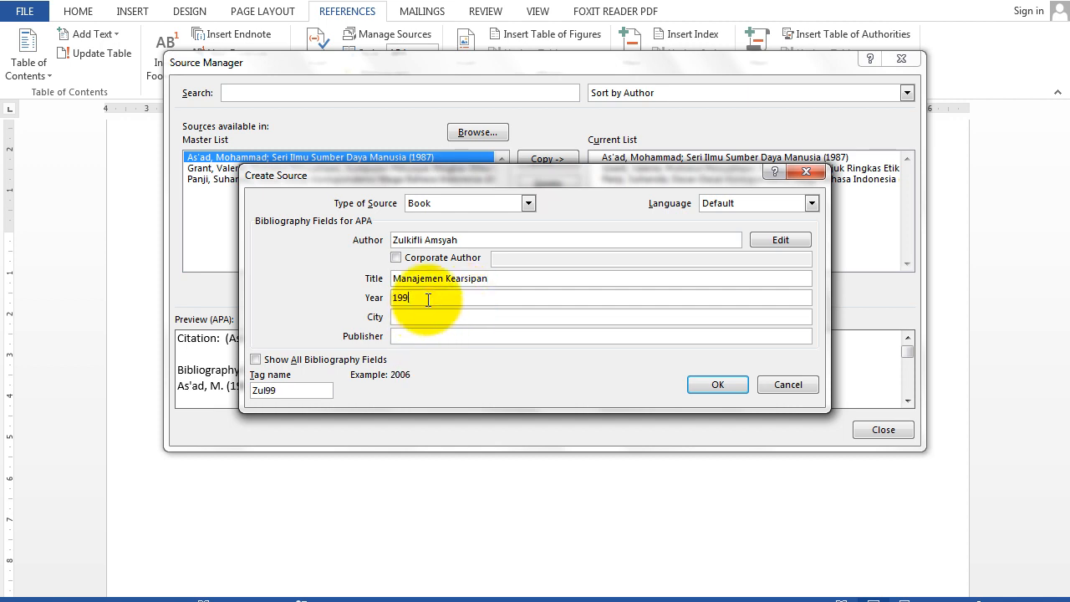
pyautogui.write('6')
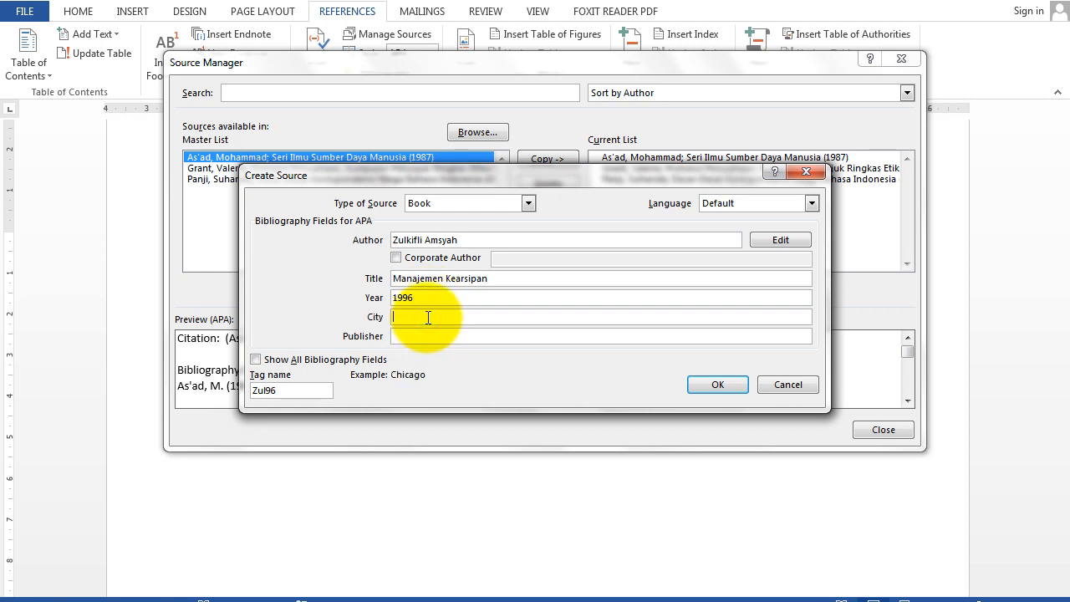
pyautogui.write('Jakarta')
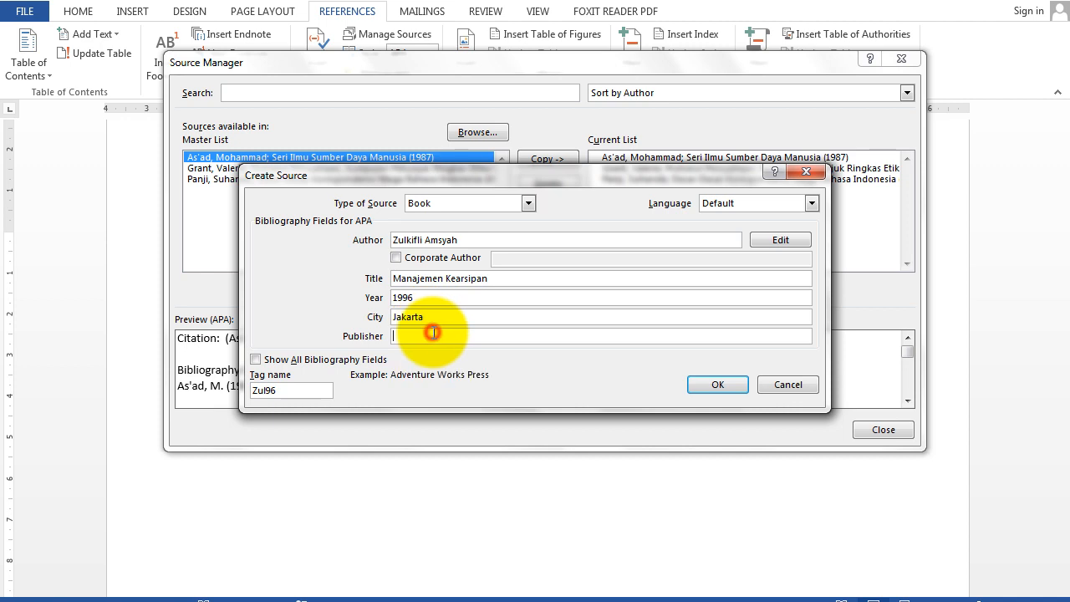
pyautogui.write('PT.')
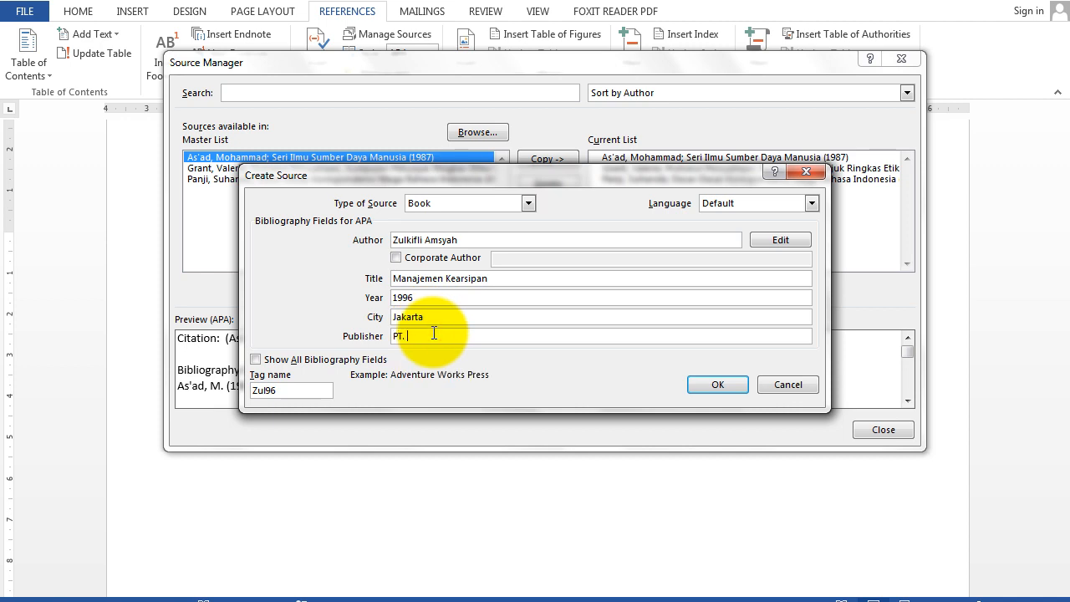
pyautogui.write('Grma')
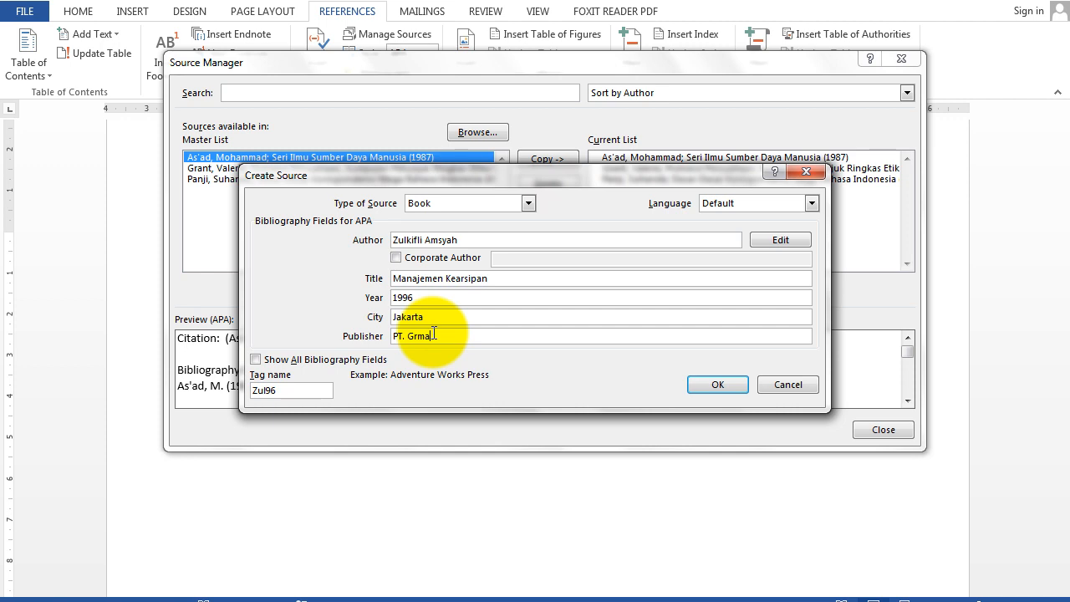
pyautogui.write('media')
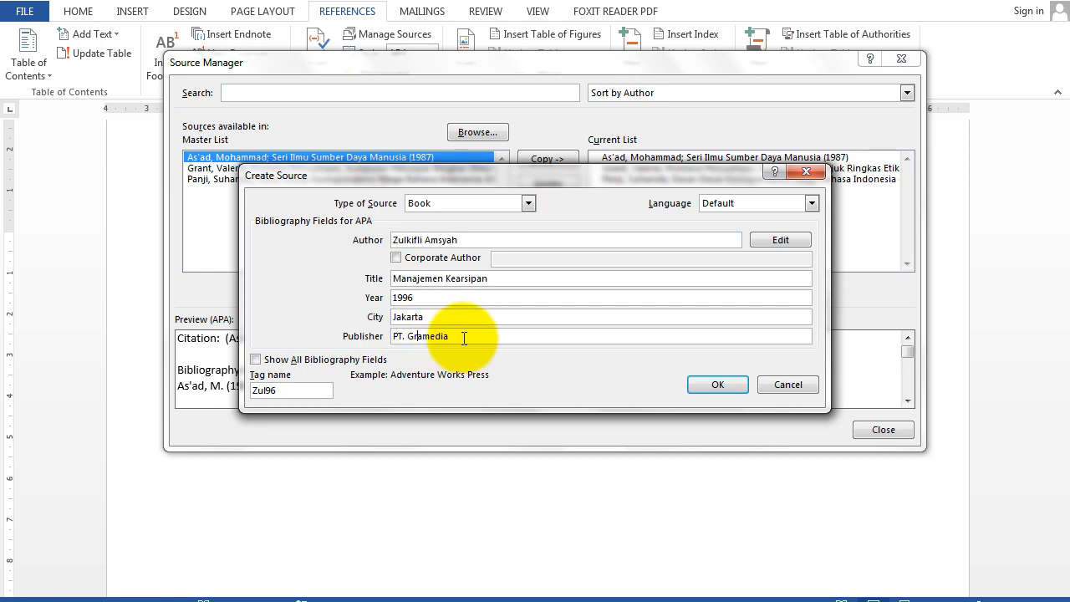
pyautogui.write('Pustaka U')
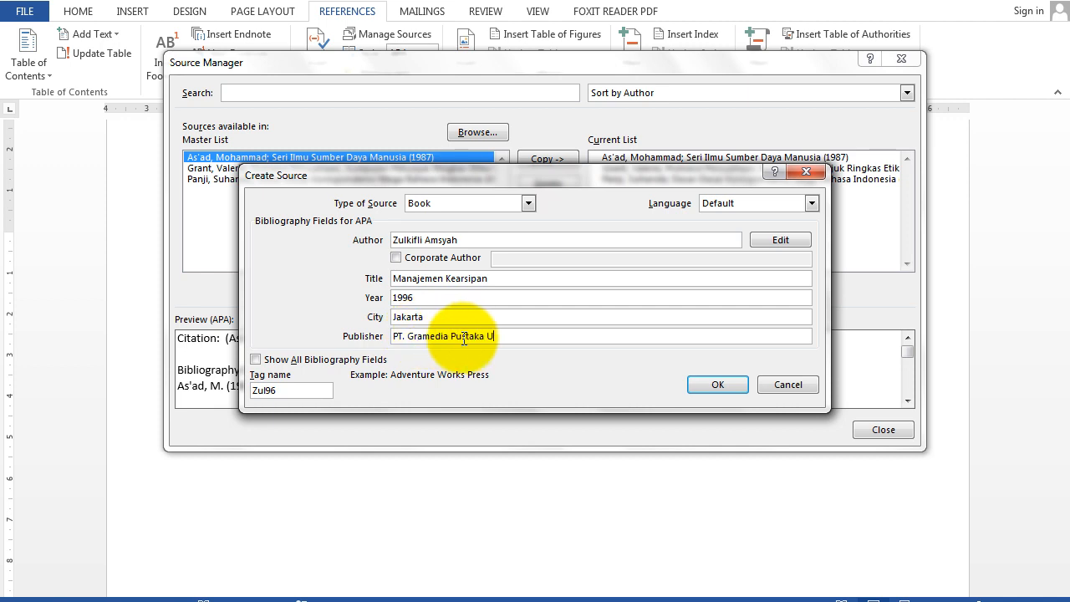
pyautogui.write('tama')
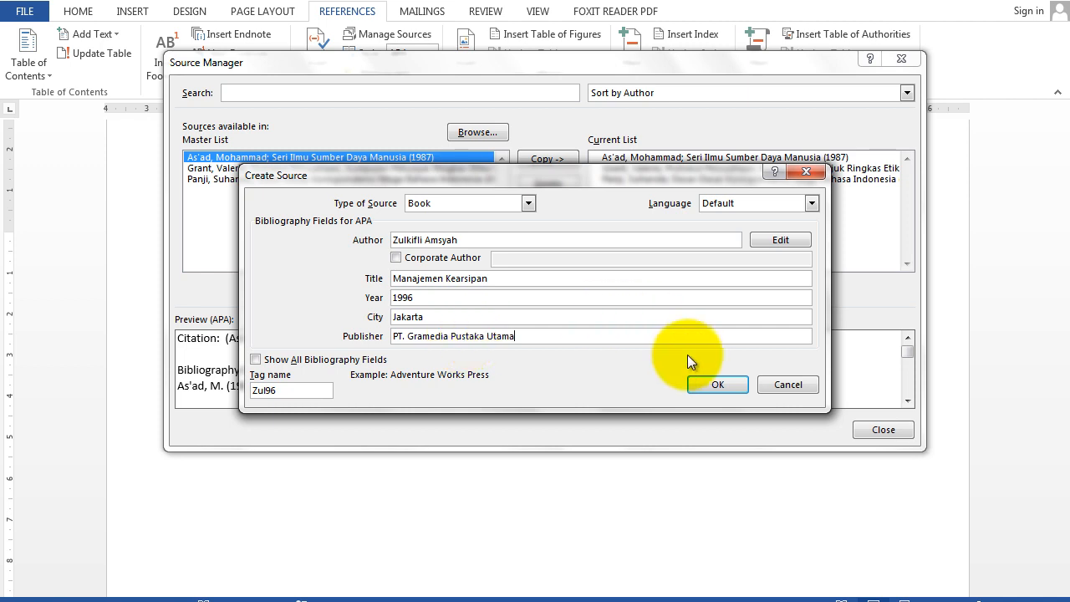
pyautogui.click(716, 384)
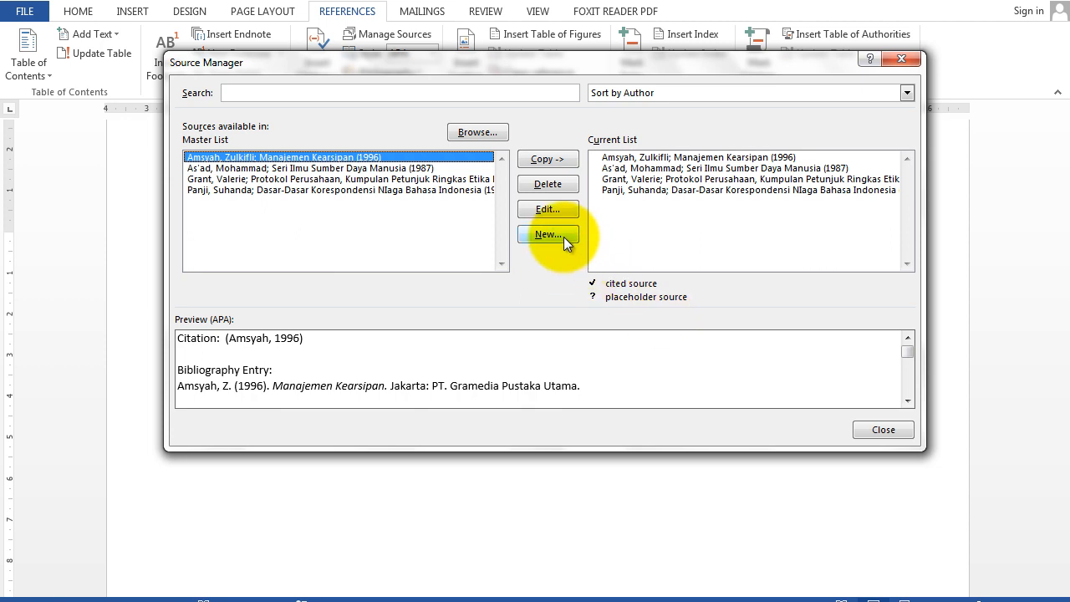
# Start a new source by Sedarmayanti titled 'Tugas dan Pengembangan Sekretaris'
pyautogui.click(547, 233)
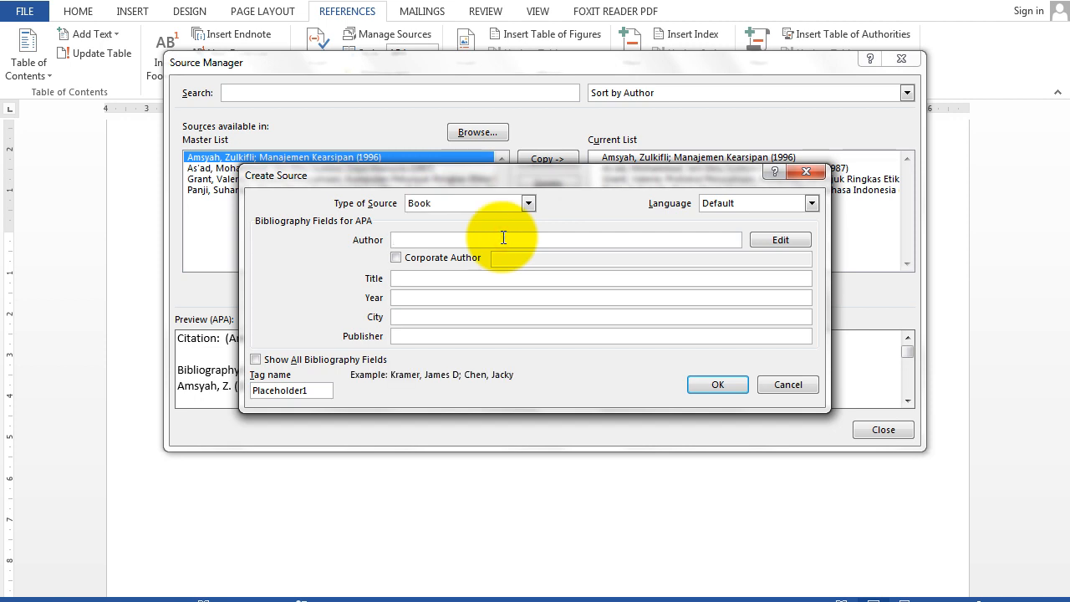
pyautogui.write('Sedar')
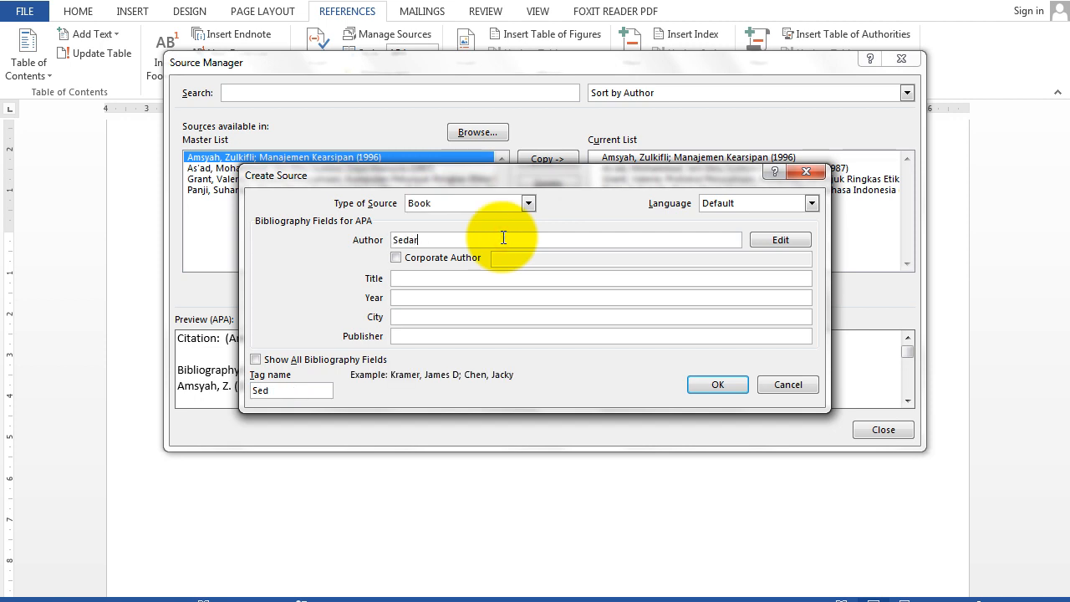
pyautogui.write('mayanti')
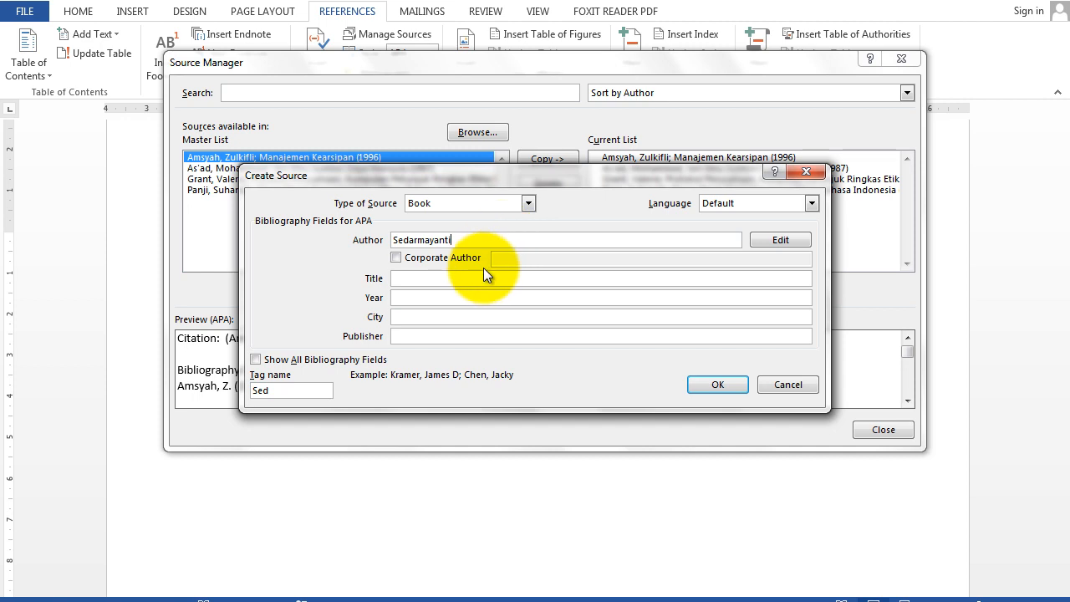
pyautogui.moveTo(487, 292)
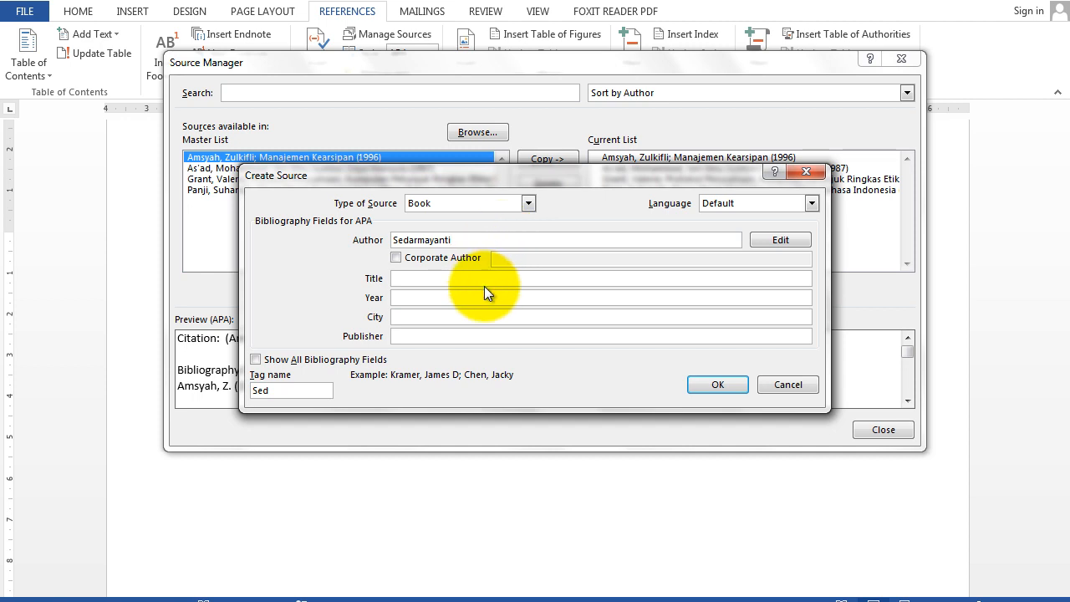
pyautogui.write('T')
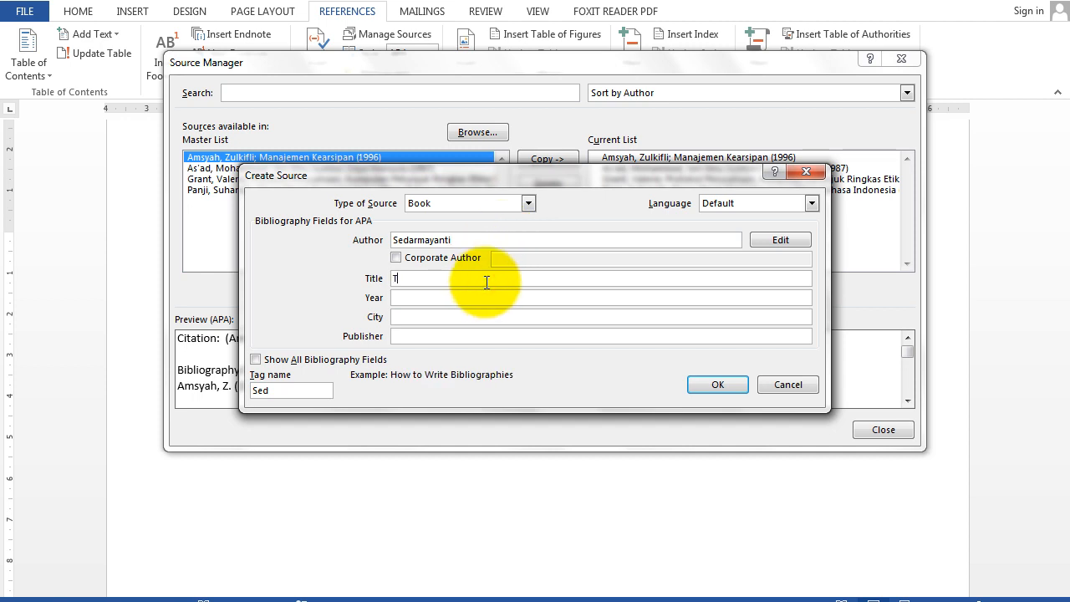
pyautogui.write('ugas dan P')
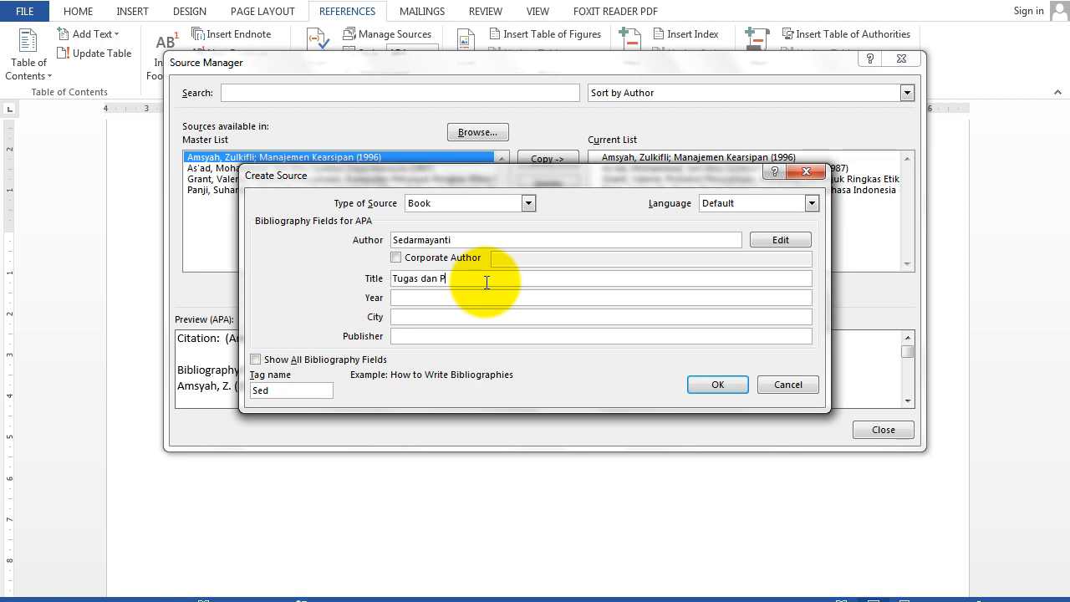
pyautogui.write('engembangan')
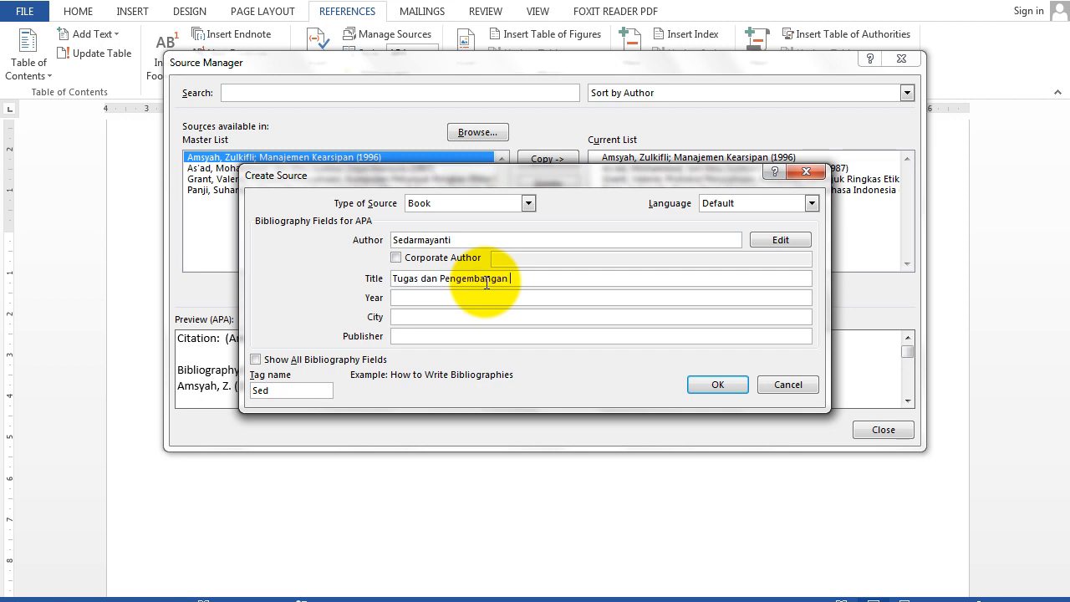
pyautogui.write('Sekretaris')
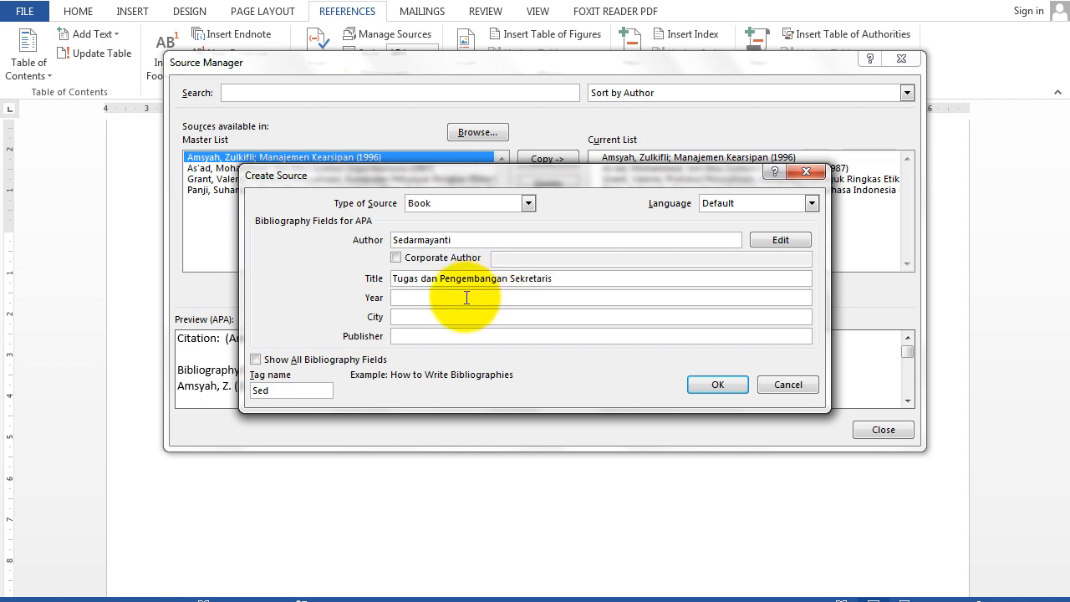
pyautogui.click(551, 278)
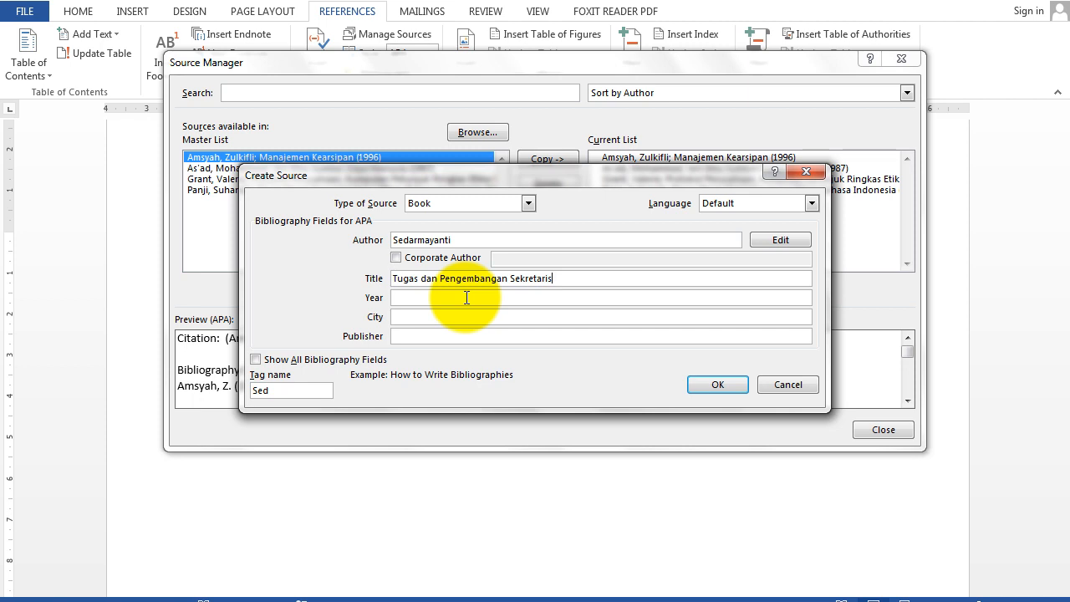
# Enter year 1997, city Bandung, publisher Mandar Maju, and save the source
pyautogui.click(465, 298)
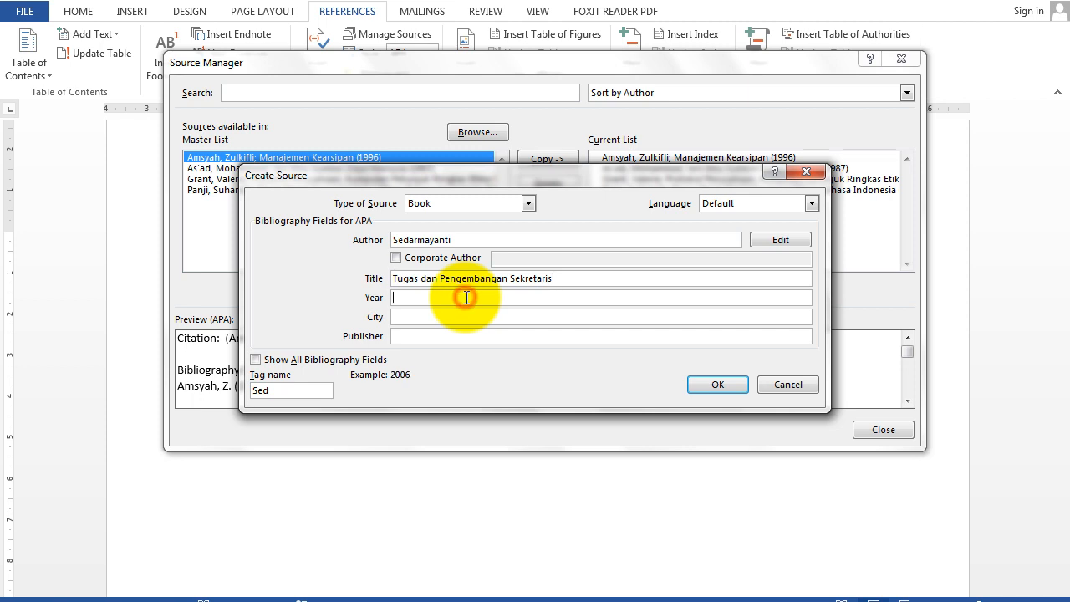
pyautogui.write('1997')
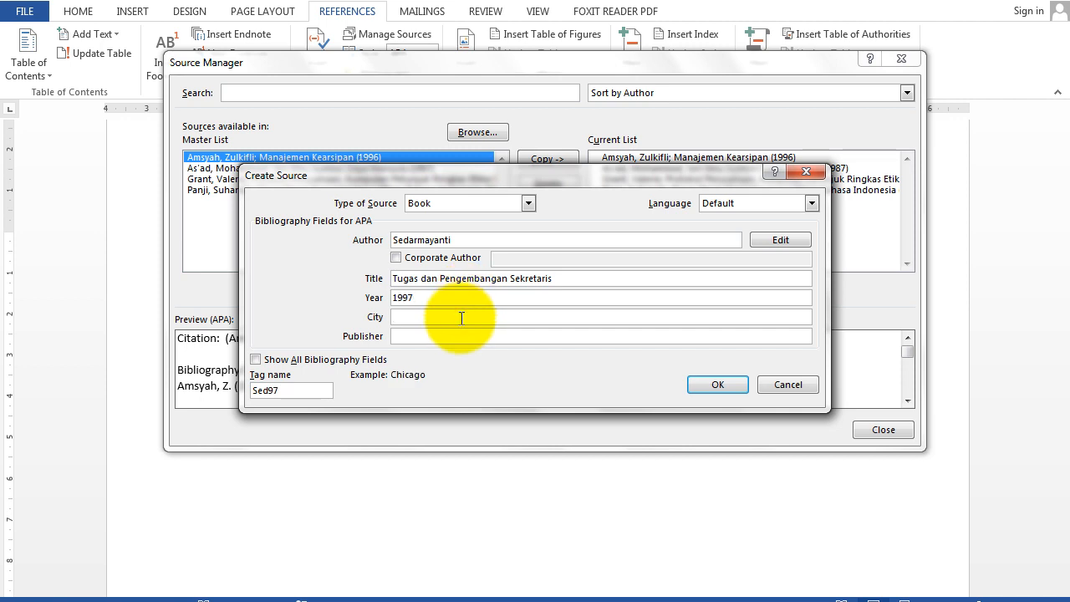
pyautogui.write('Bandung')
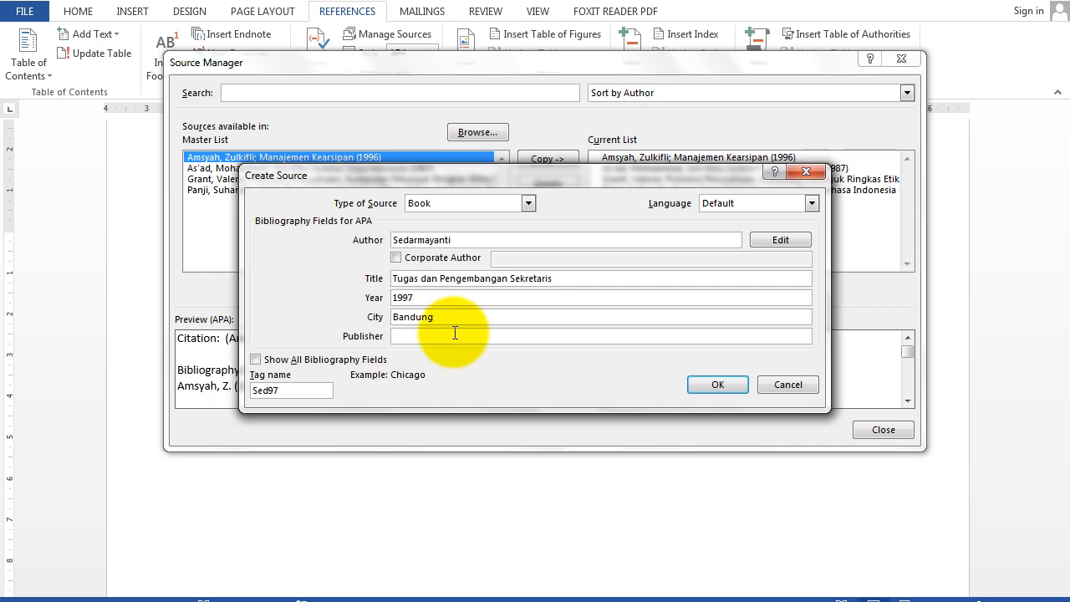
pyautogui.write('mandar Maju')
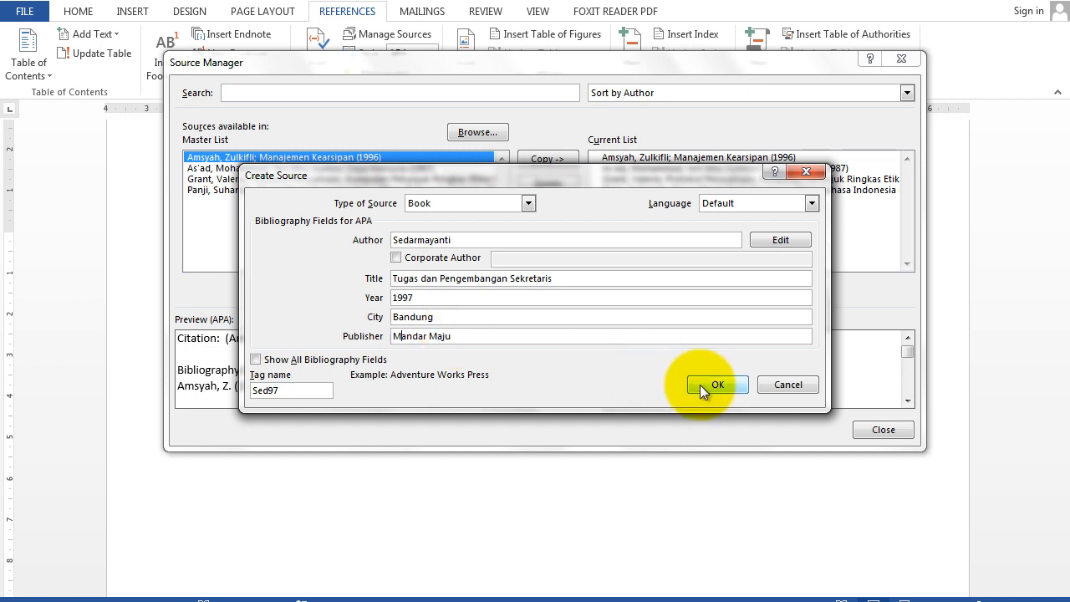
pyautogui.click(715, 385)
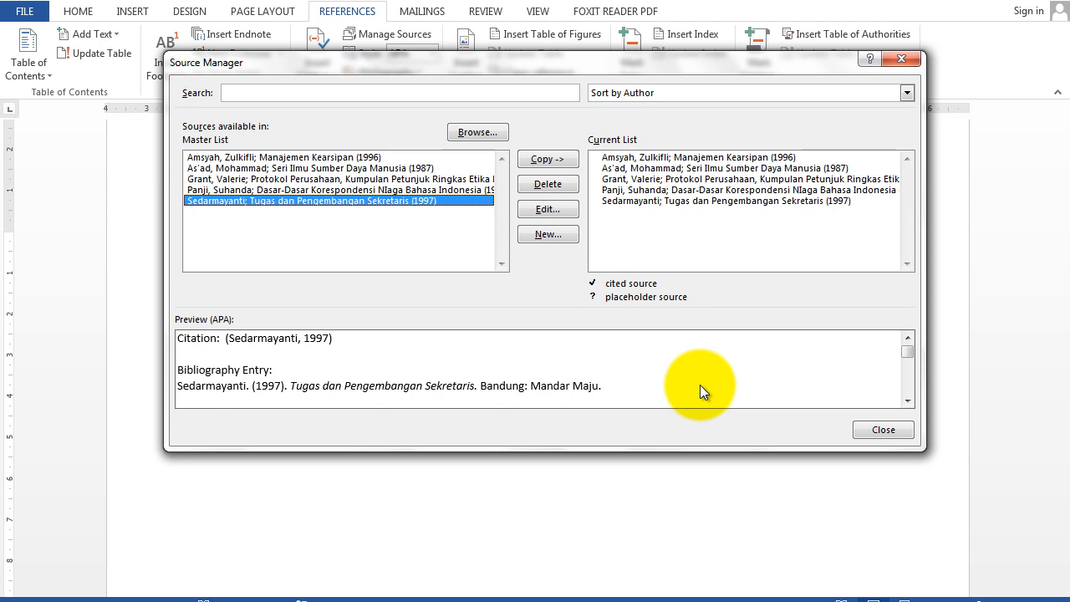
pyautogui.moveTo(752, 387)
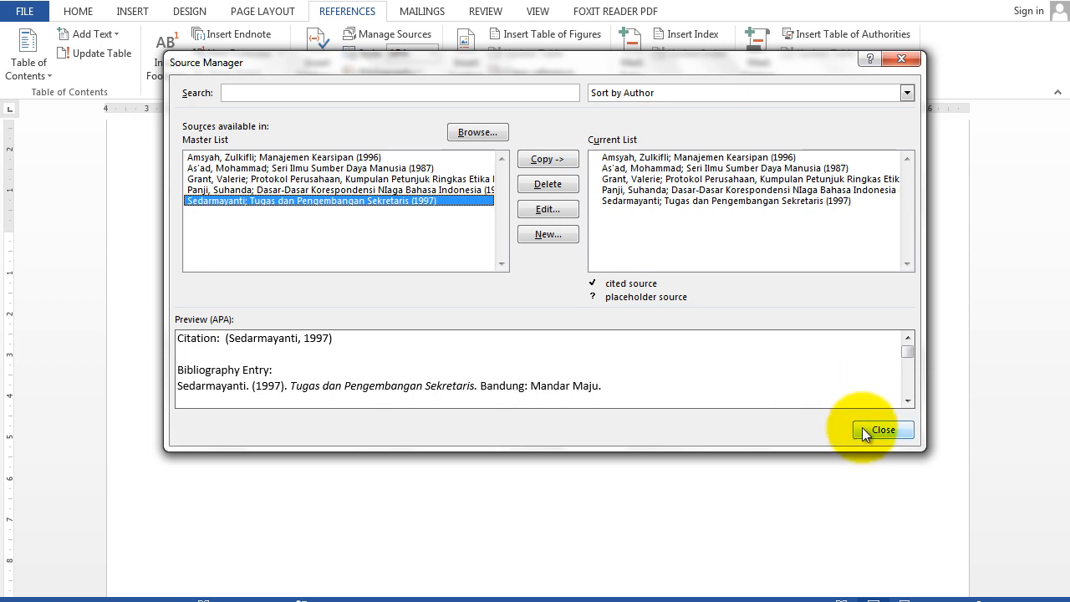
# Close Source Manager and insert the APA bibliography of all five books
pyautogui.click(883, 429)
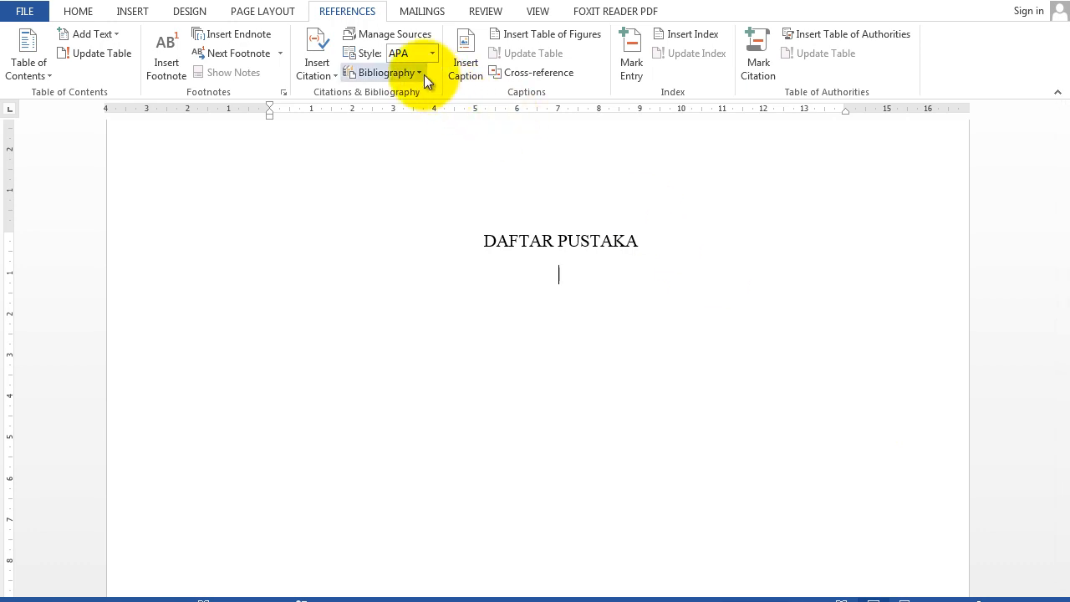
pyautogui.moveTo(387, 35)
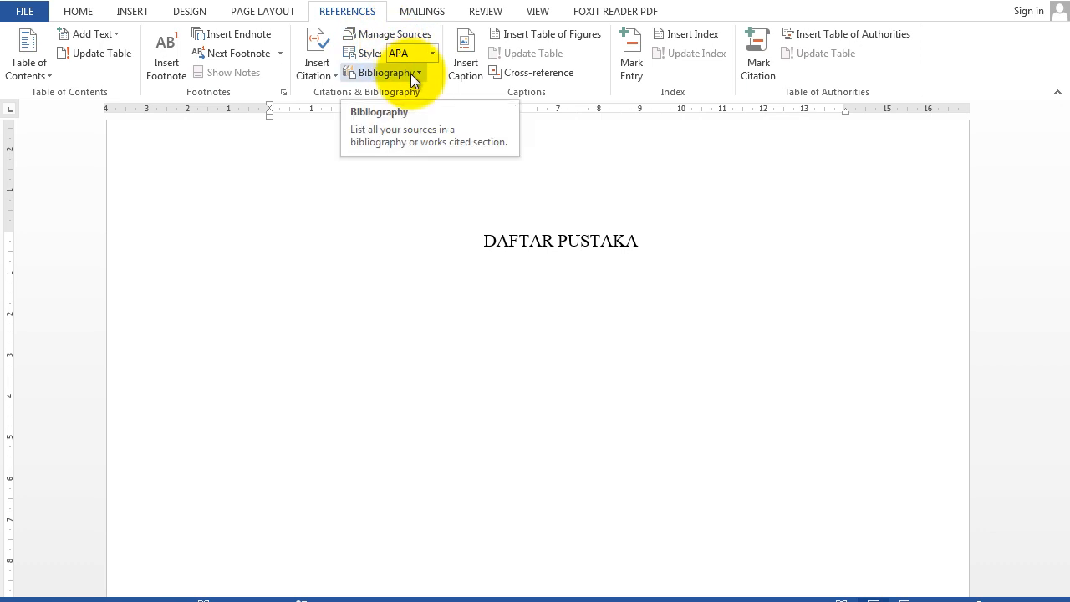
pyautogui.click(385, 73)
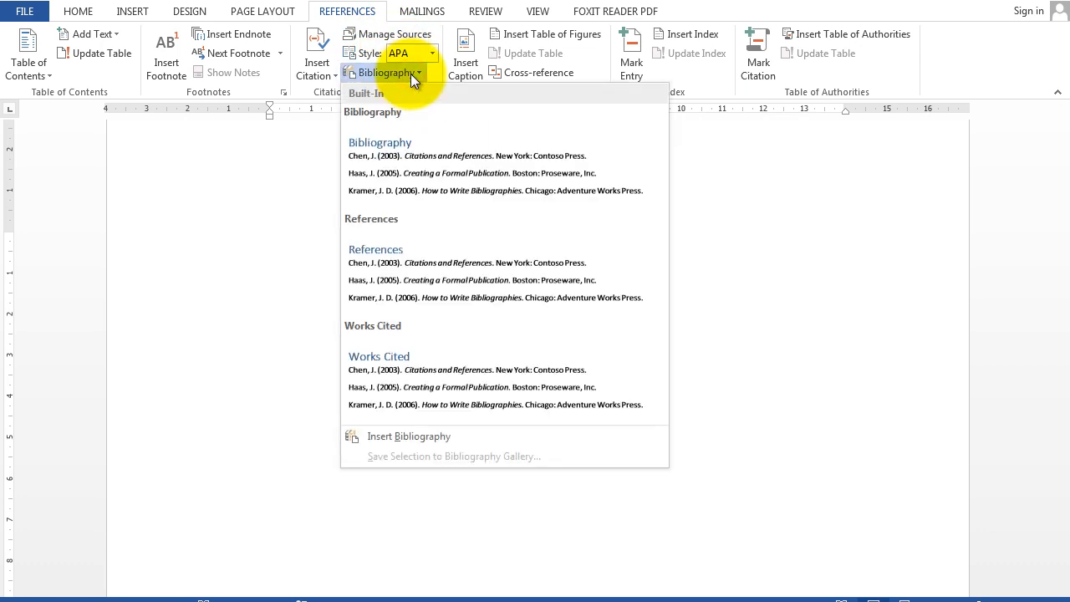
pyautogui.moveTo(405, 372)
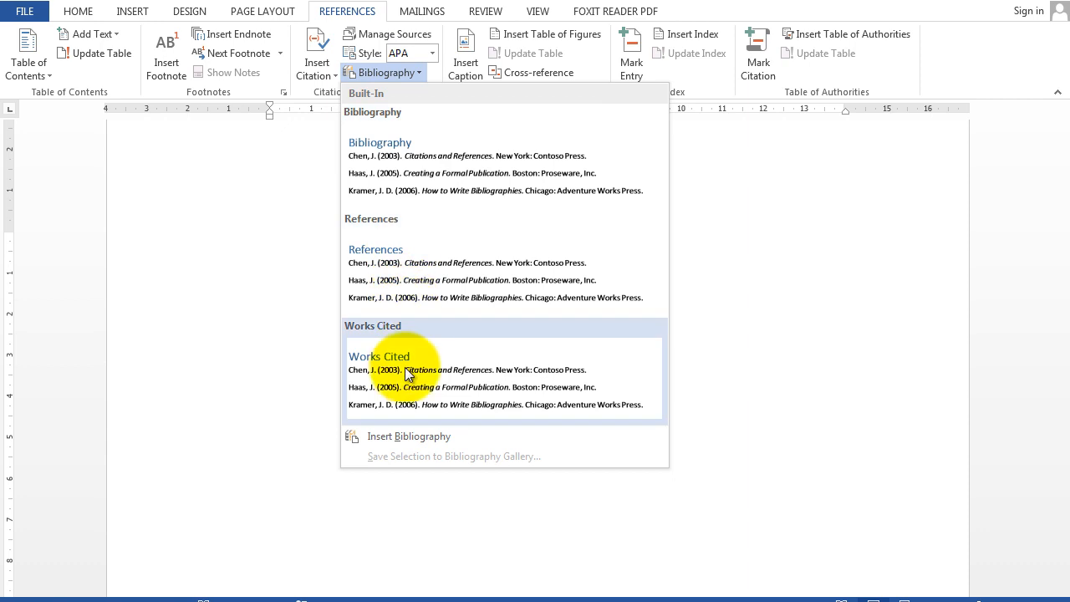
pyautogui.moveTo(410, 420)
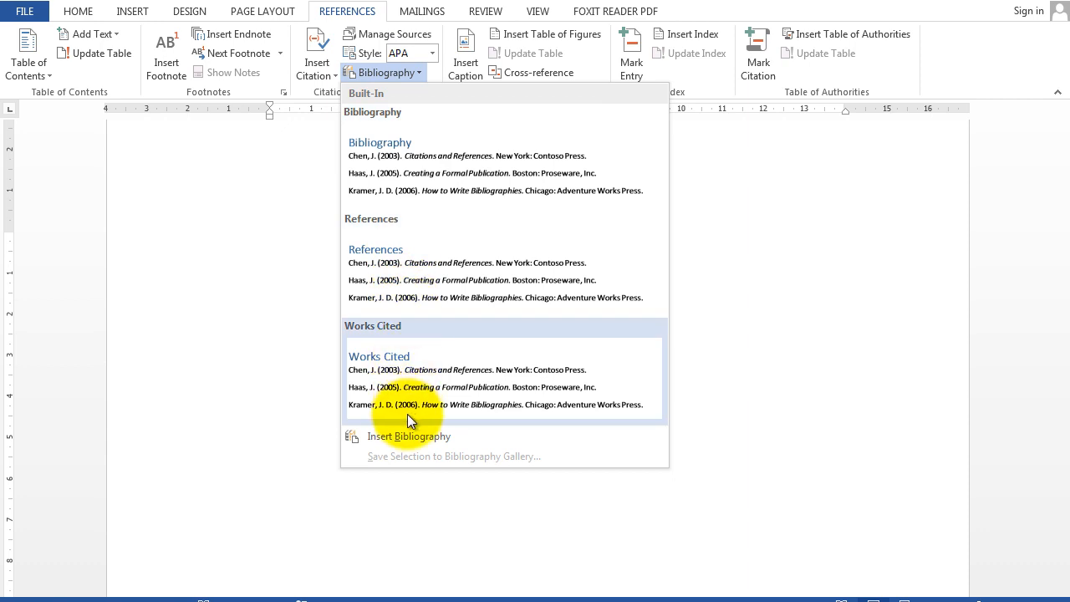
pyautogui.moveTo(409, 439)
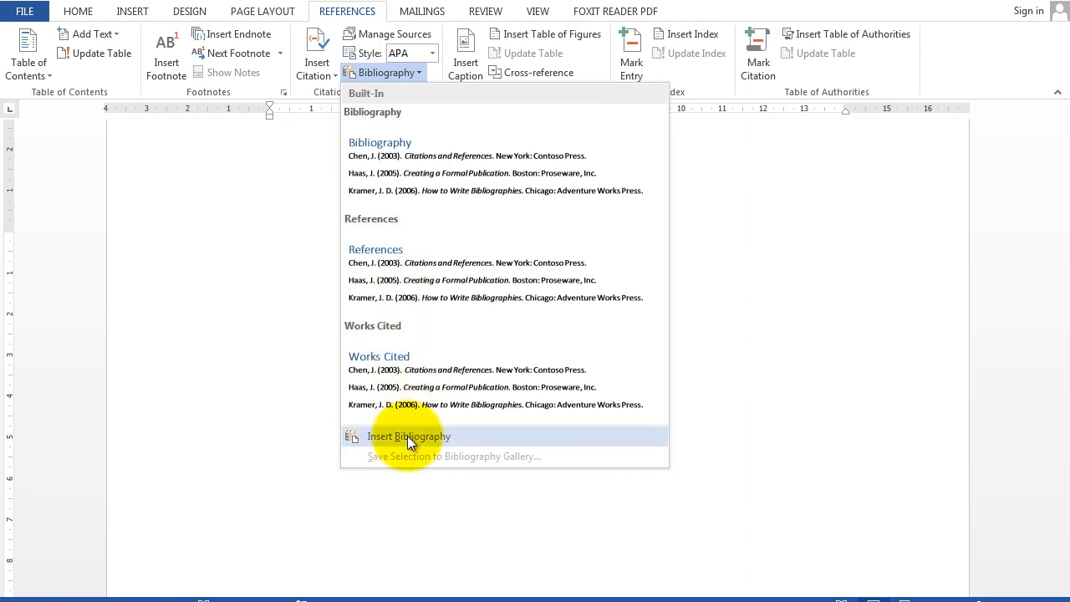
pyautogui.click(408, 435)
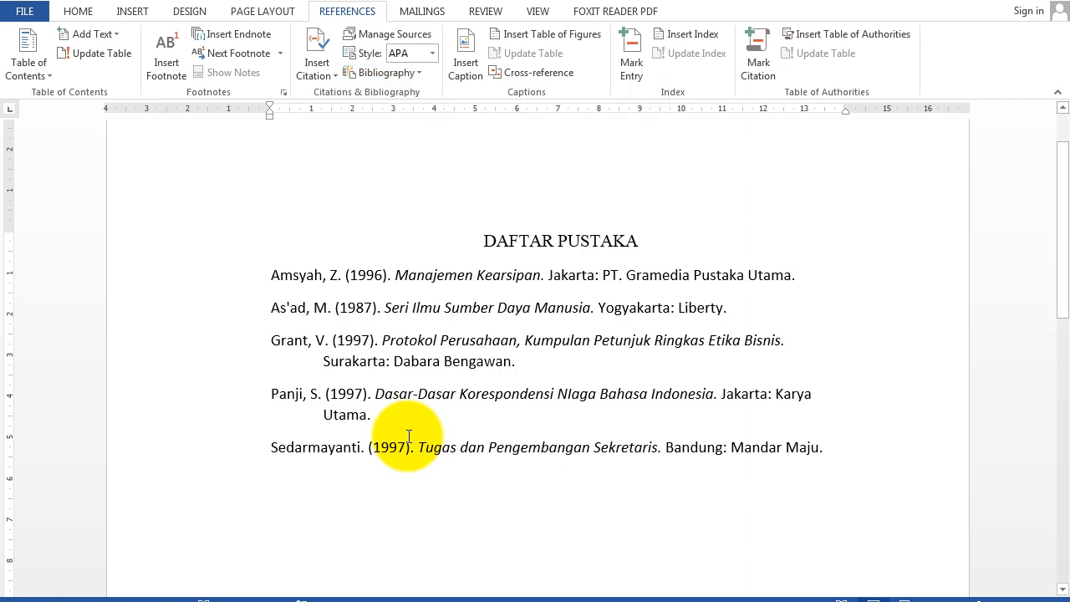
# Justify the five bibliography entries and set them to size 12 Times New Roman
pyautogui.click(639, 241)
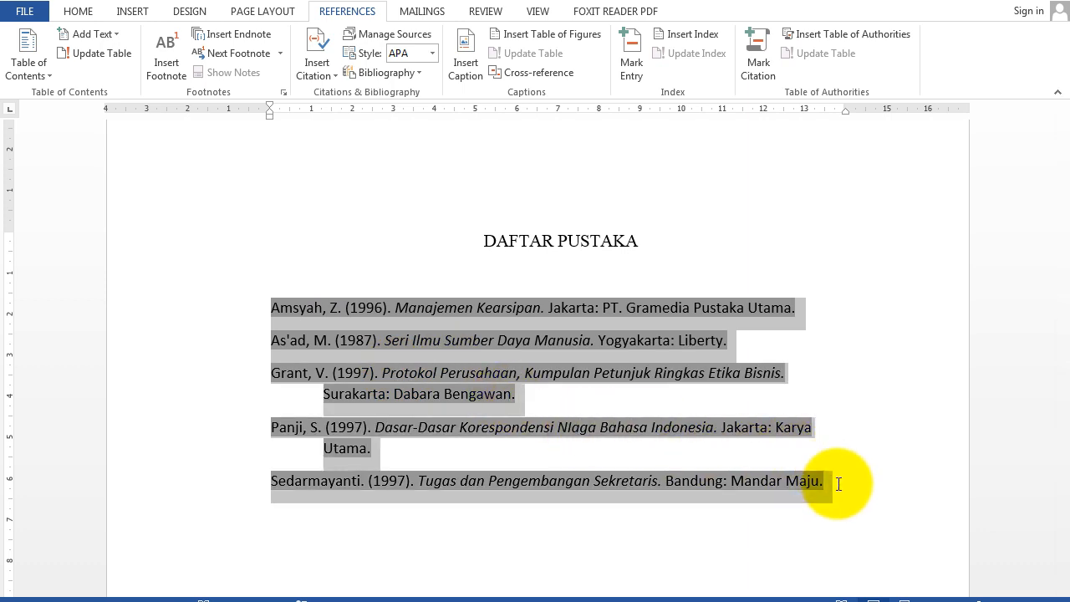
pyautogui.moveTo(292, 40)
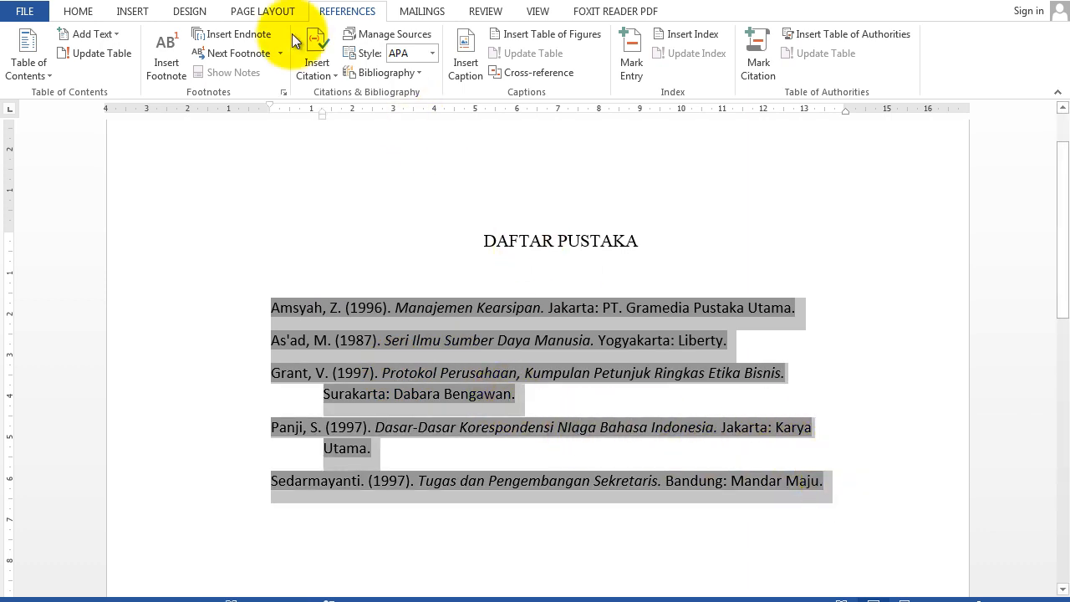
pyautogui.click(78, 11)
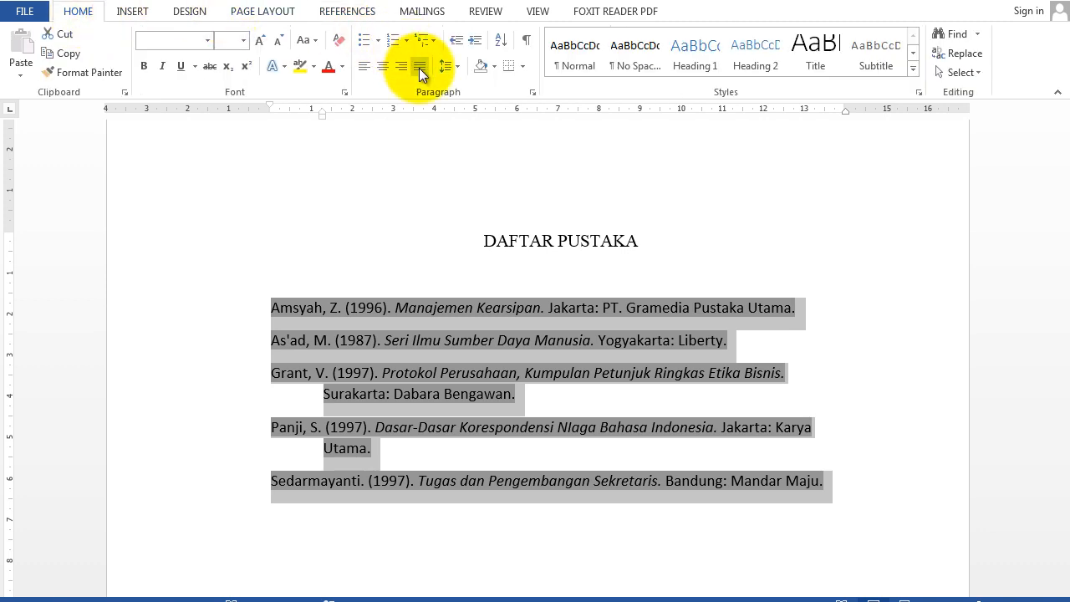
pyautogui.click(418, 66)
pyautogui.write('Times New Ro')
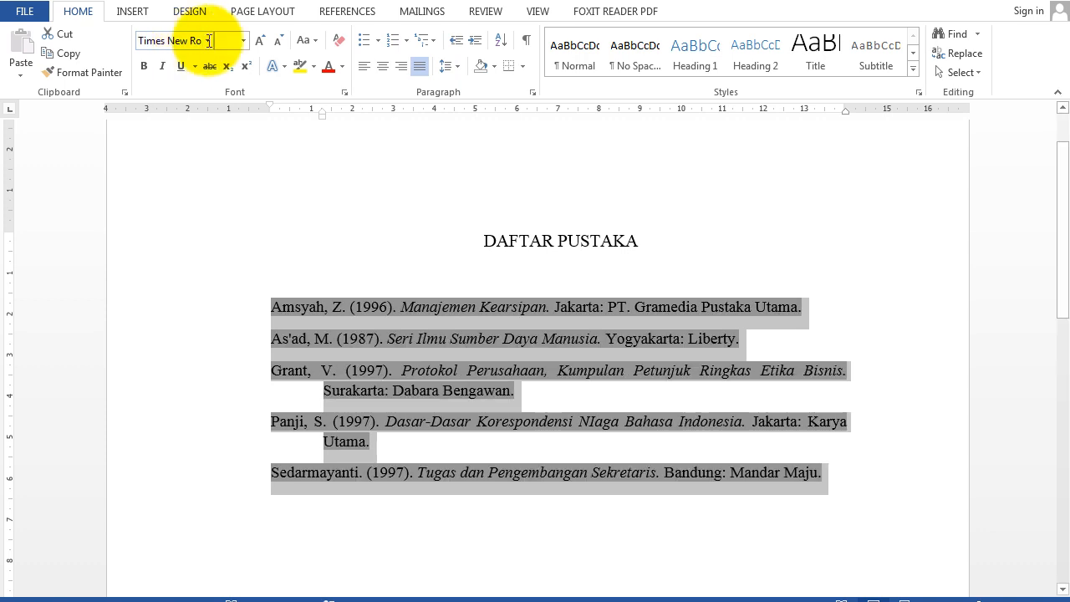
pyautogui.click(246, 40)
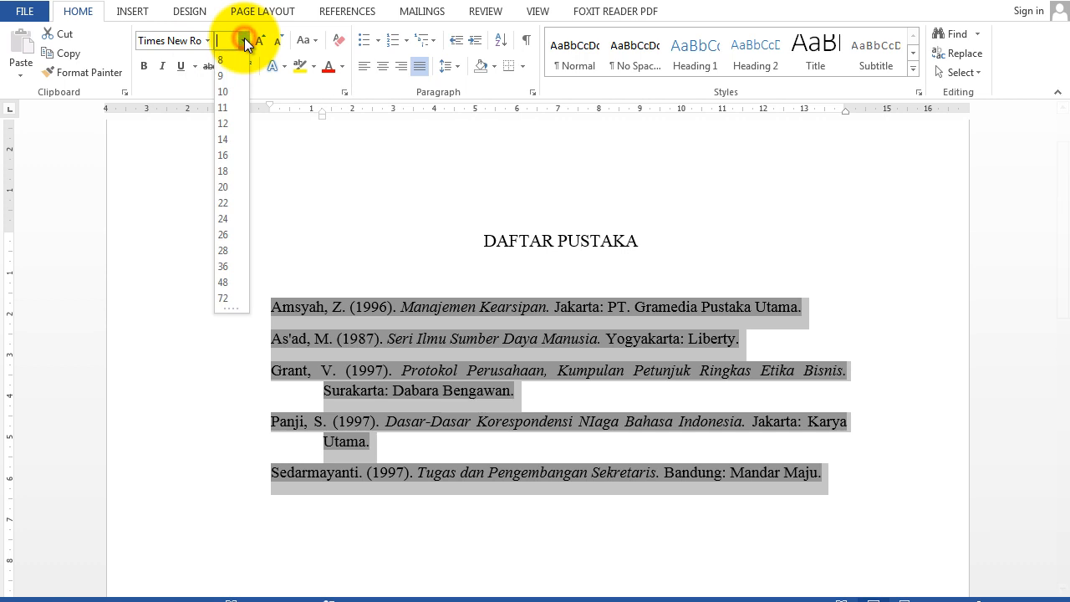
pyautogui.click(222, 123)
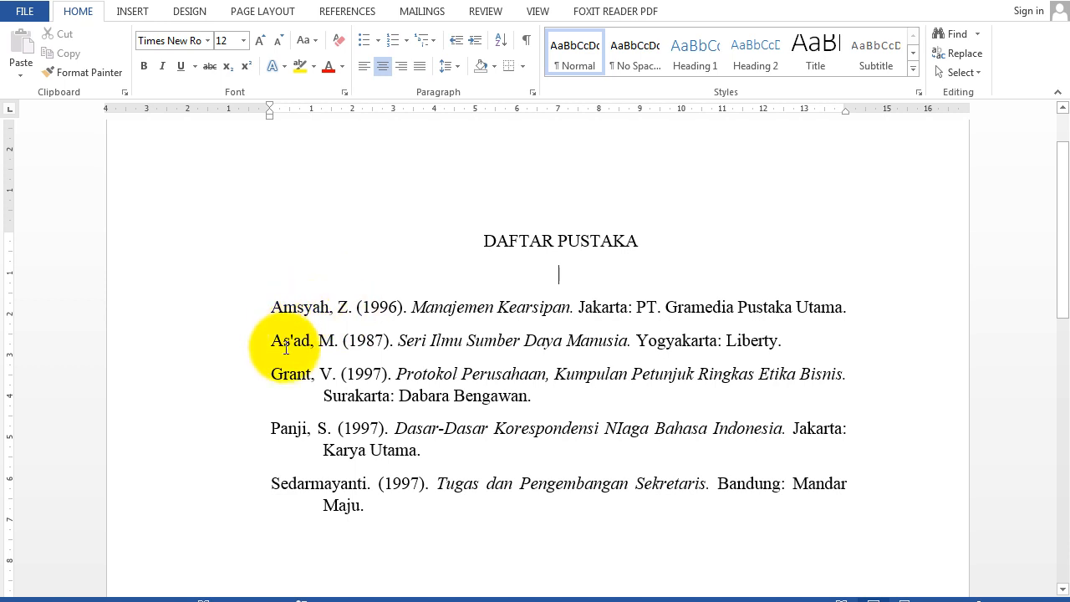
pyautogui.moveTo(887, 528)
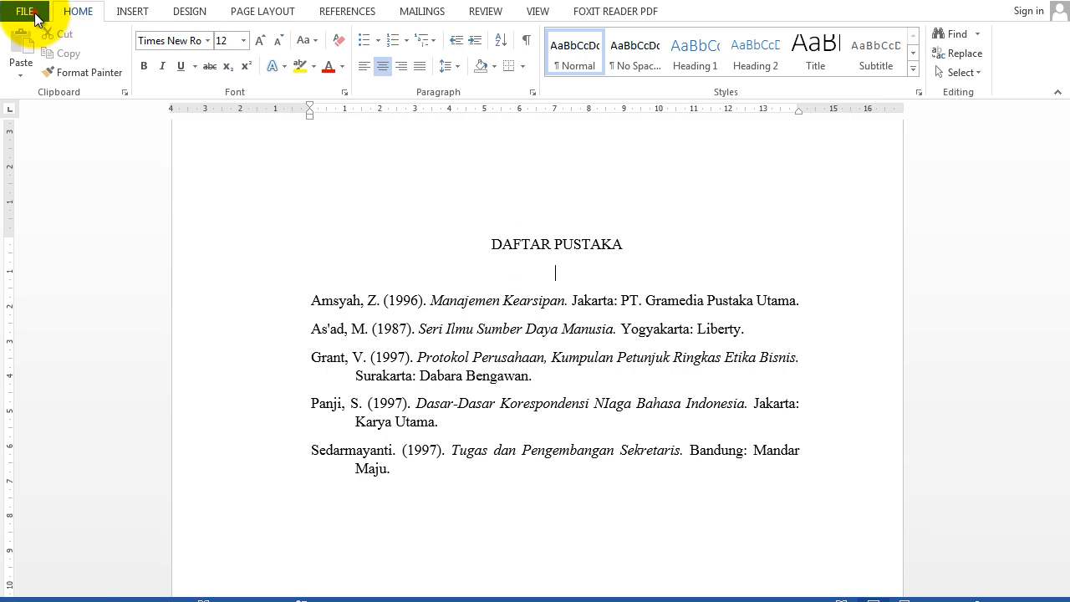
# Save the bibliography document as 'DAF Pus' in the Documents library
pyautogui.click(25, 10)
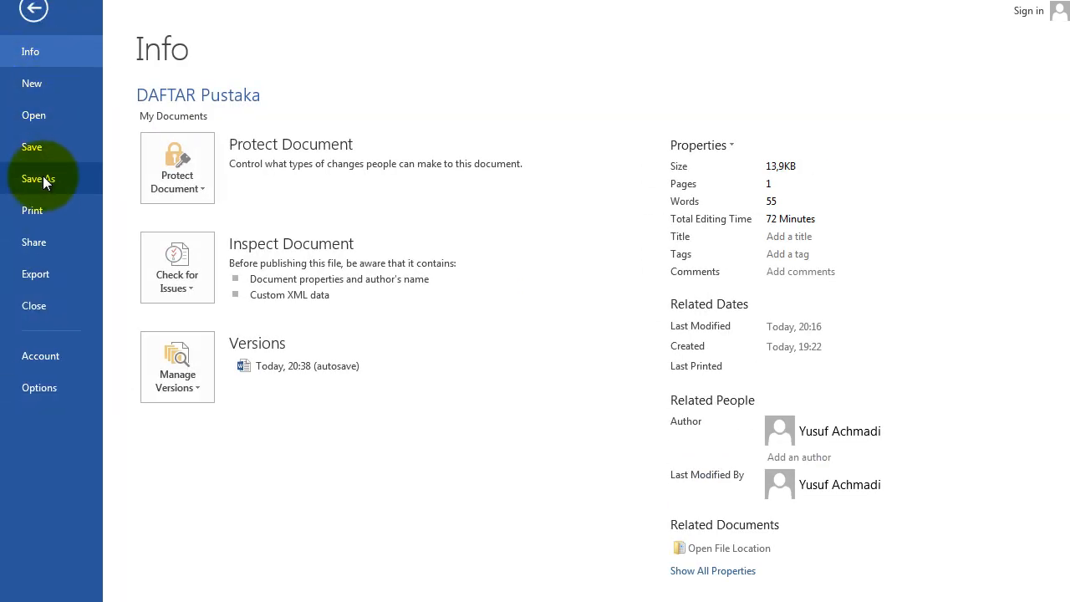
pyautogui.click(39, 178)
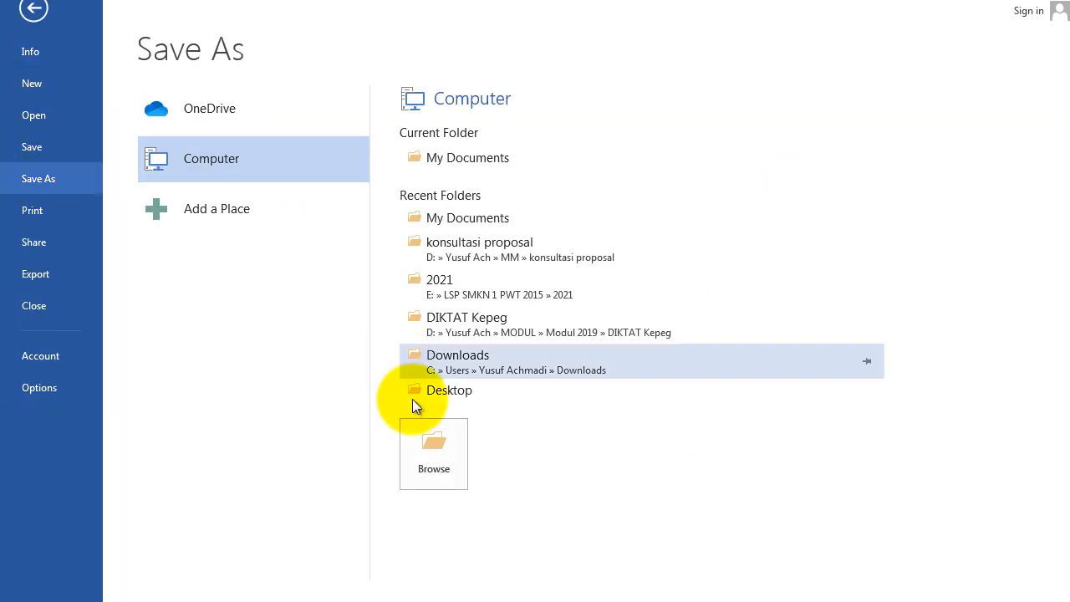
pyautogui.click(433, 454)
pyautogui.write('DAFTA')
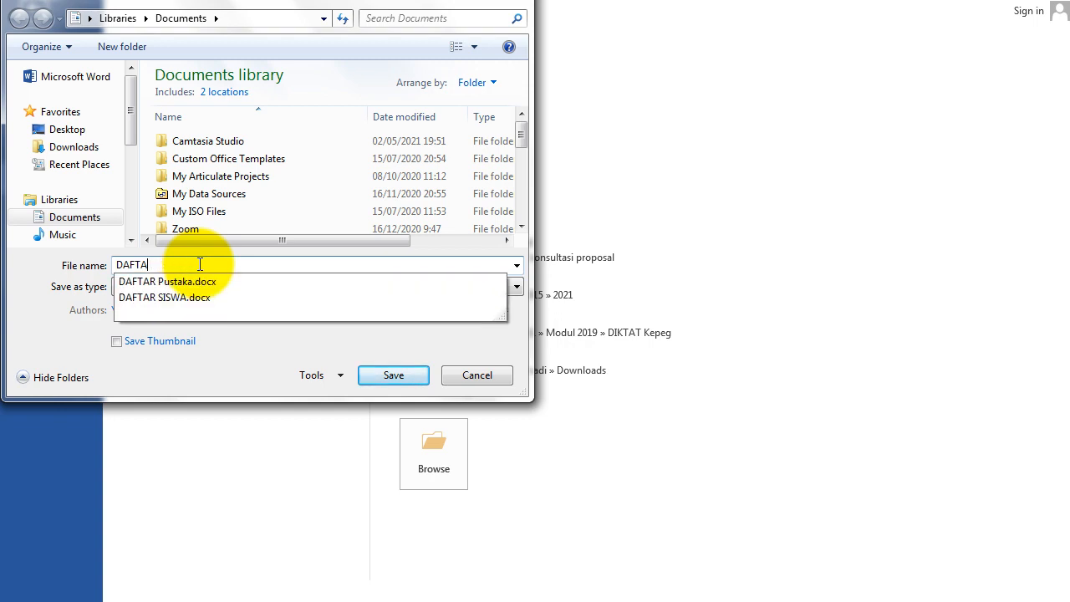
pyautogui.press('BackSpace')
pyautogui.write(' Pus')
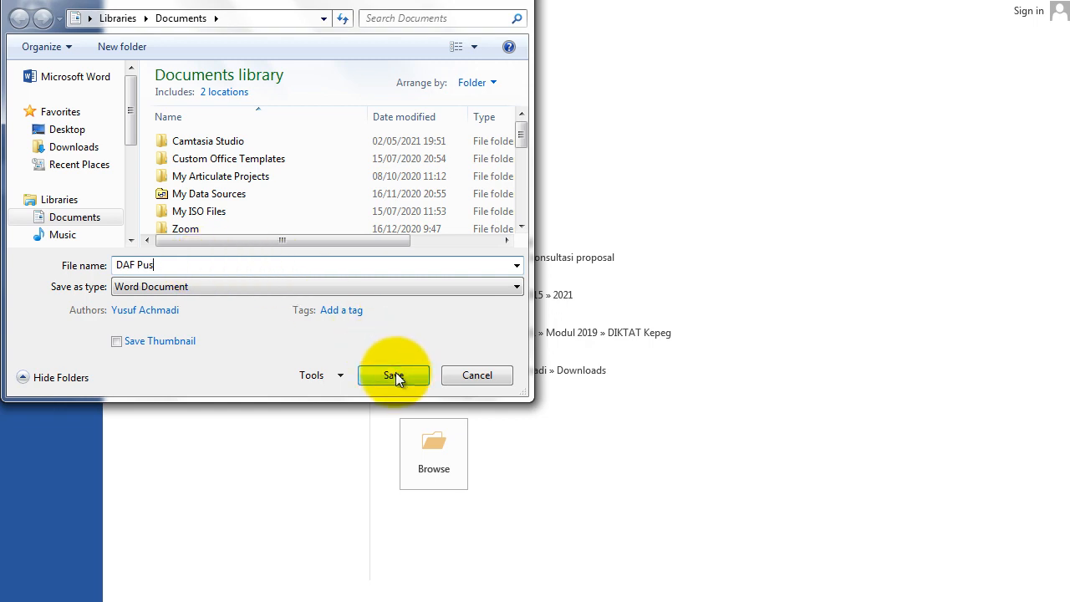
pyautogui.click(394, 375)
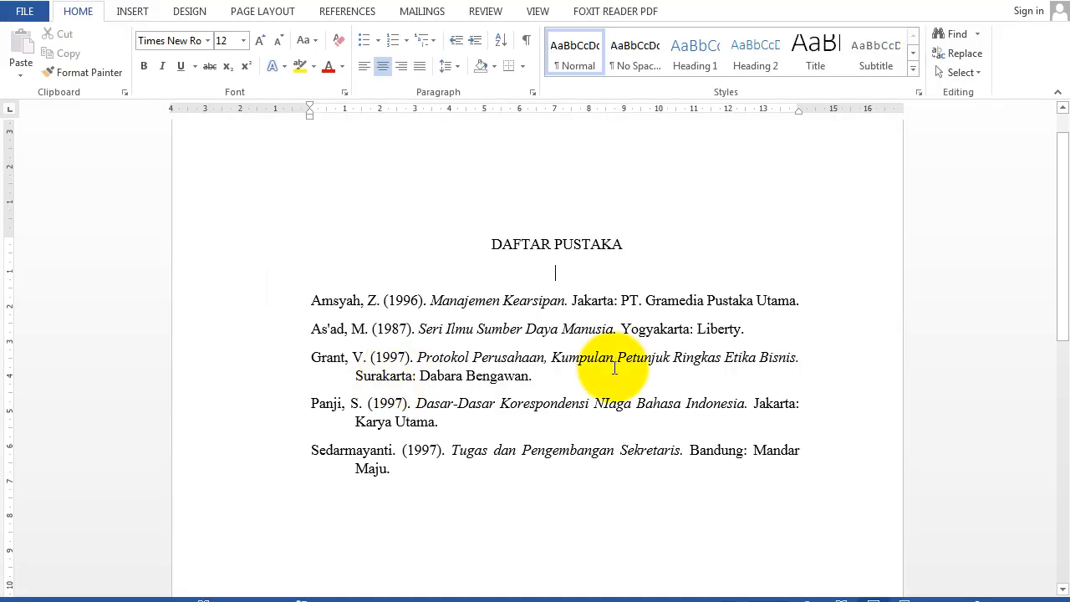
pyautogui.moveTo(1056, 531)
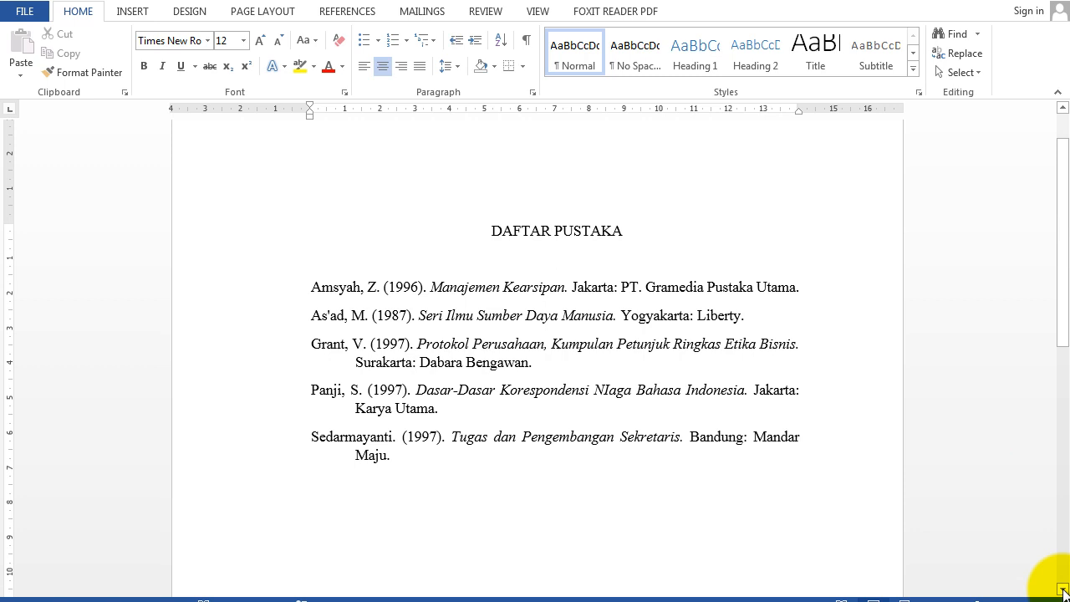
pyautogui.click(555, 259)
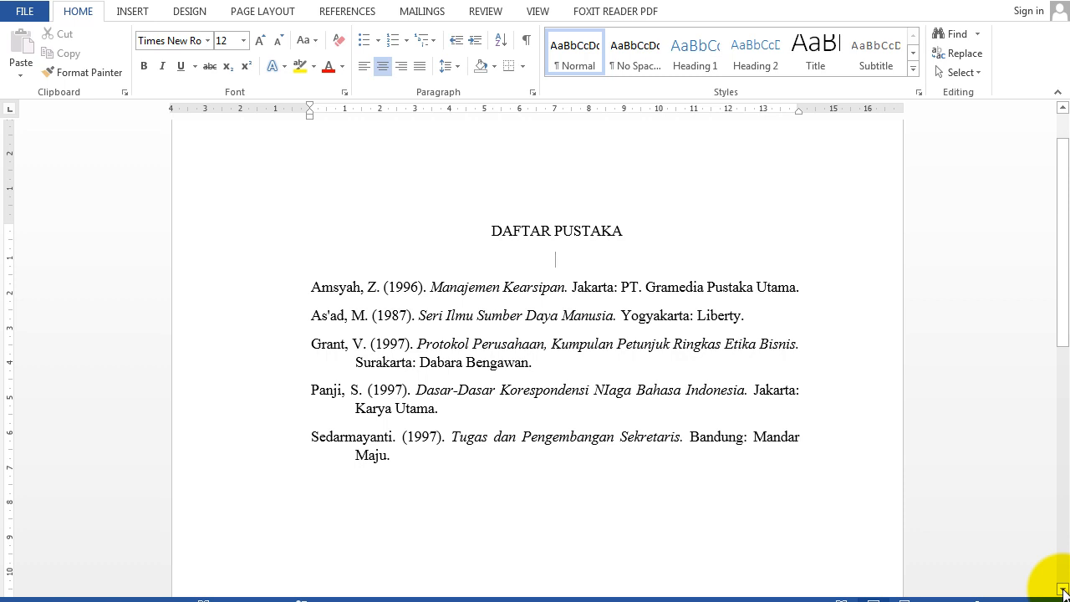
pyautogui.moveTo(898, 551)
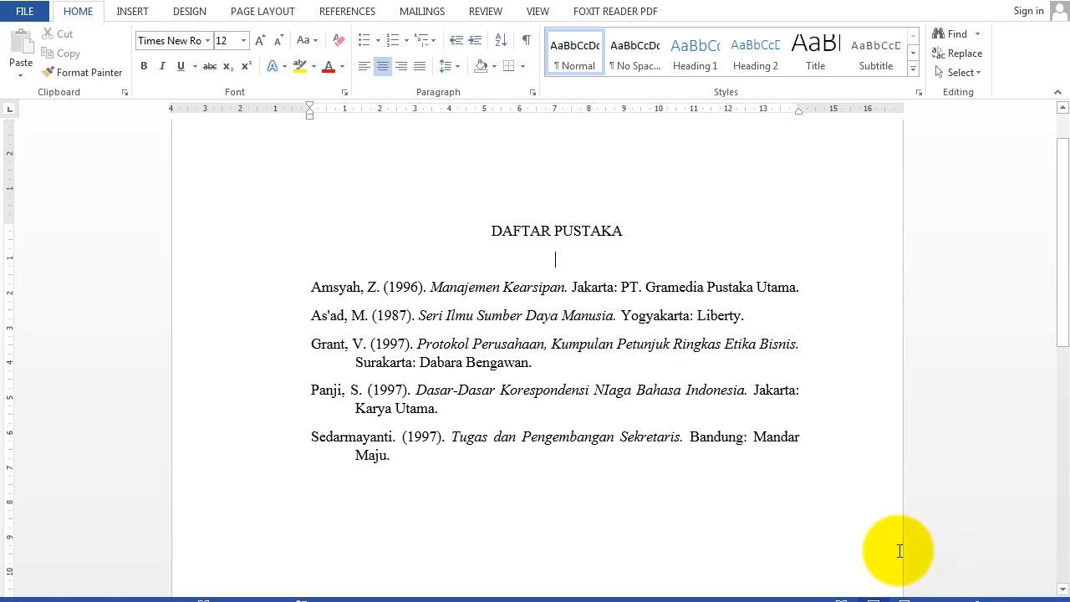